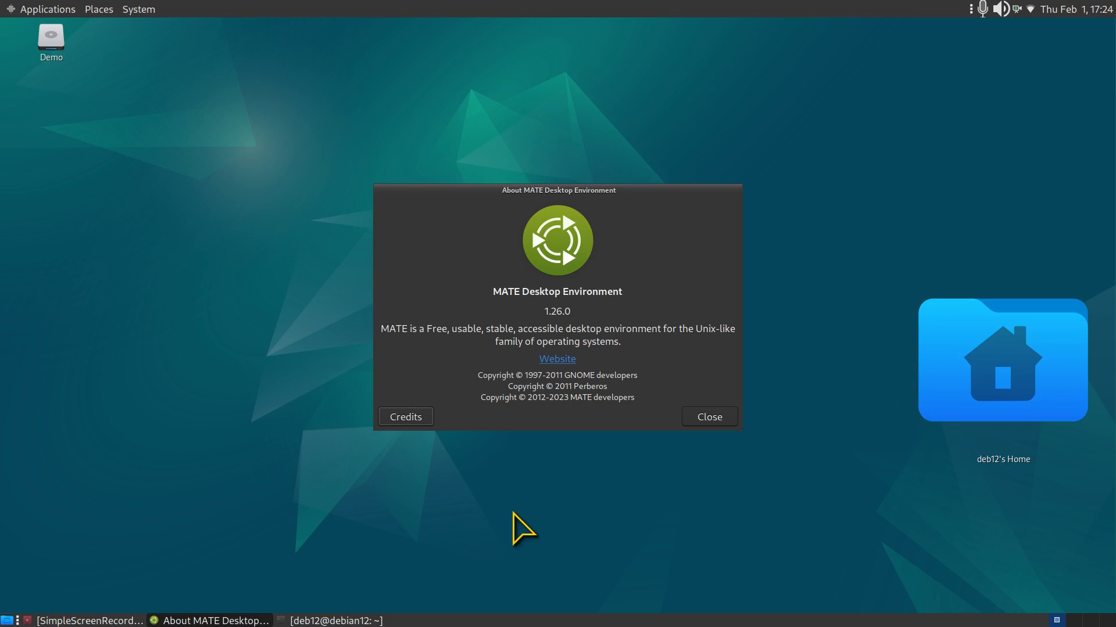
mouse_move(532, 513)
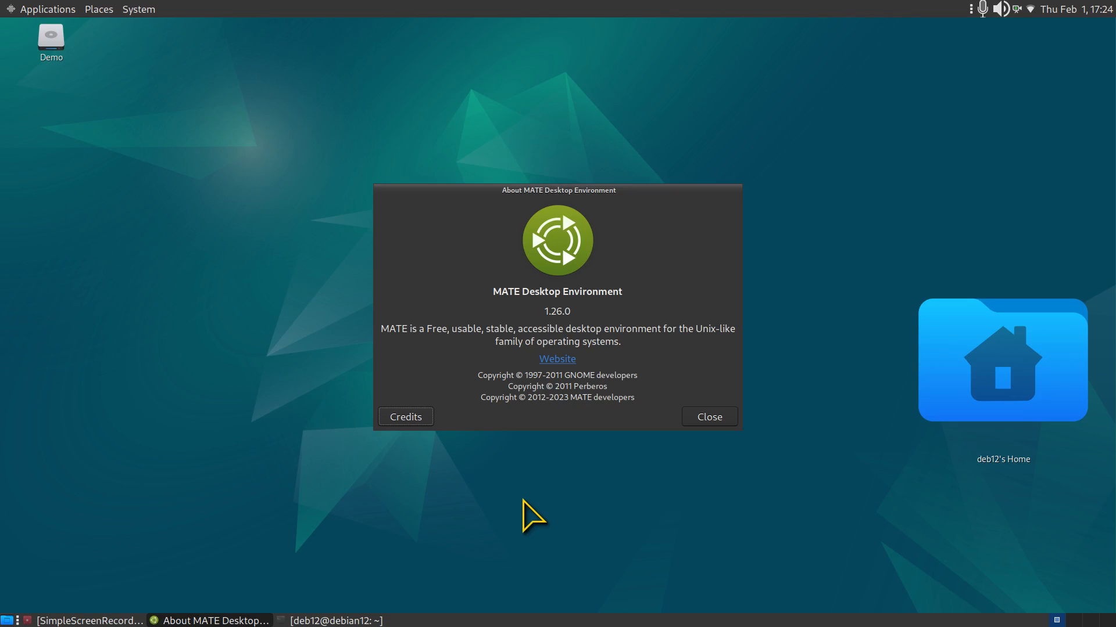
mouse_move(532, 502)
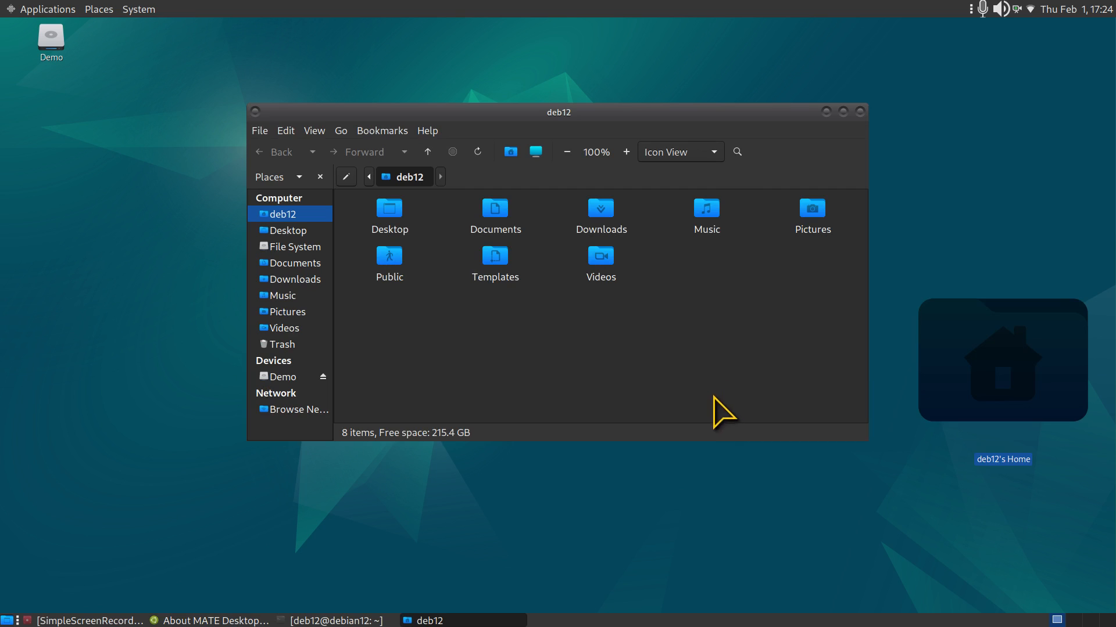
- Adjust the home folder's icon zoom to a medium size in Caja
click(625, 151)
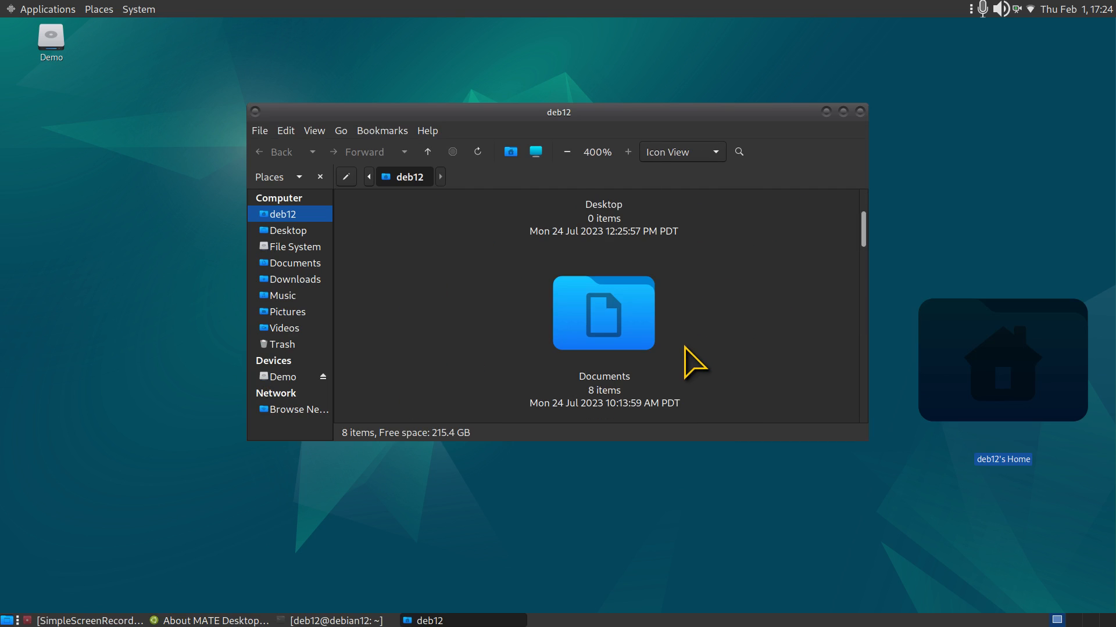
click(567, 152)
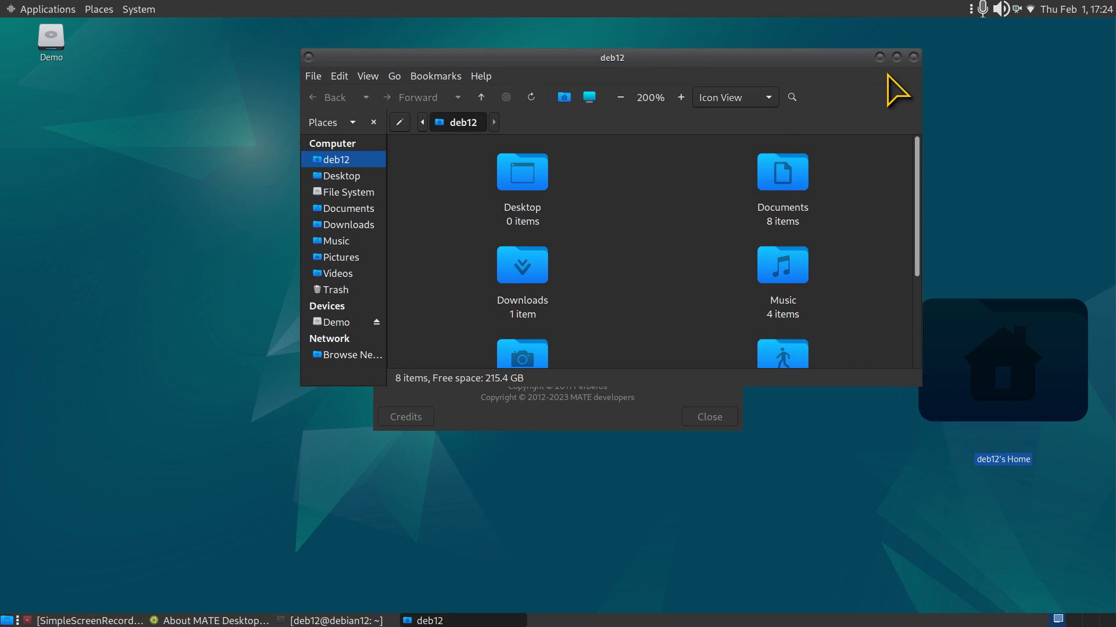
mouse_move(842, 142)
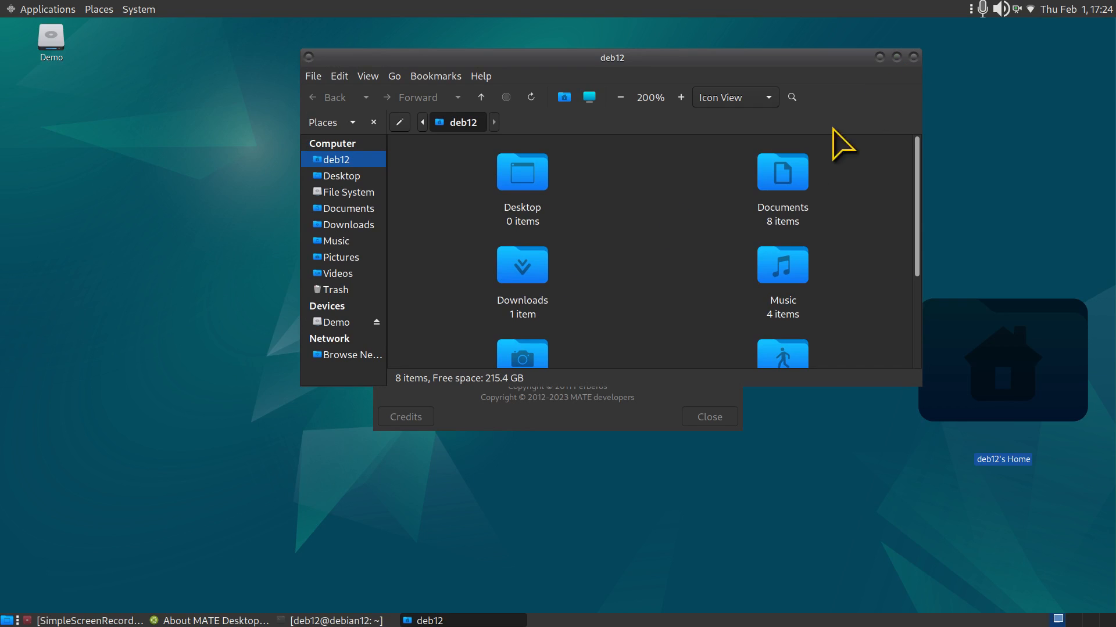
mouse_move(781, 211)
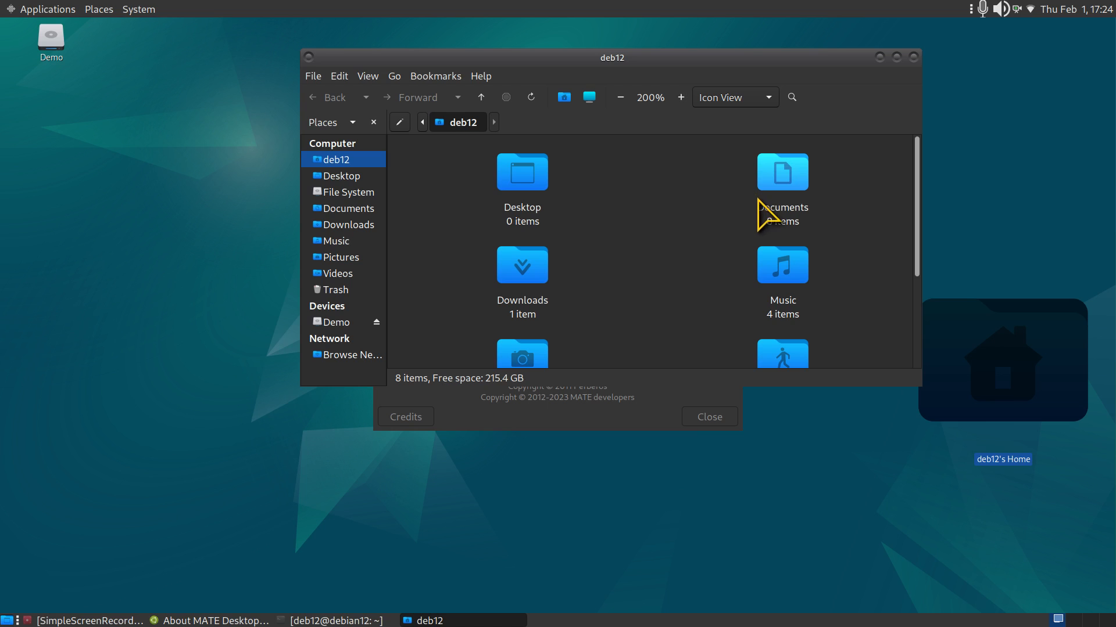
mouse_move(920, 80)
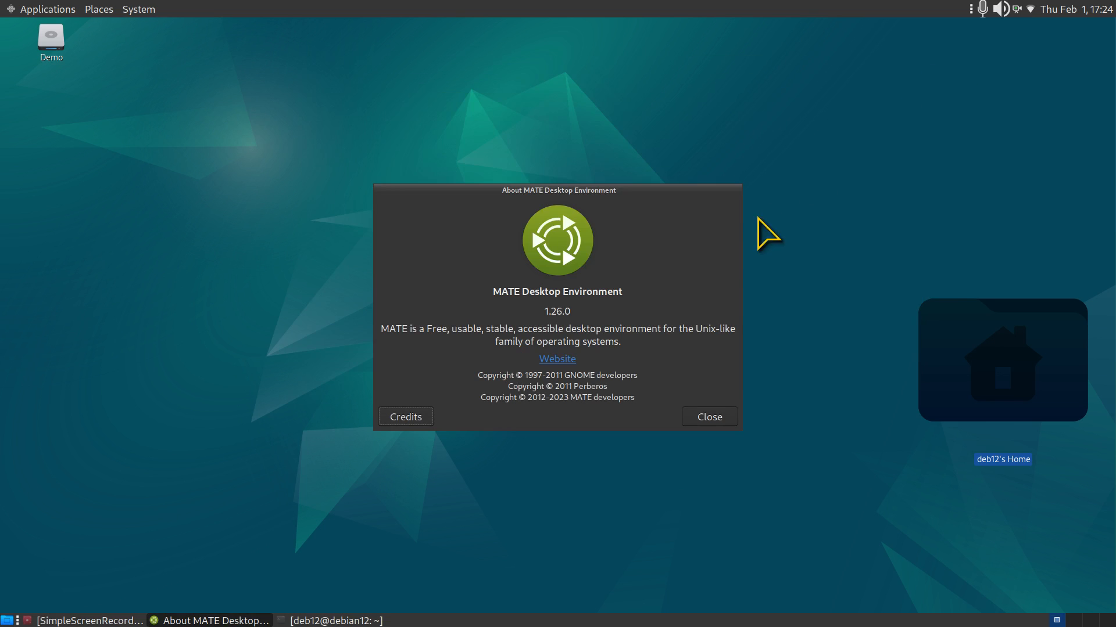
mouse_move(702, 267)
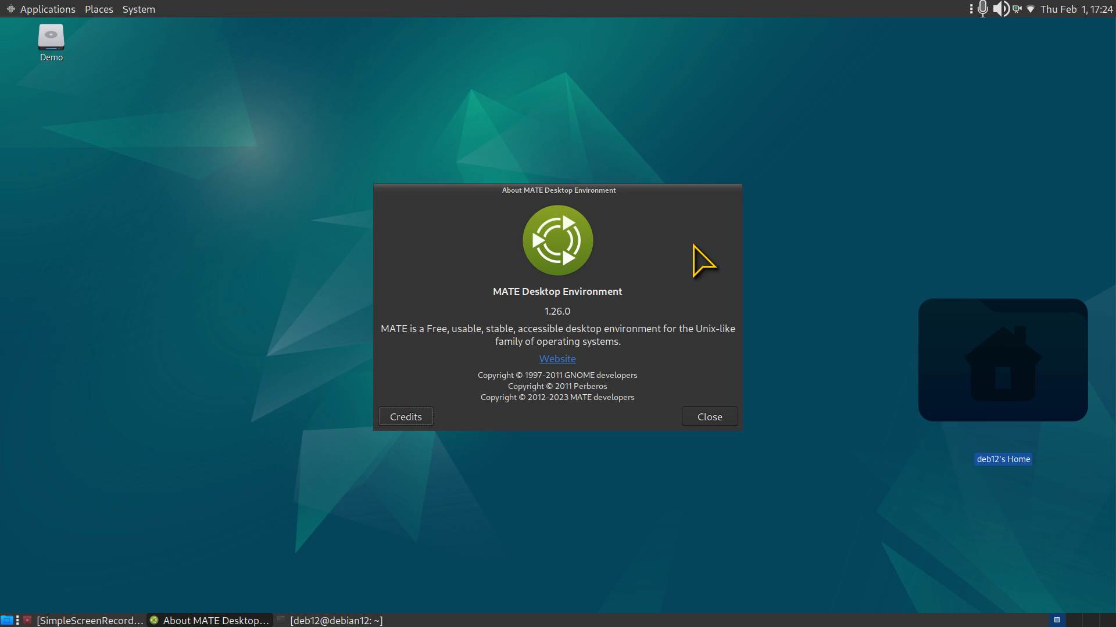
mouse_move(962, 613)
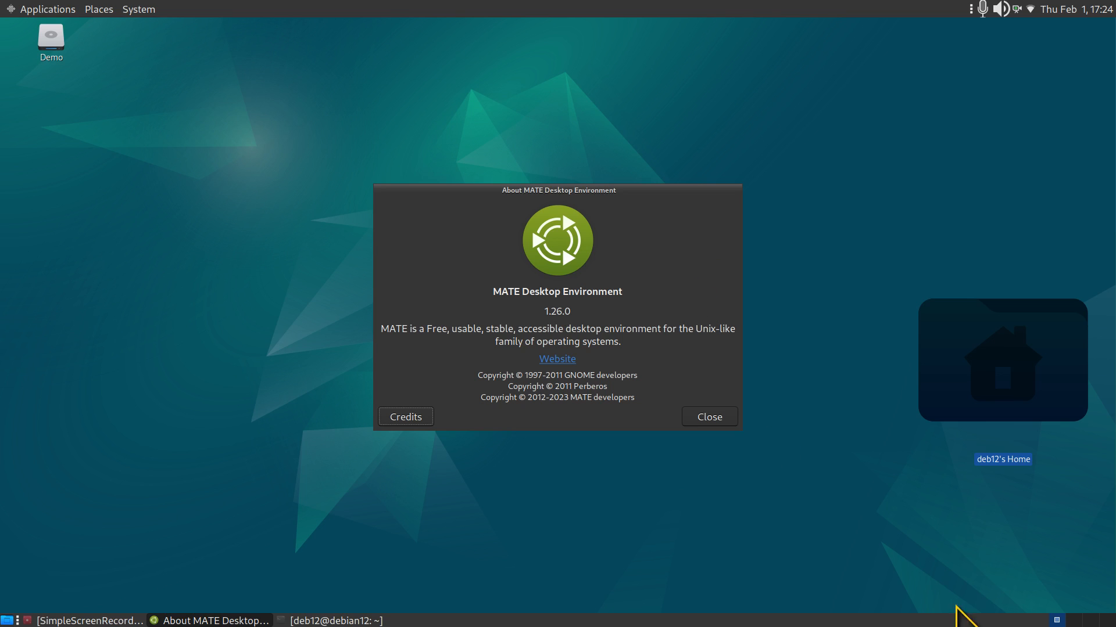
mouse_move(782, 528)
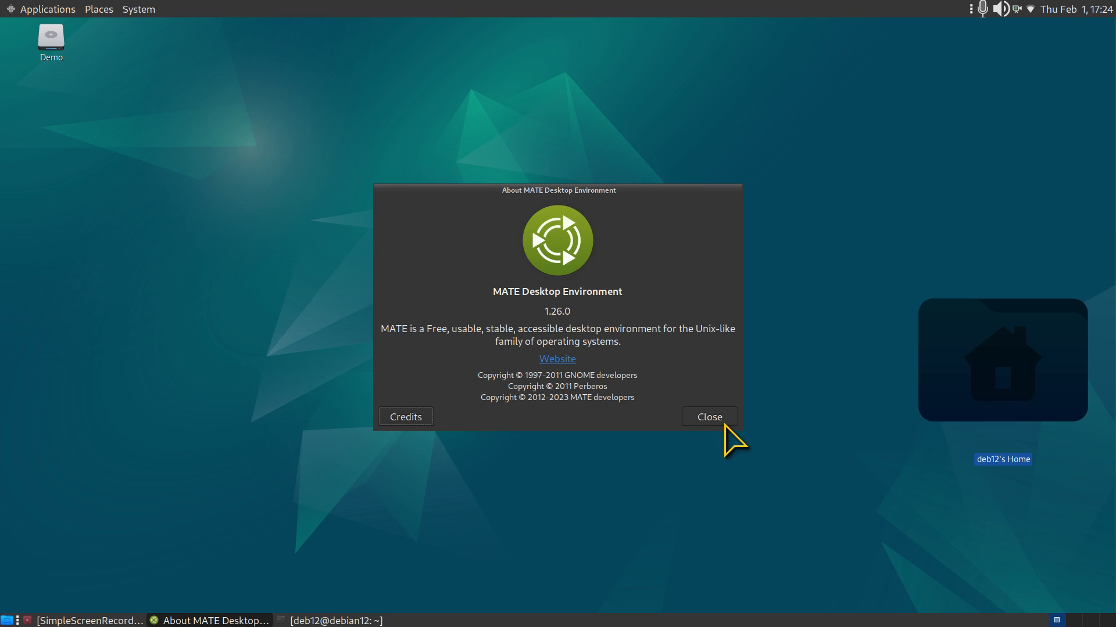
- Dismiss About MATE, launch Control Center from the System menu, and go to Appearance
click(708, 416)
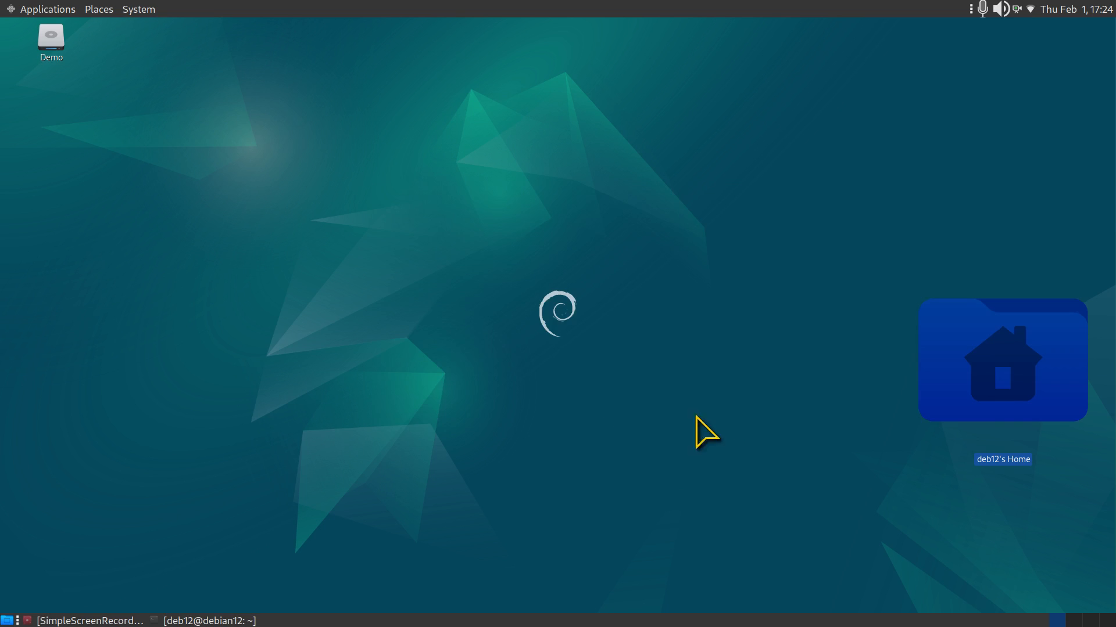
click(139, 9)
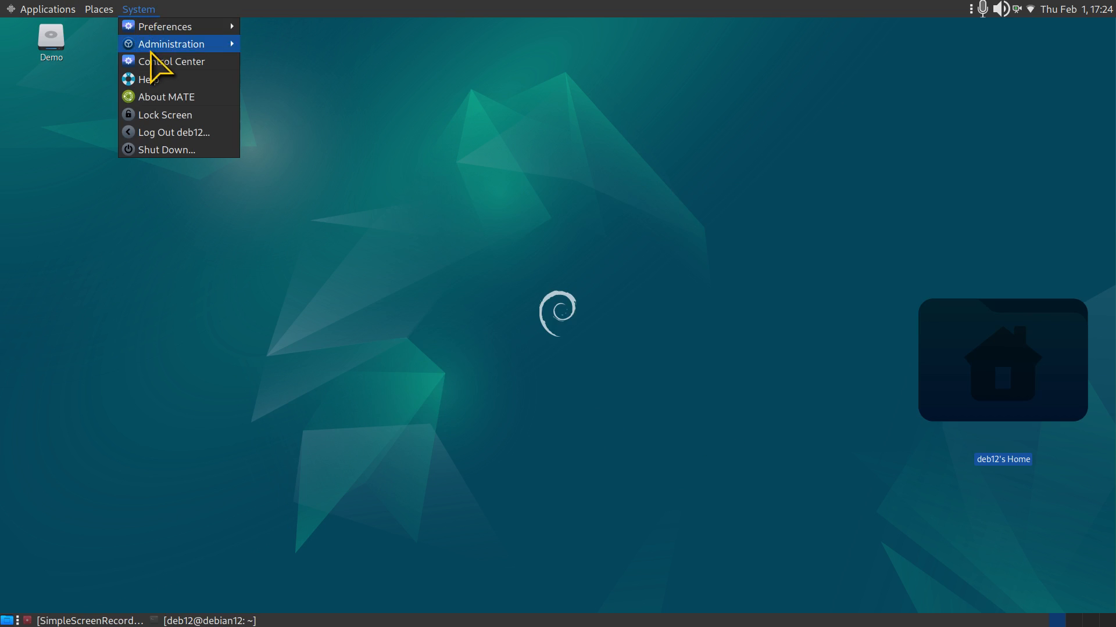
click(172, 61)
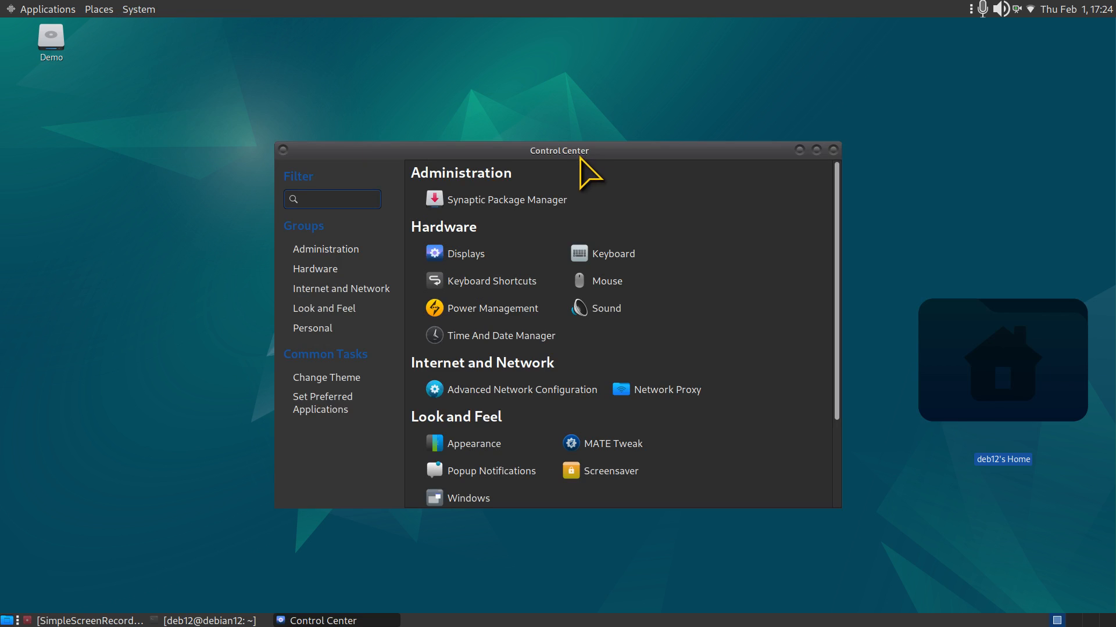
drag(559, 150, 321, 116)
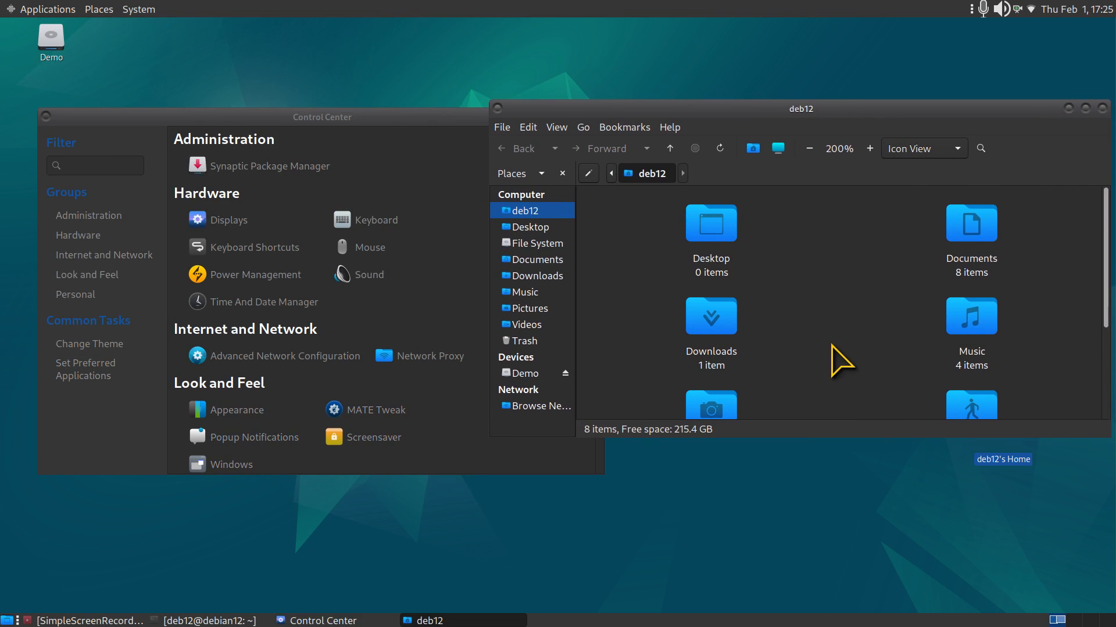
click(236, 409)
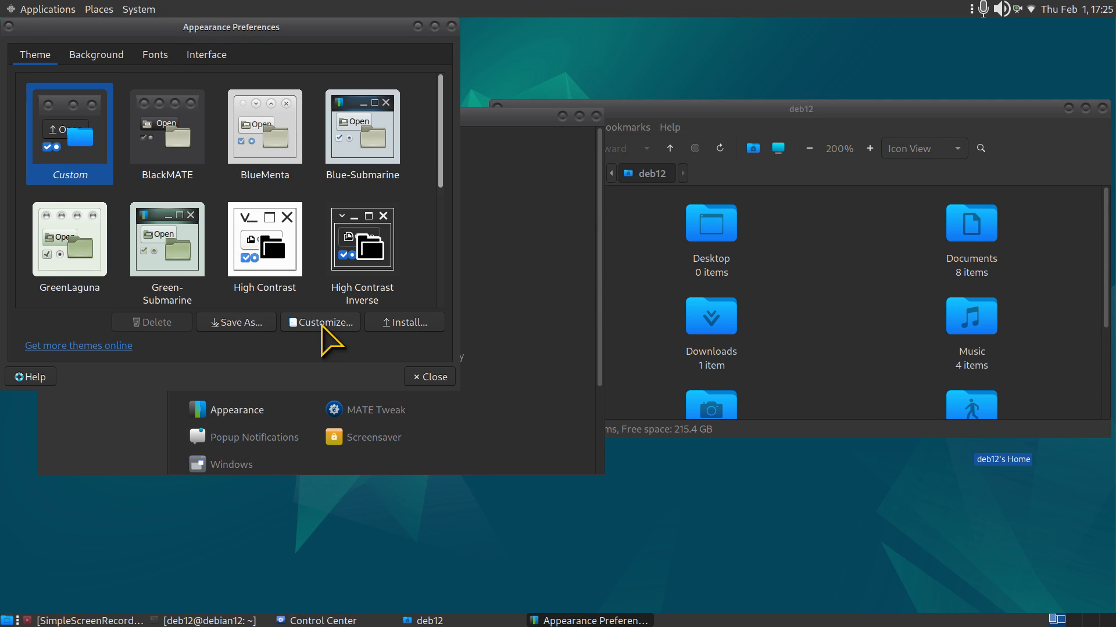
mouse_move(871, 321)
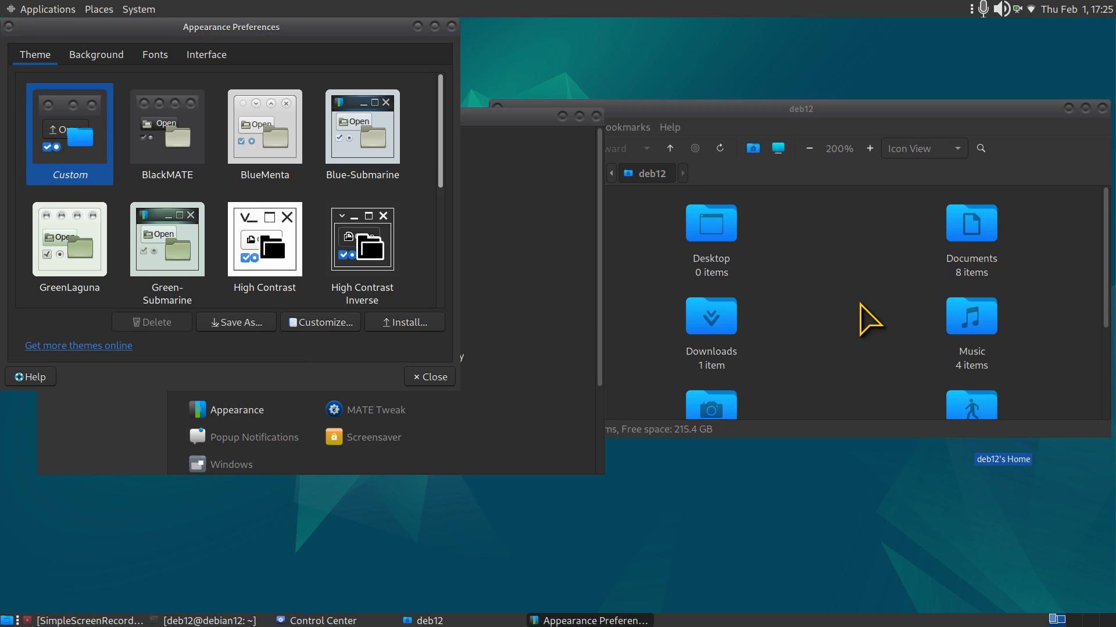
mouse_move(426, 319)
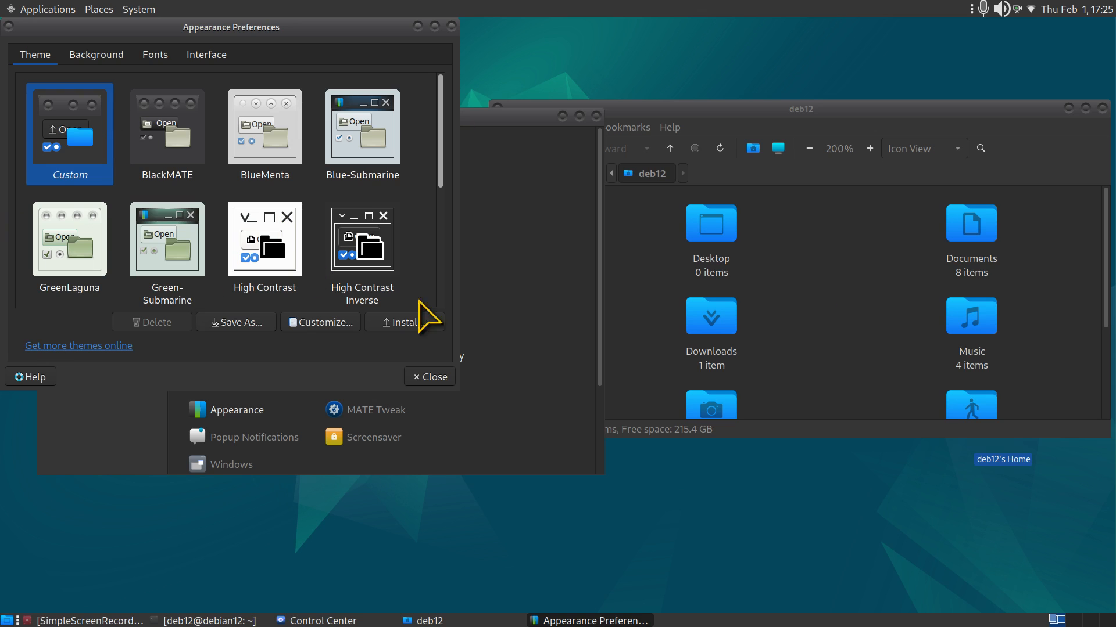
mouse_move(879, 321)
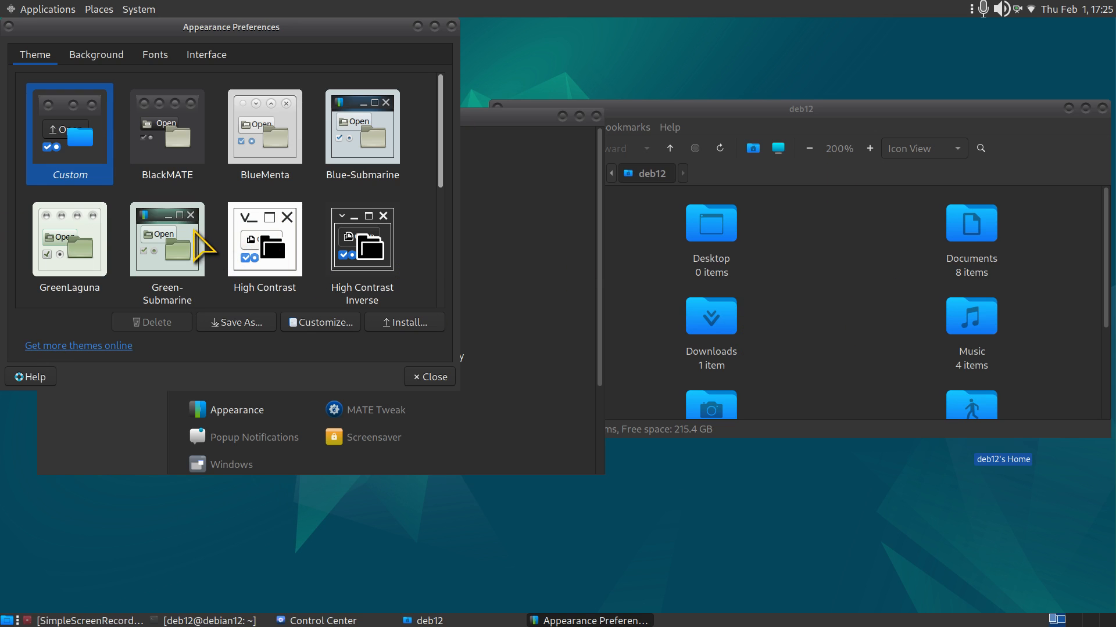
- Try Adwaita, Default, Radioactive and Pokemon pointers, then settle on Empty-Butterfly-Yellow-vr5
click(318, 322)
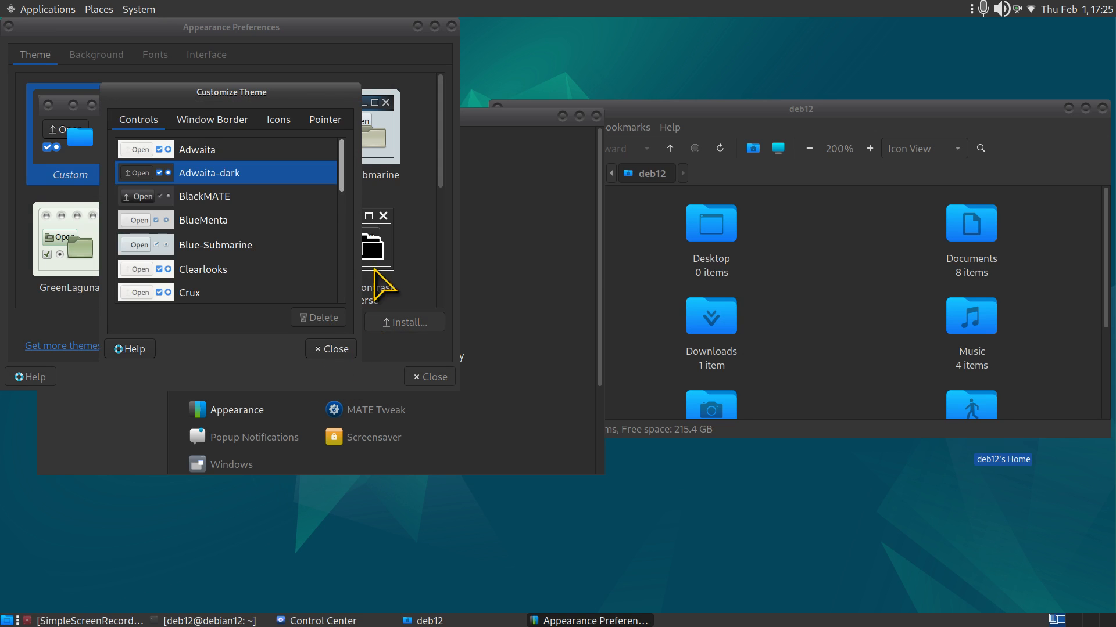
click(324, 120)
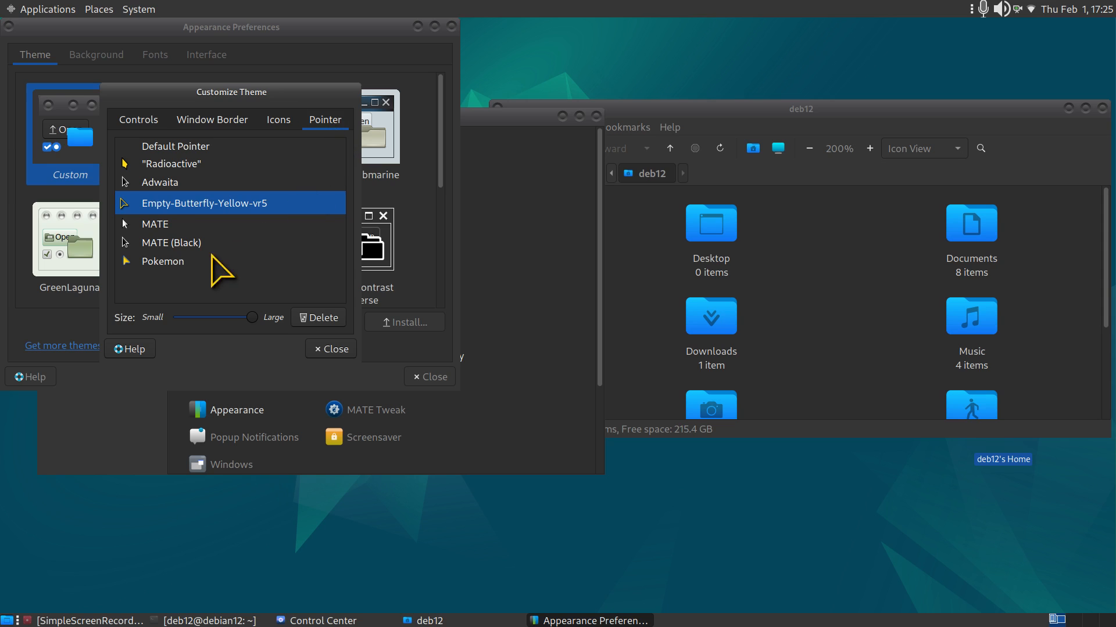
mouse_move(227, 217)
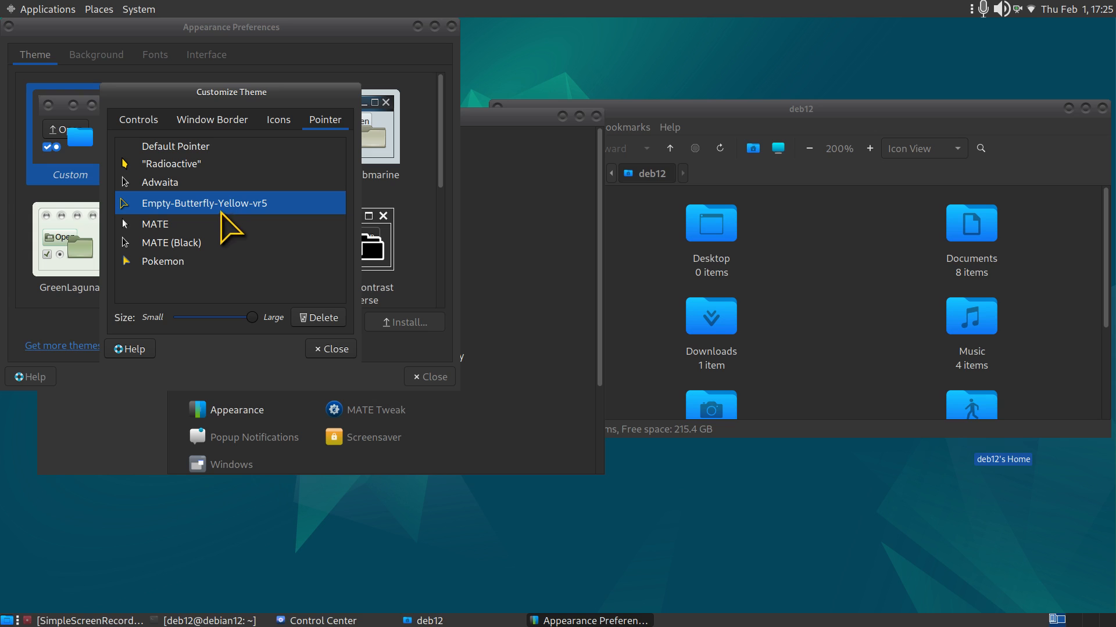
mouse_move(168, 201)
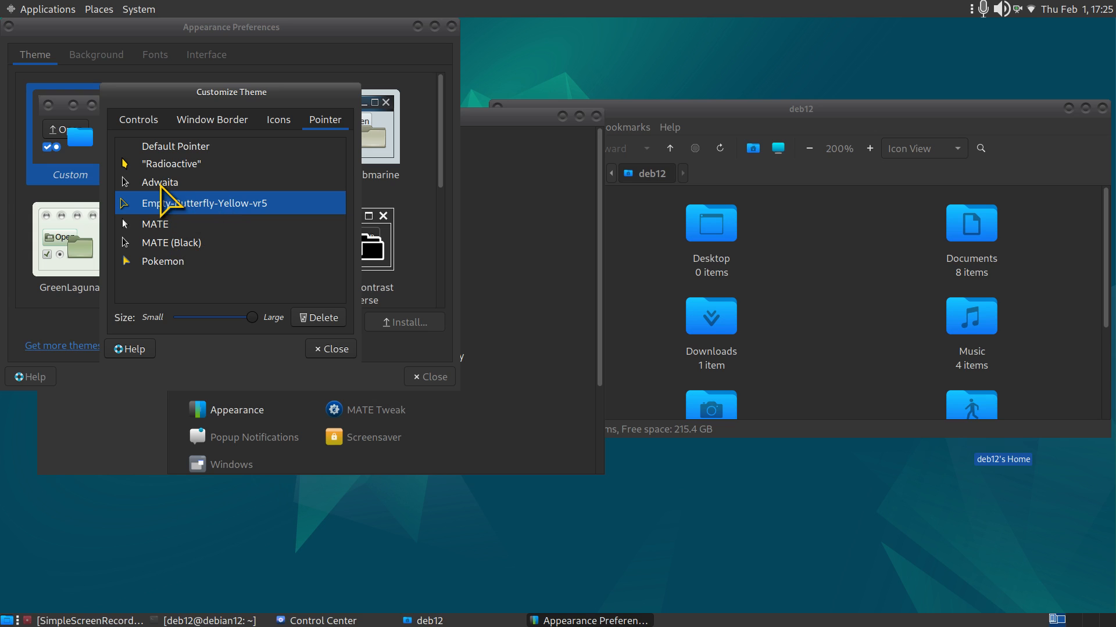
click(159, 182)
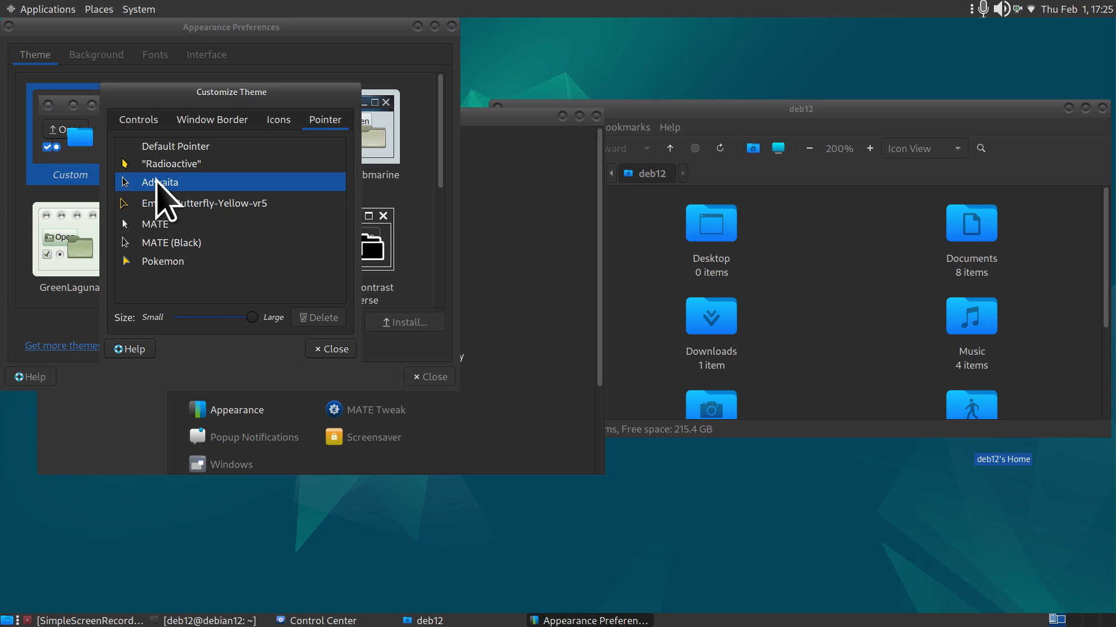
click(176, 146)
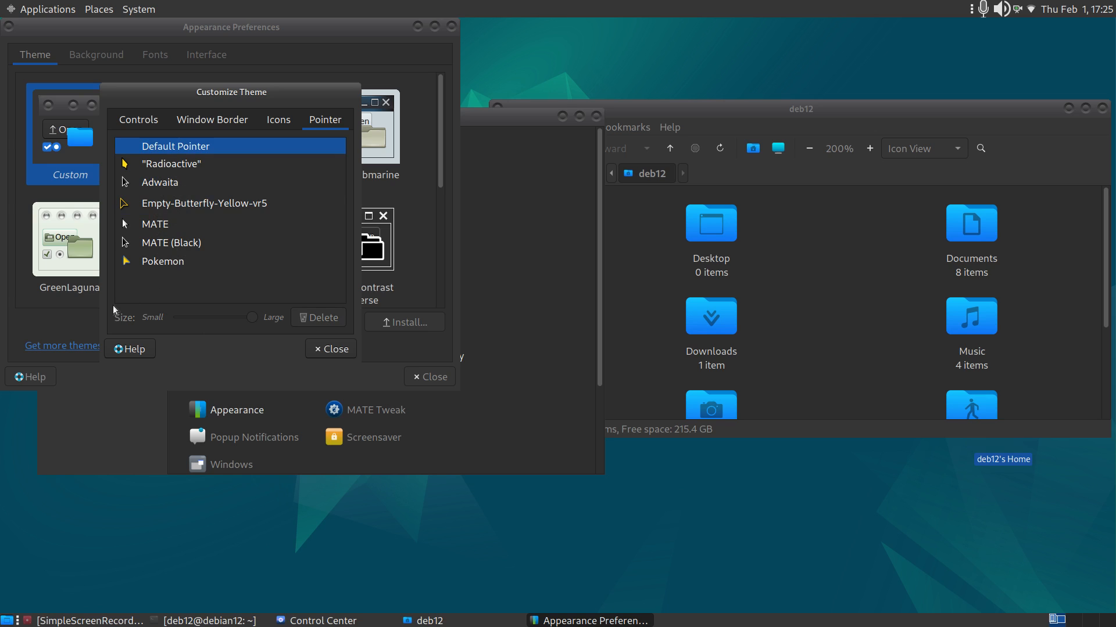
mouse_move(171, 195)
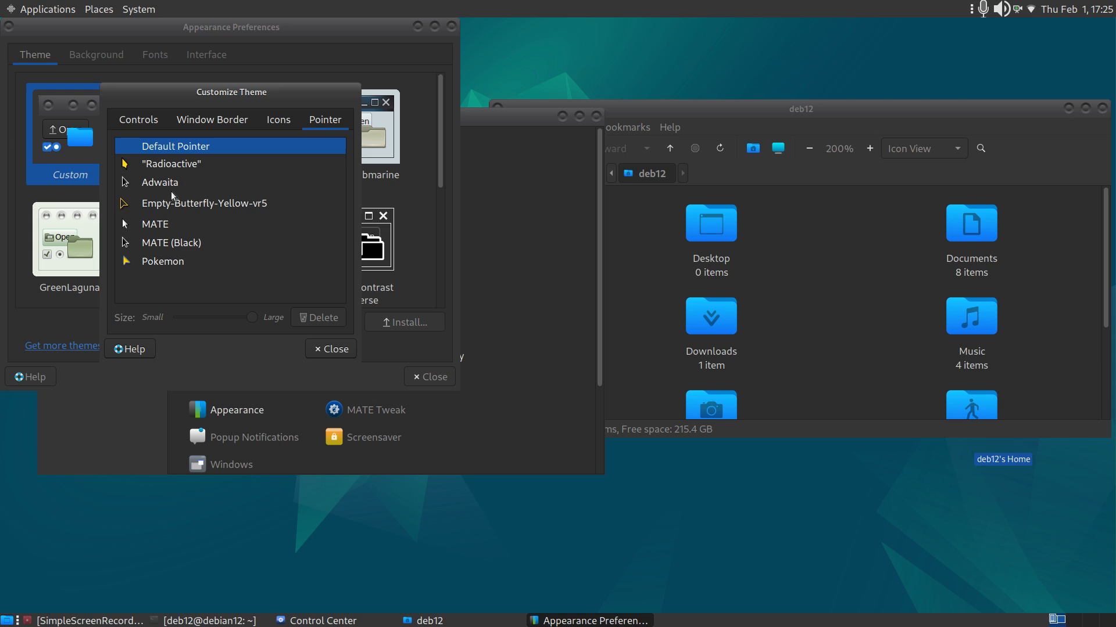
click(171, 164)
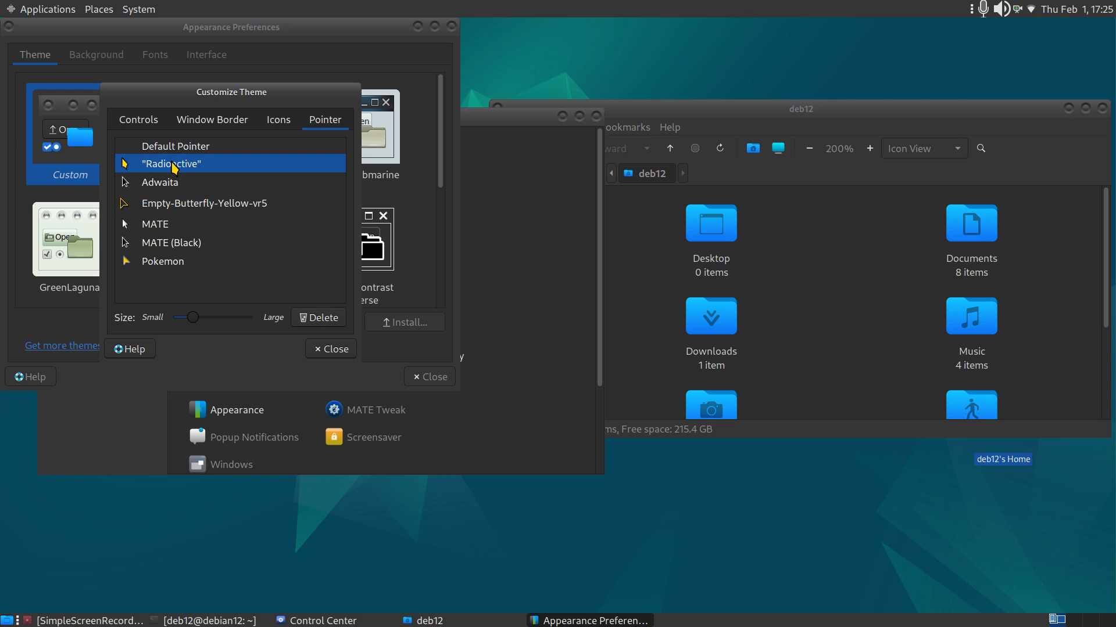
click(163, 261)
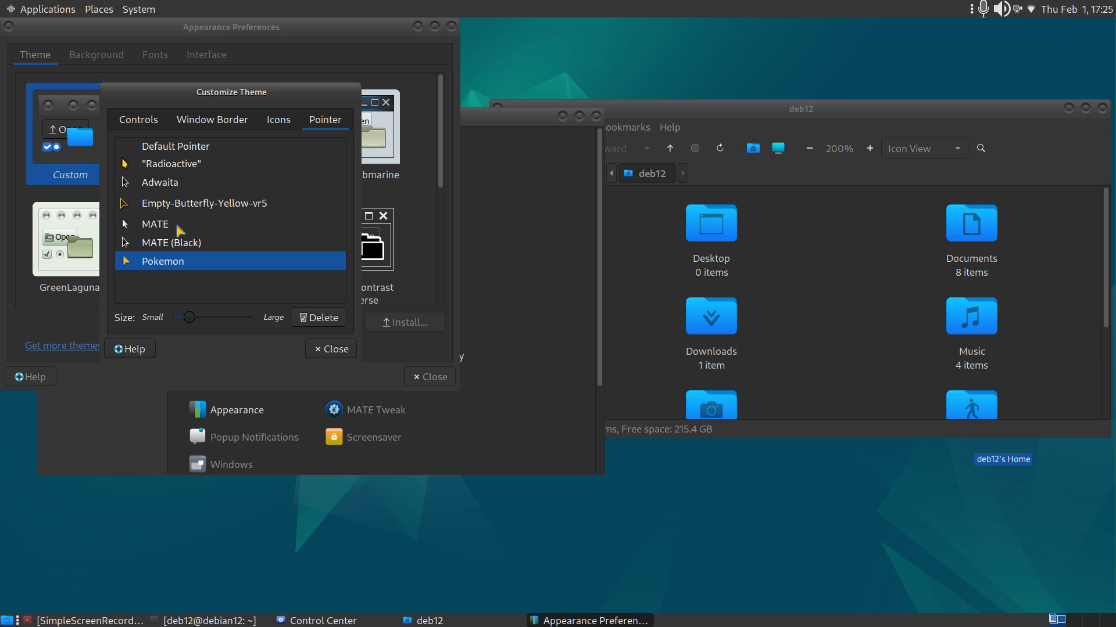
click(205, 202)
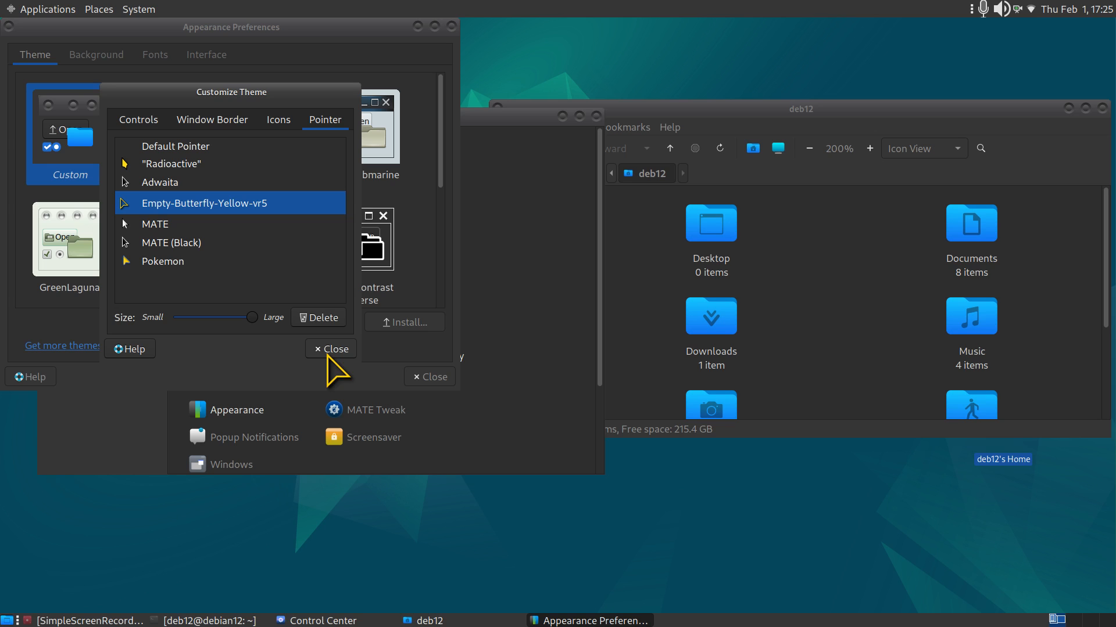
mouse_move(282, 147)
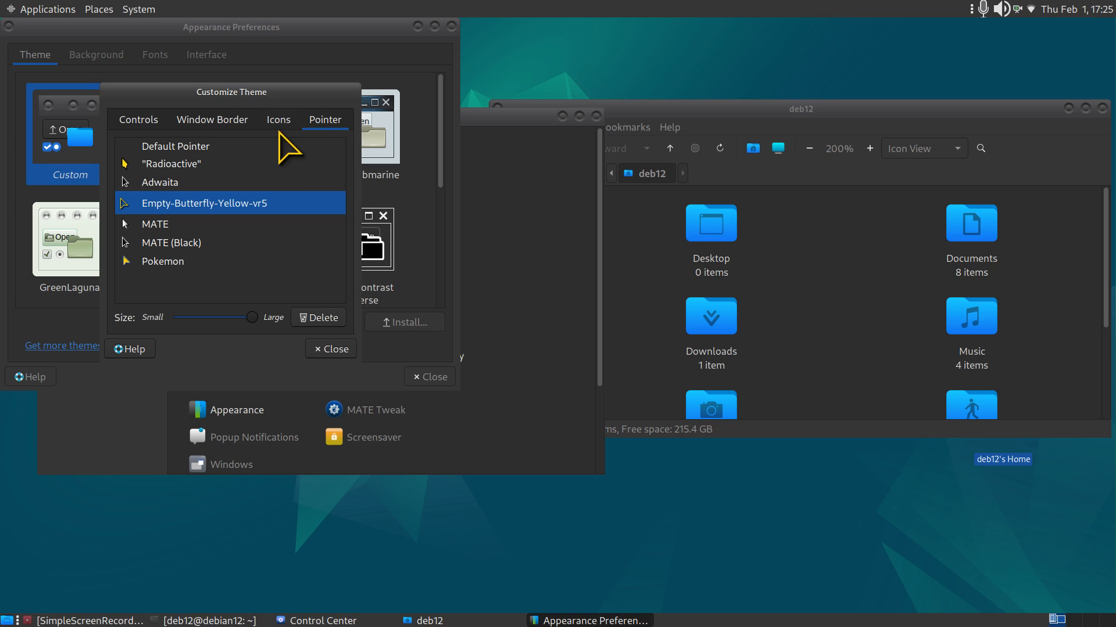
- Apply the candy-icons icon theme and check it on the home folder
click(278, 119)
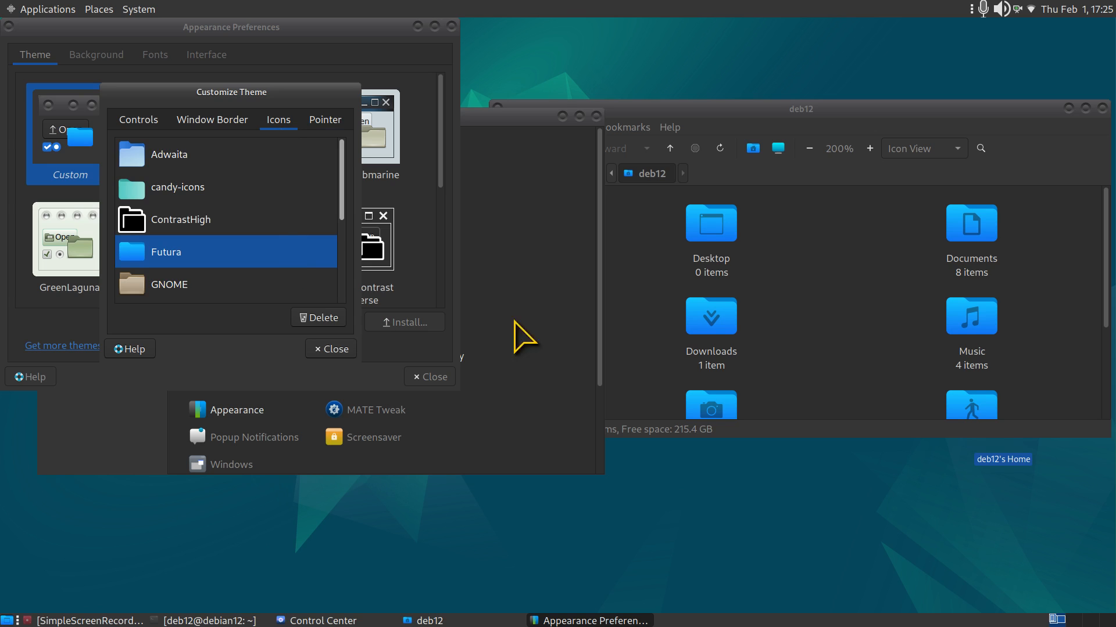
mouse_move(331, 350)
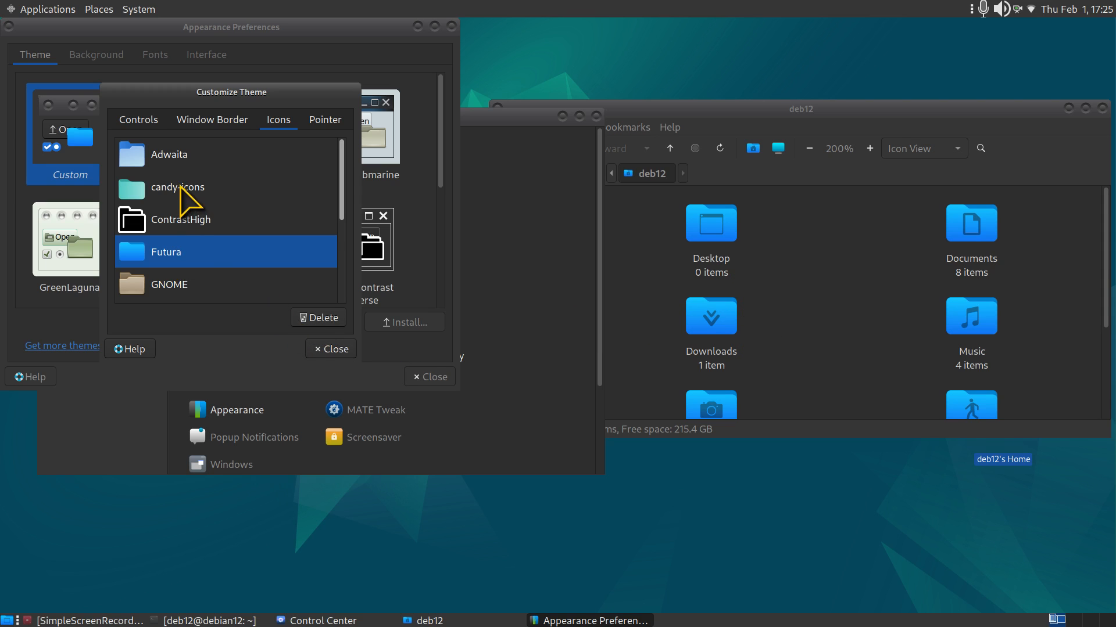
click(178, 187)
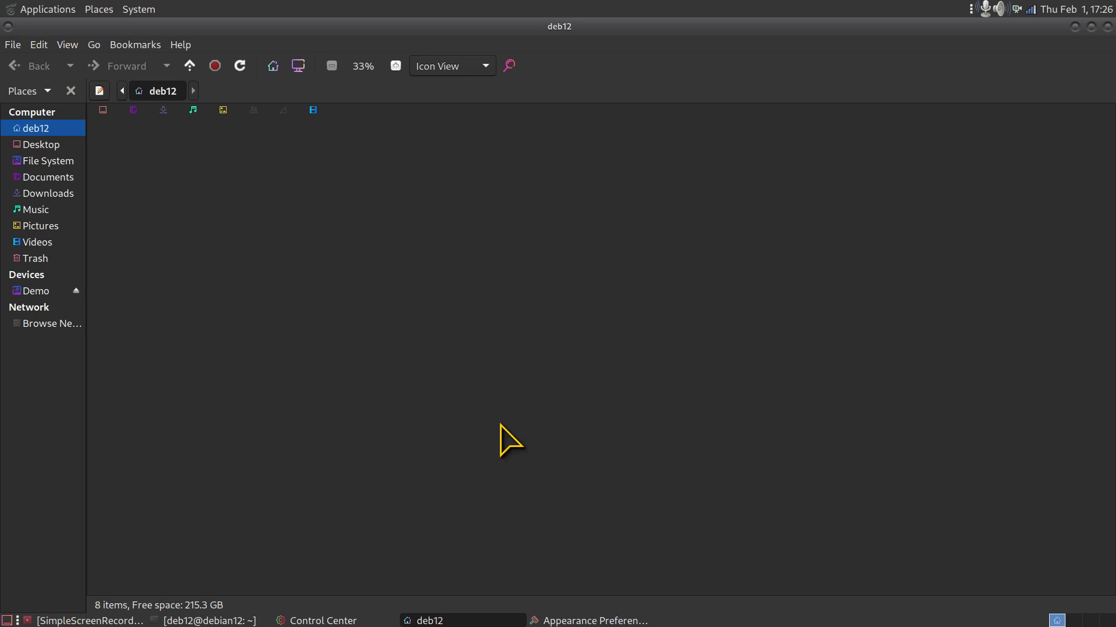
click(395, 65)
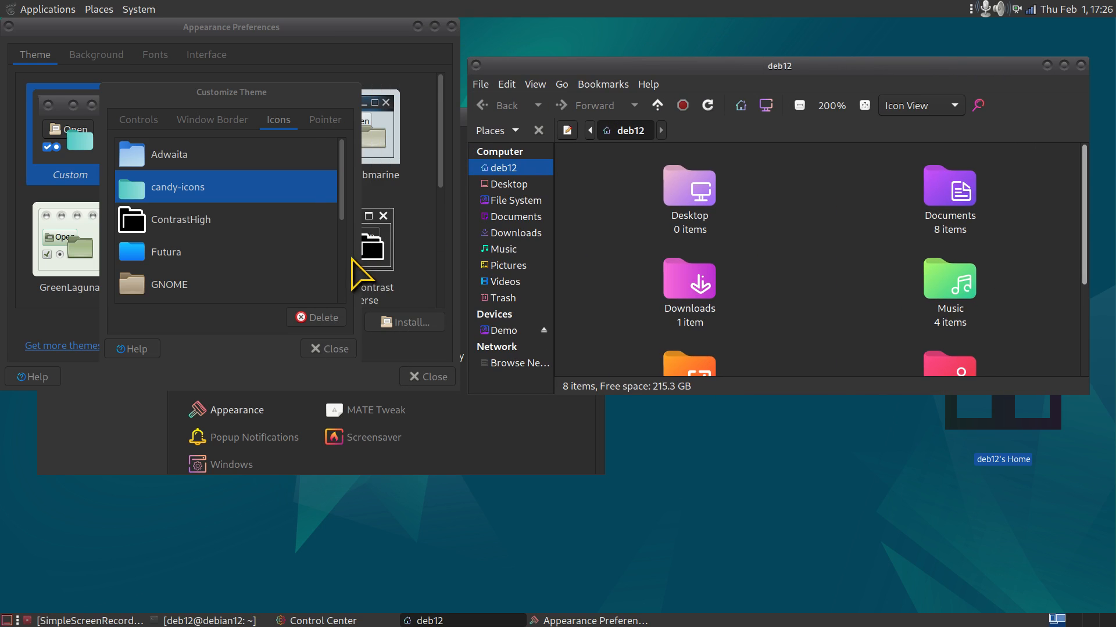
- Apply the Sweet-Yellow icon theme and check it on the home folder
scroll(down, 3)
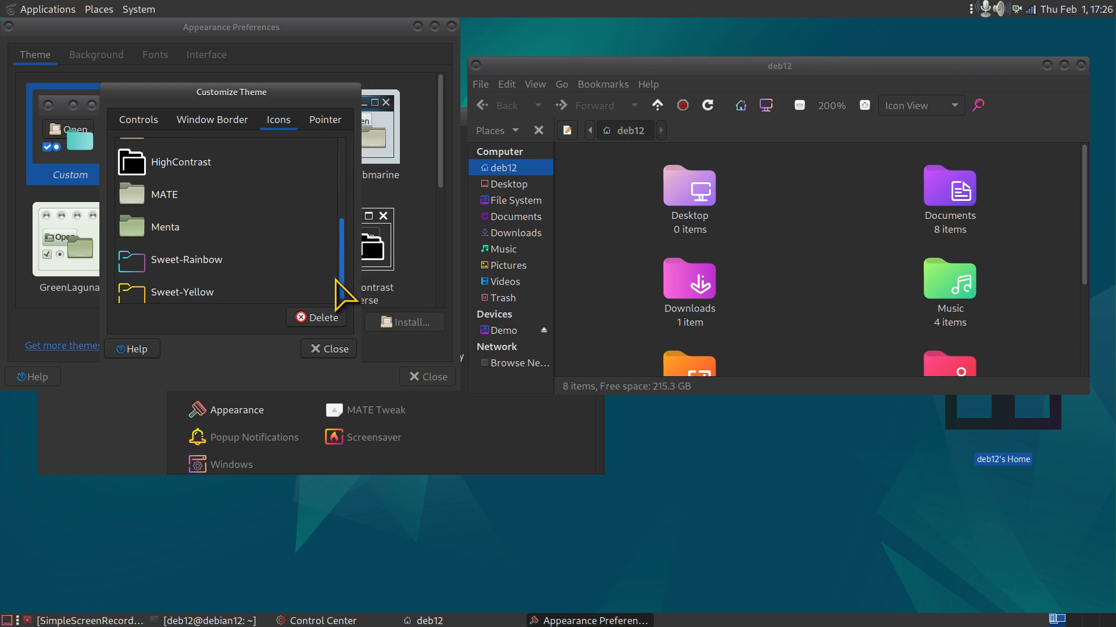
click(186, 254)
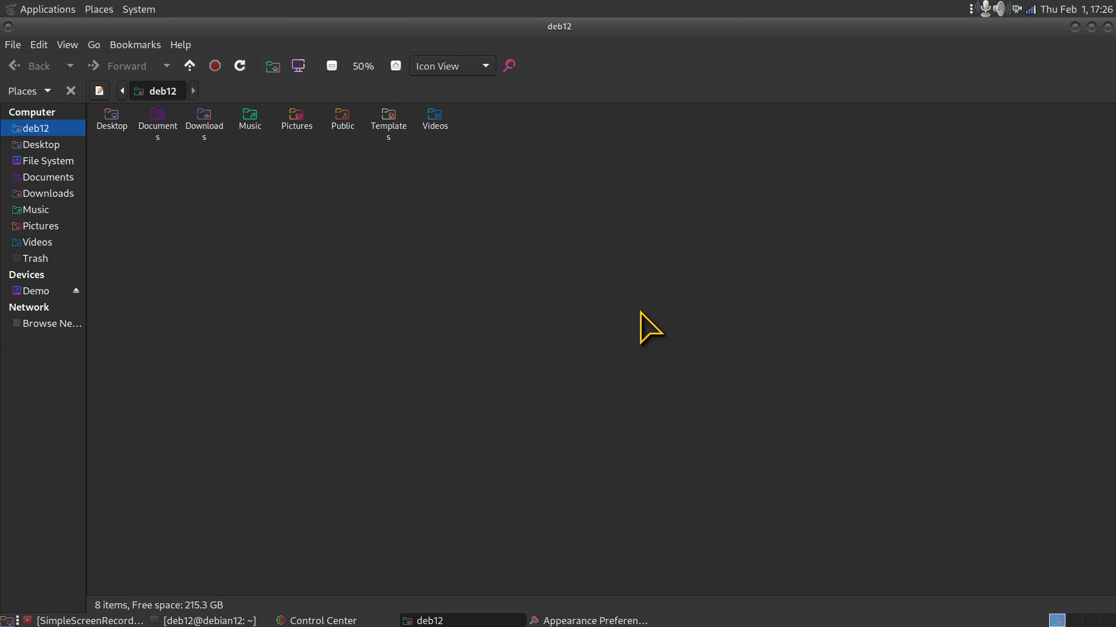
click(396, 65)
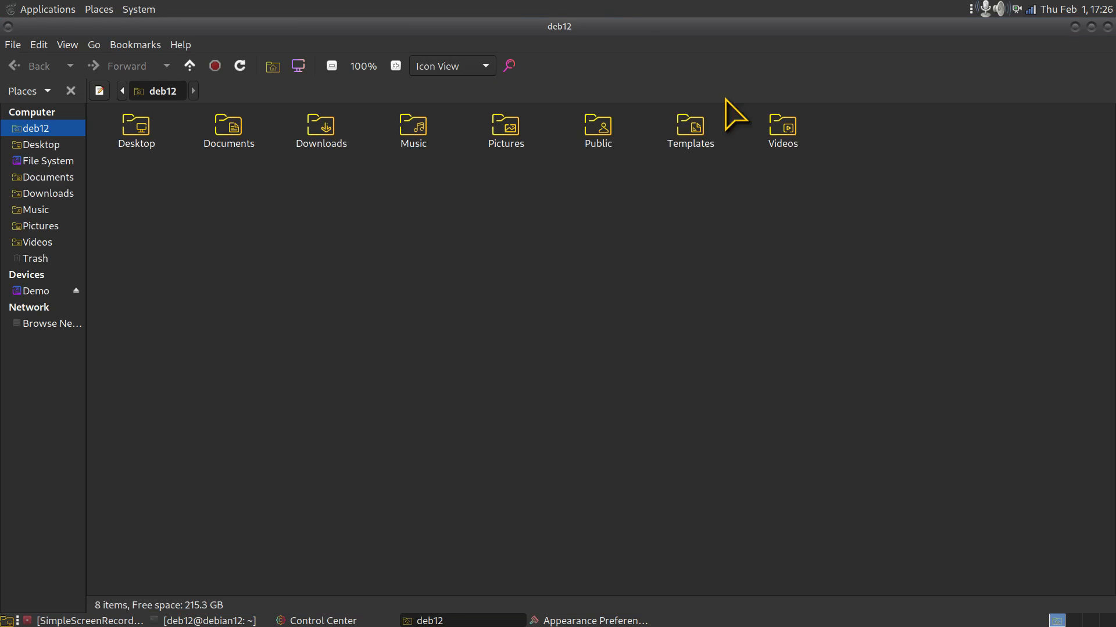
mouse_move(713, 43)
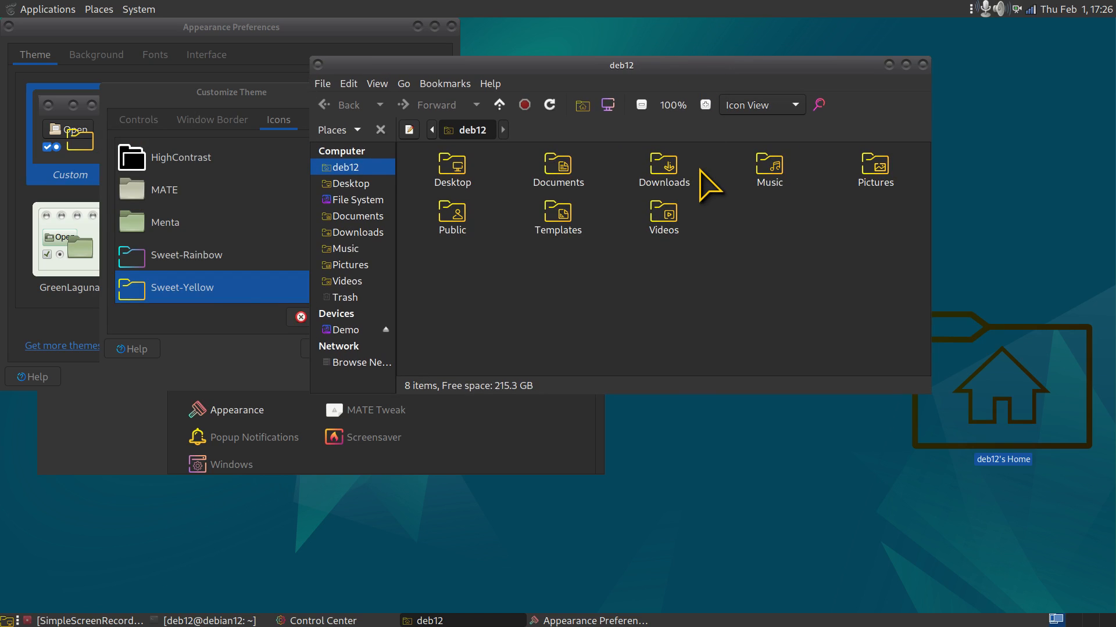
mouse_move(523, 74)
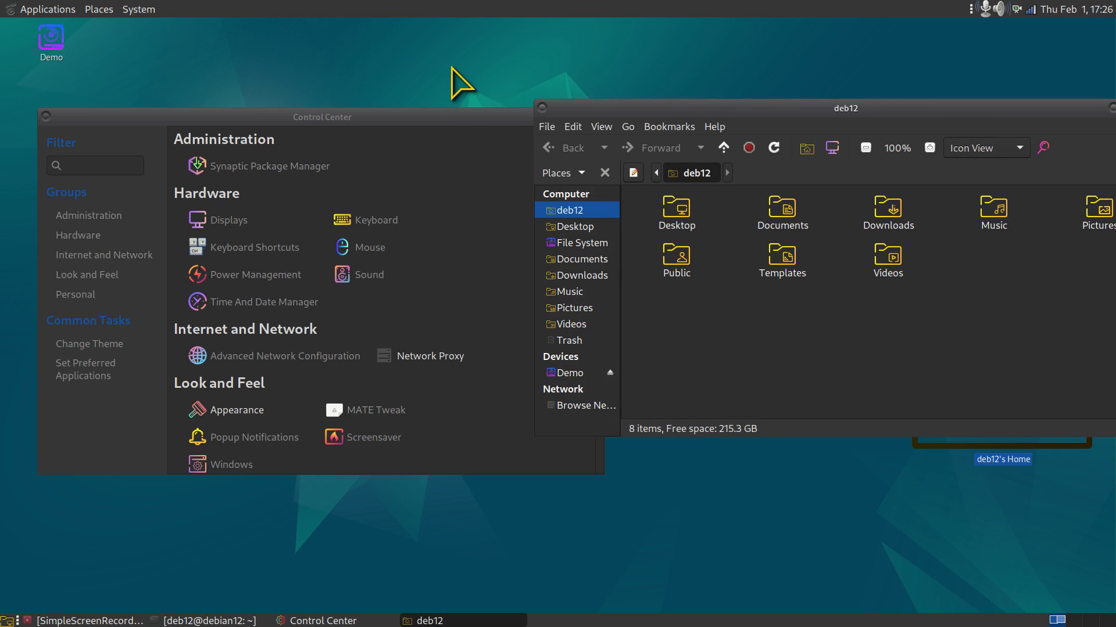
mouse_move(274, 135)
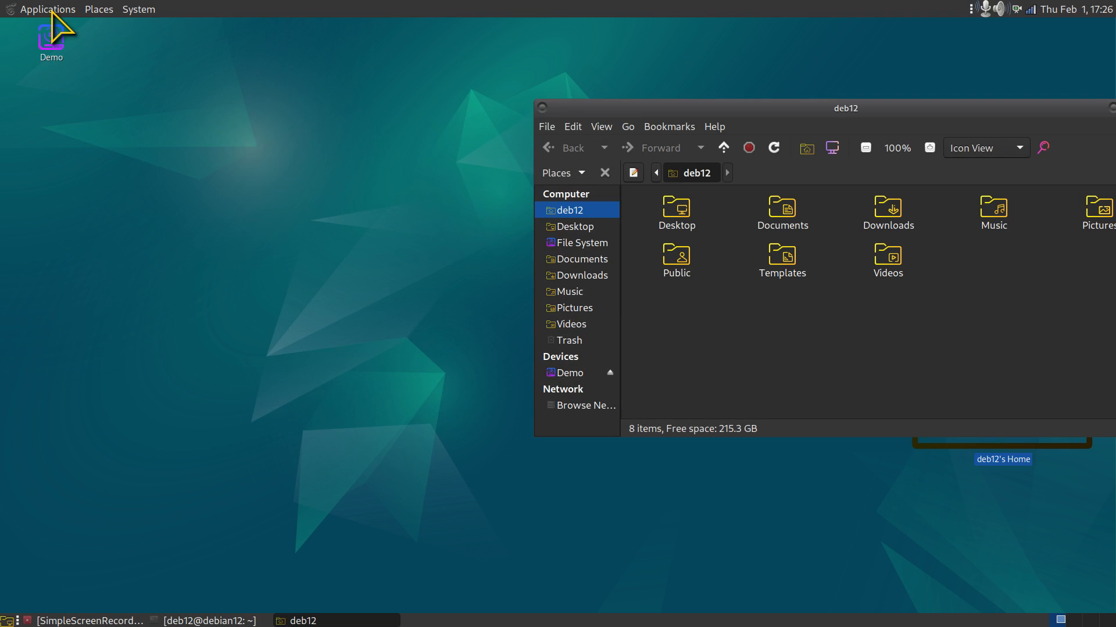
- Reopen Control Center's Appearance icons list and switch back to the blue Futura theme
click(138, 8)
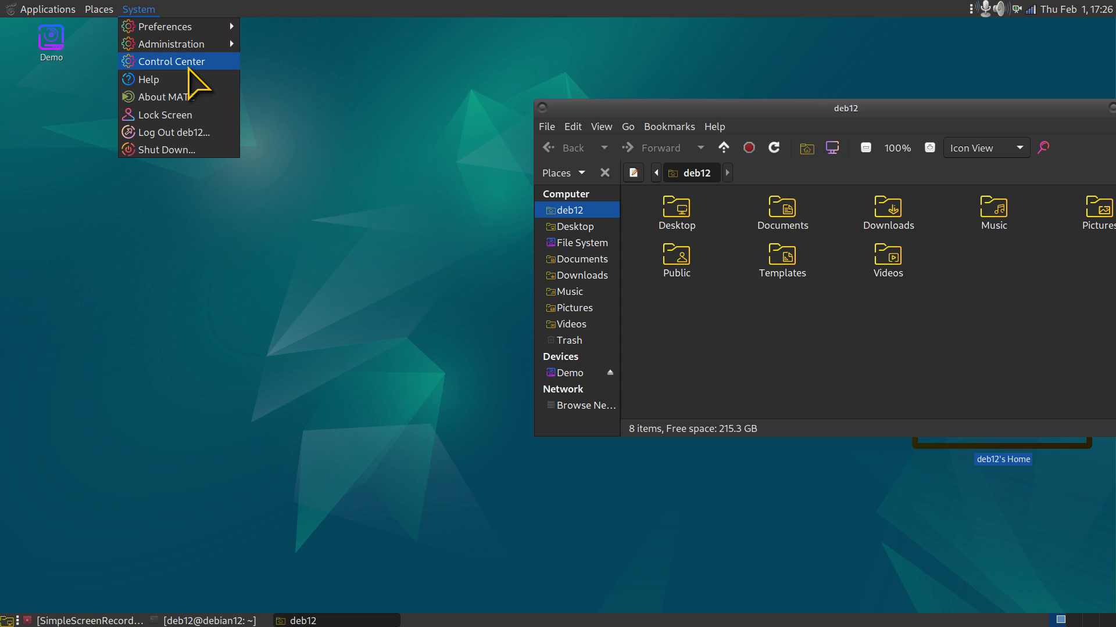
click(171, 61)
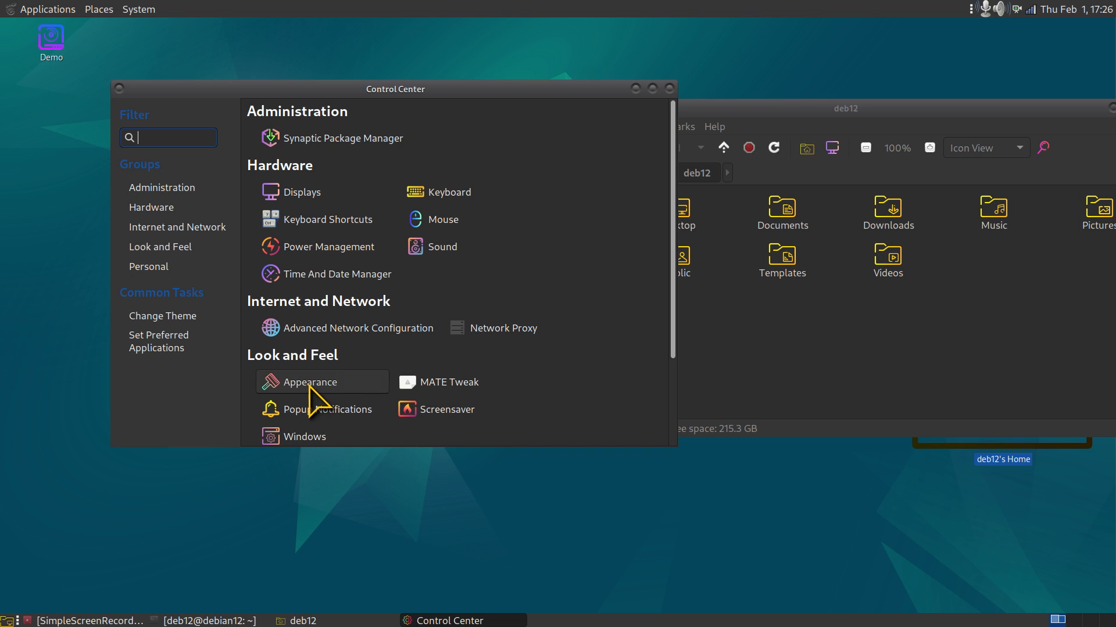
mouse_move(331, 401)
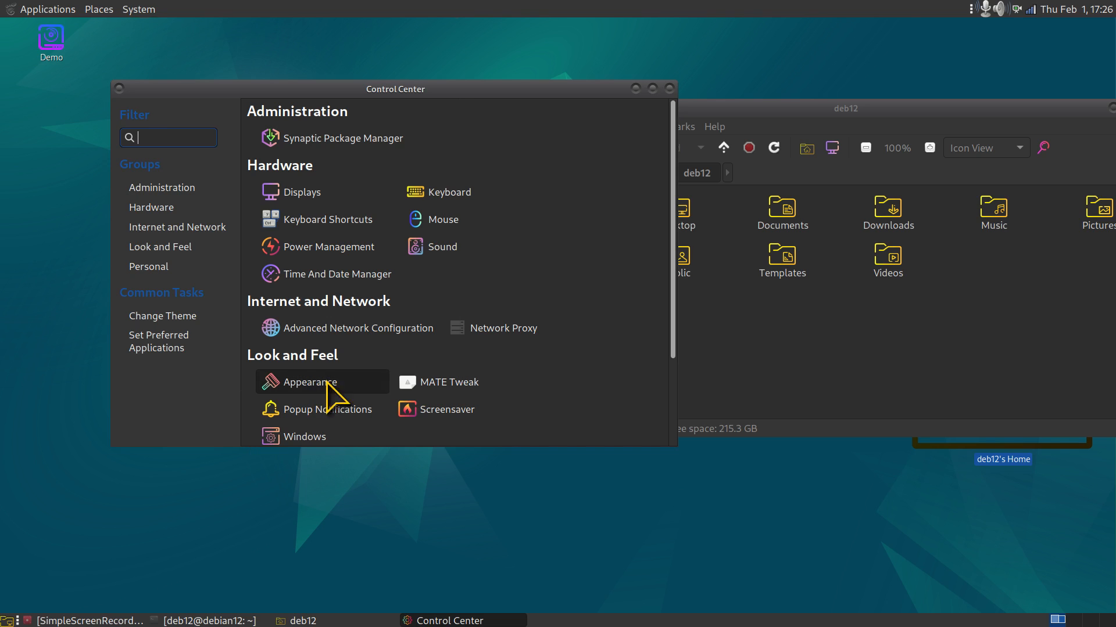
click(309, 382)
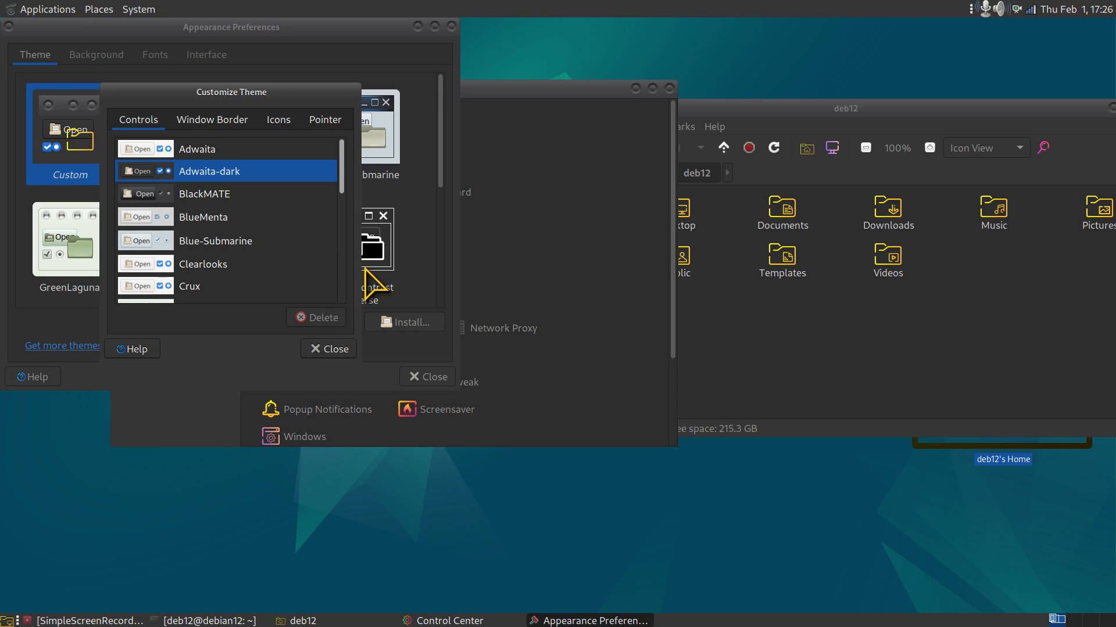
click(278, 120)
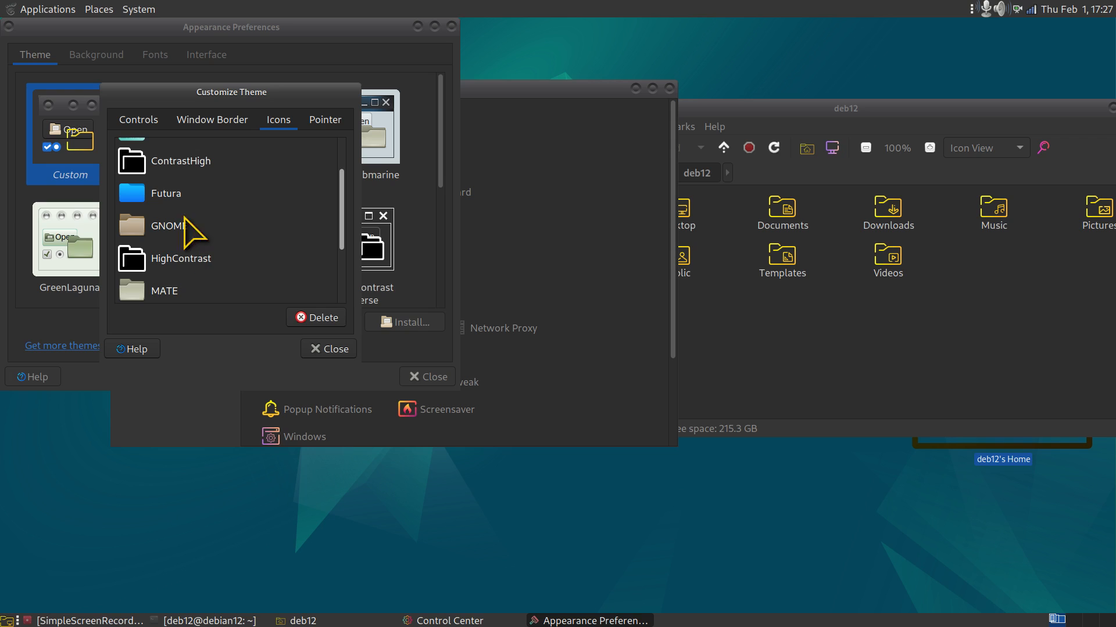
click(167, 194)
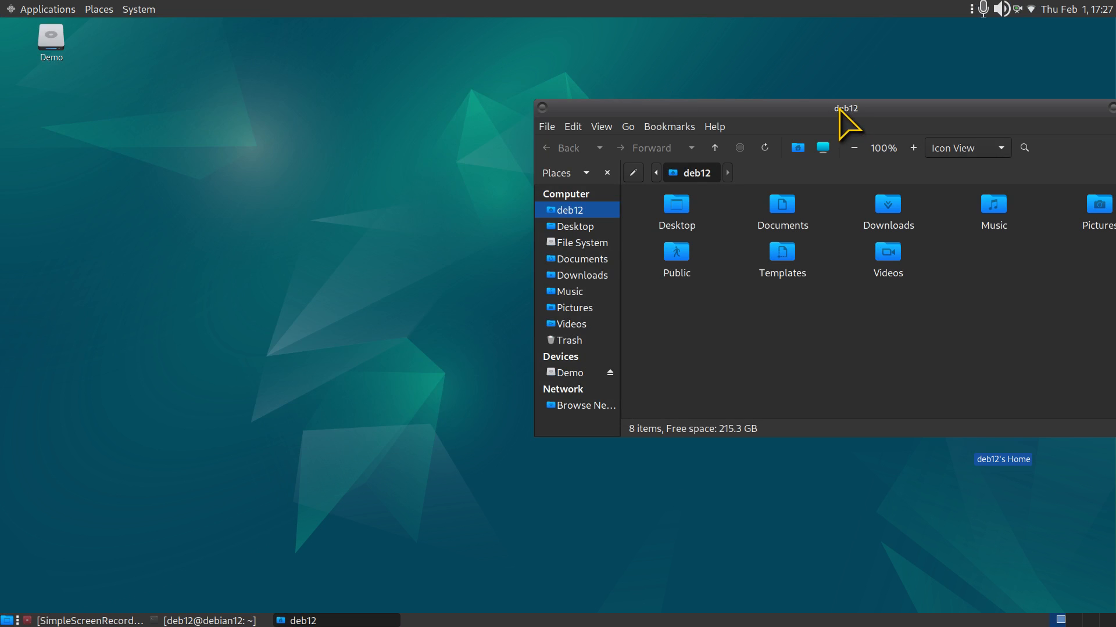
- Centre and enlarge the Caja home window, zoom to 200% and show hidden files with Ctrl+H
drag(845, 108, 480, 153)
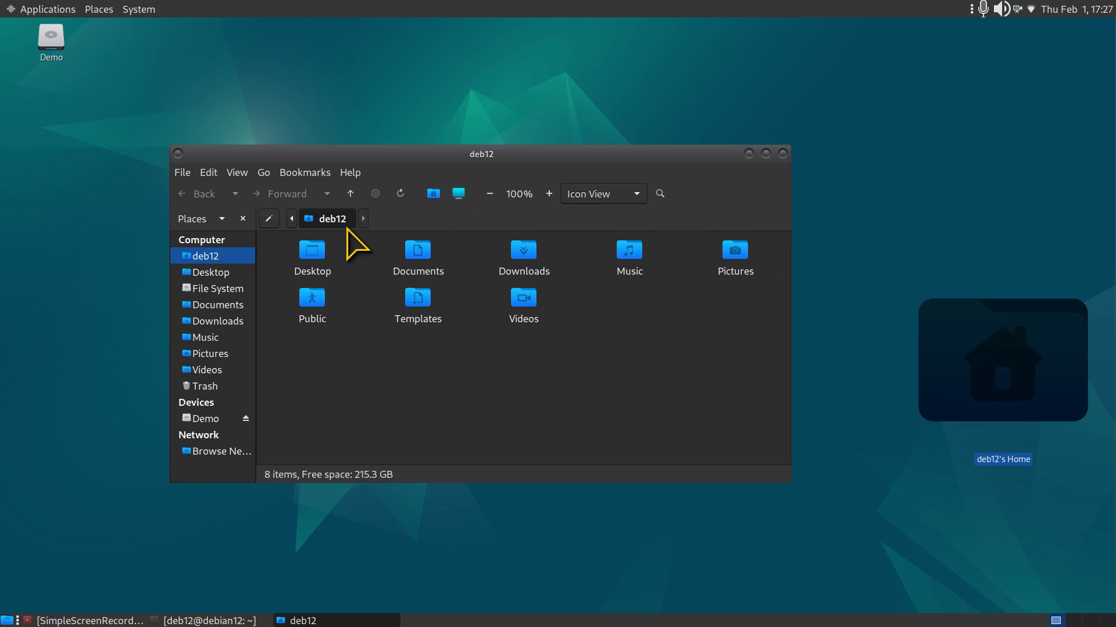
mouse_move(505, 395)
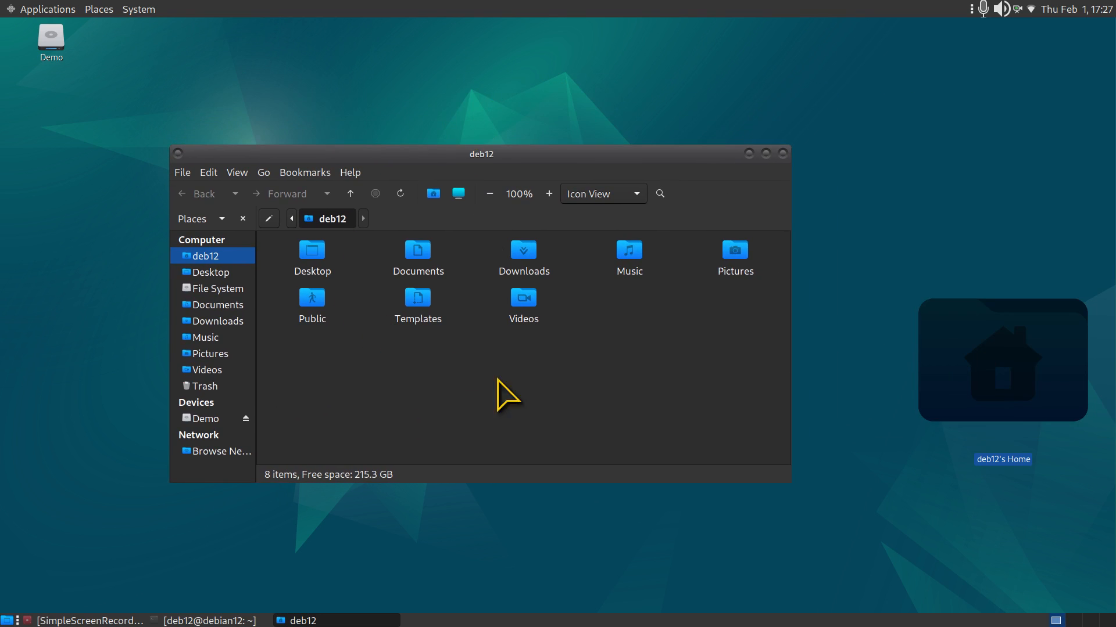
mouse_move(596, 264)
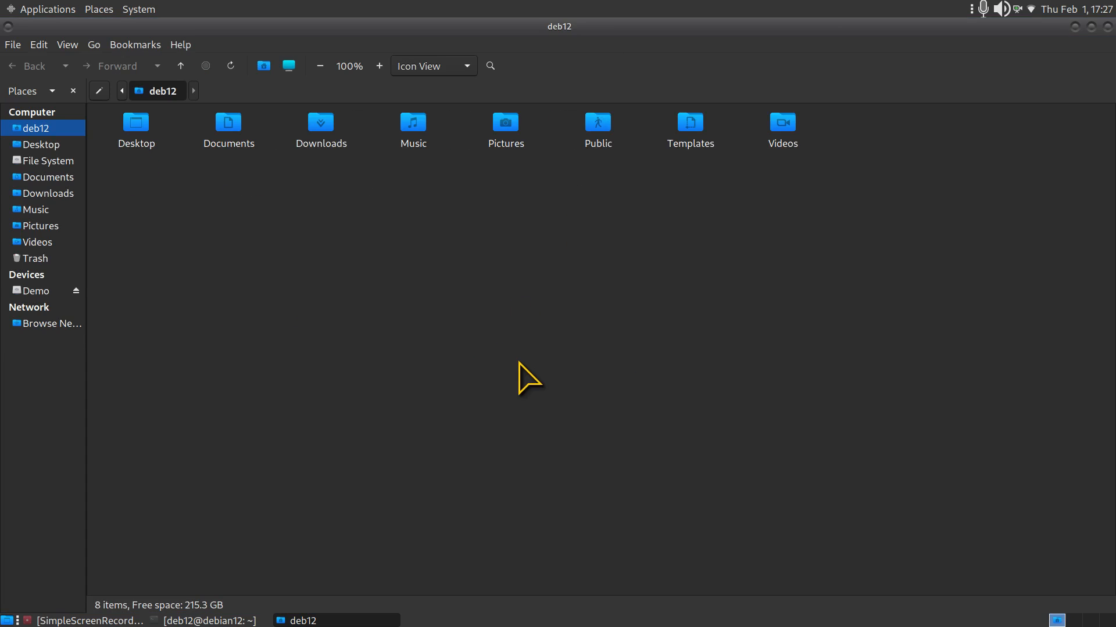
click(379, 65)
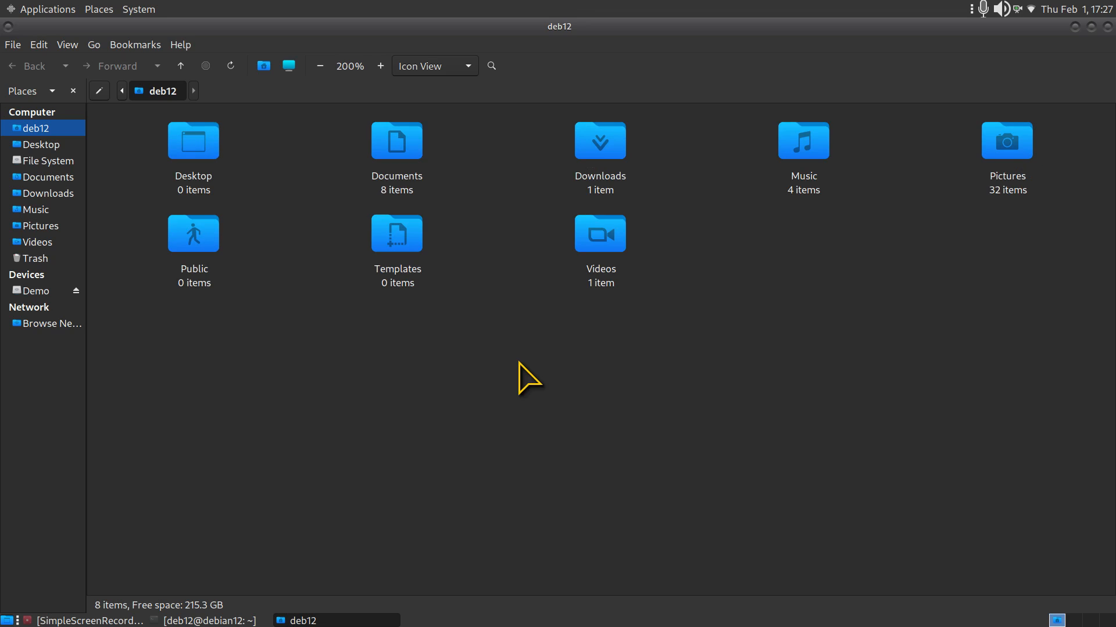
key(ctrl+h)
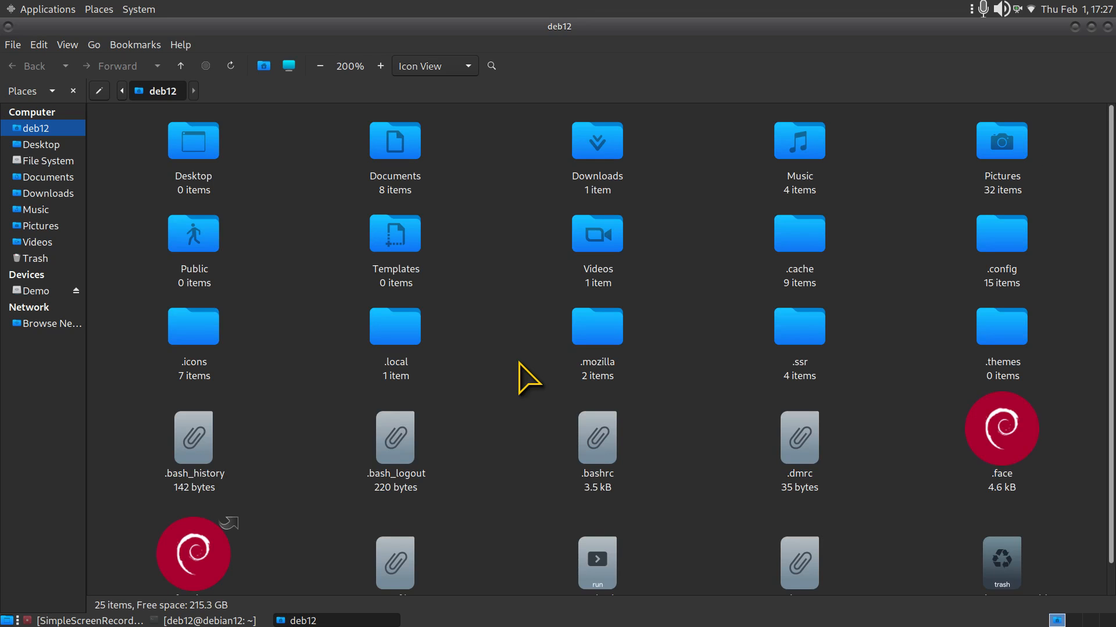
click(68, 44)
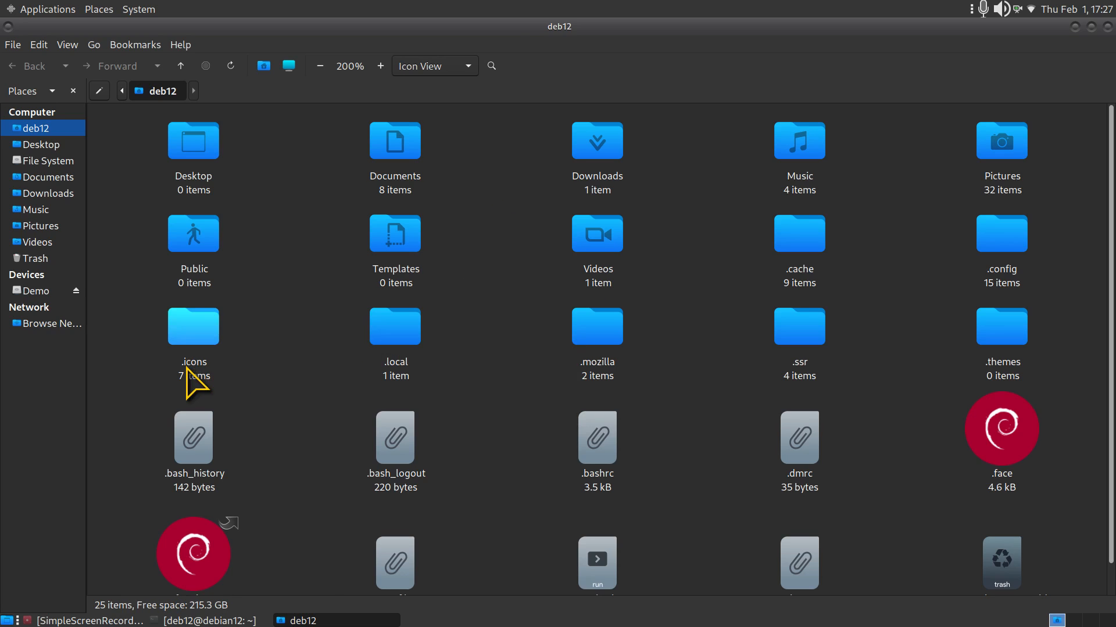
- Enter .icons and check candy-icons, Sweet-Rainbow, Sweet-Yellow and Futura folder item counts
click(193, 325)
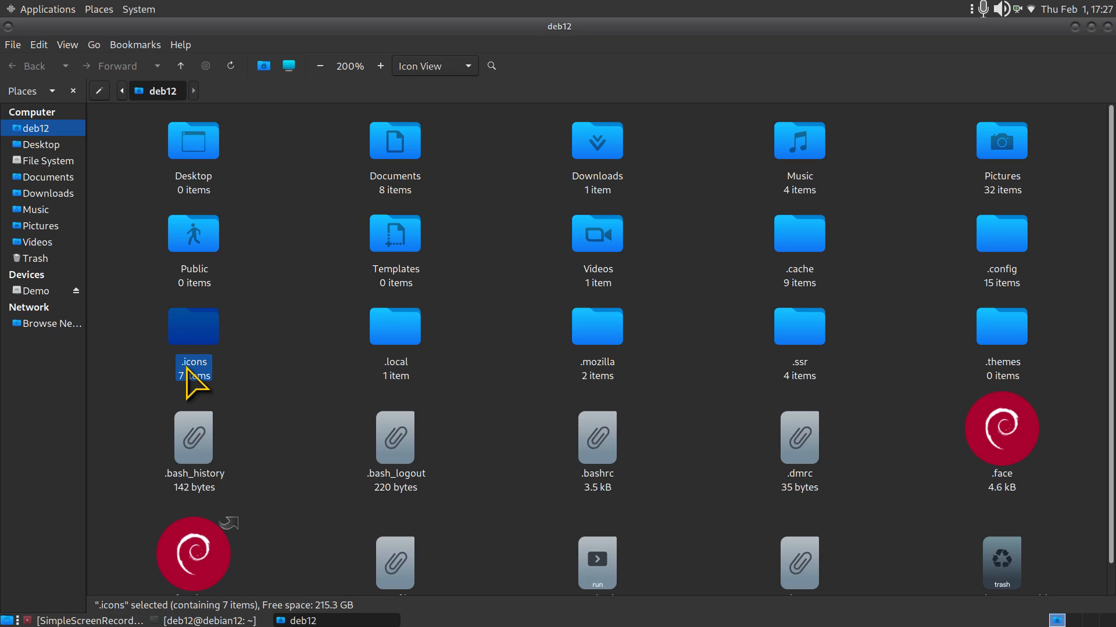
mouse_move(199, 381)
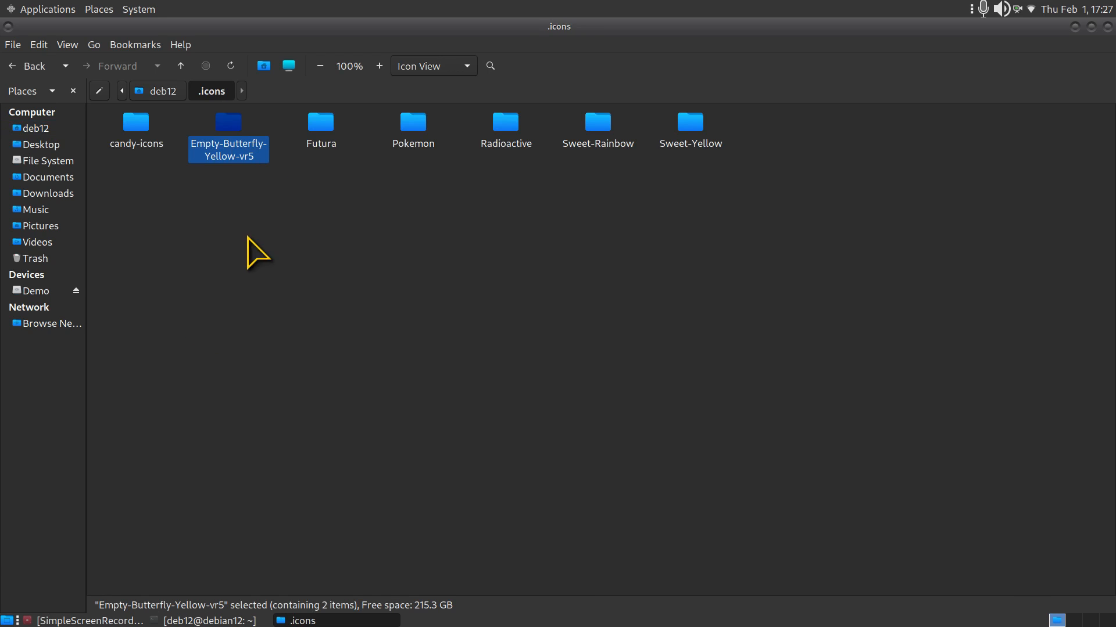
click(379, 66)
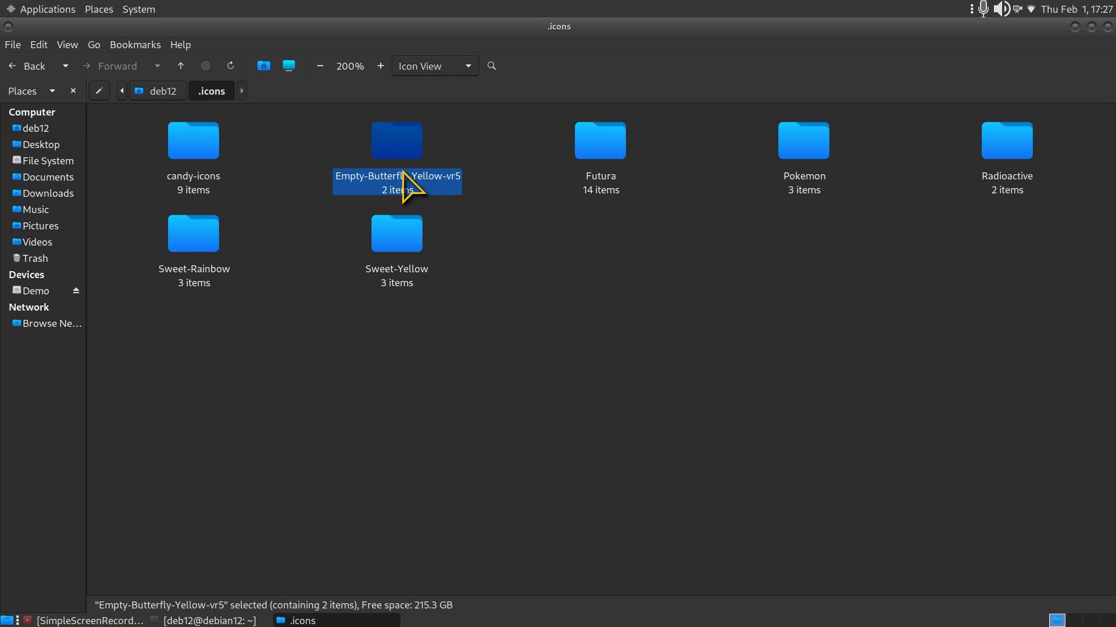
mouse_move(465, 199)
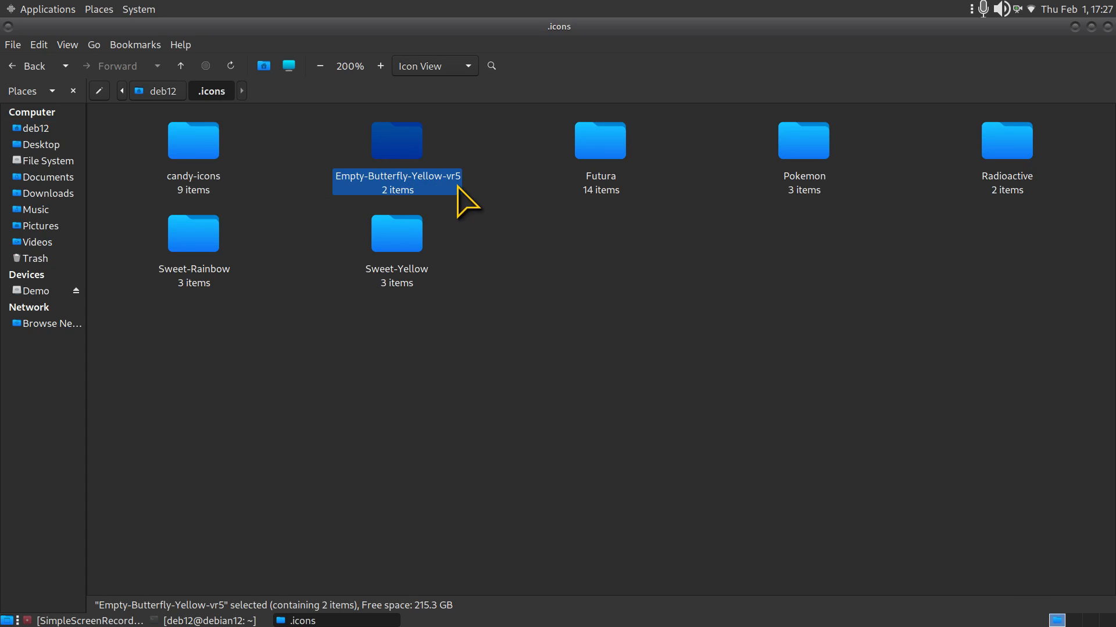
mouse_move(448, 231)
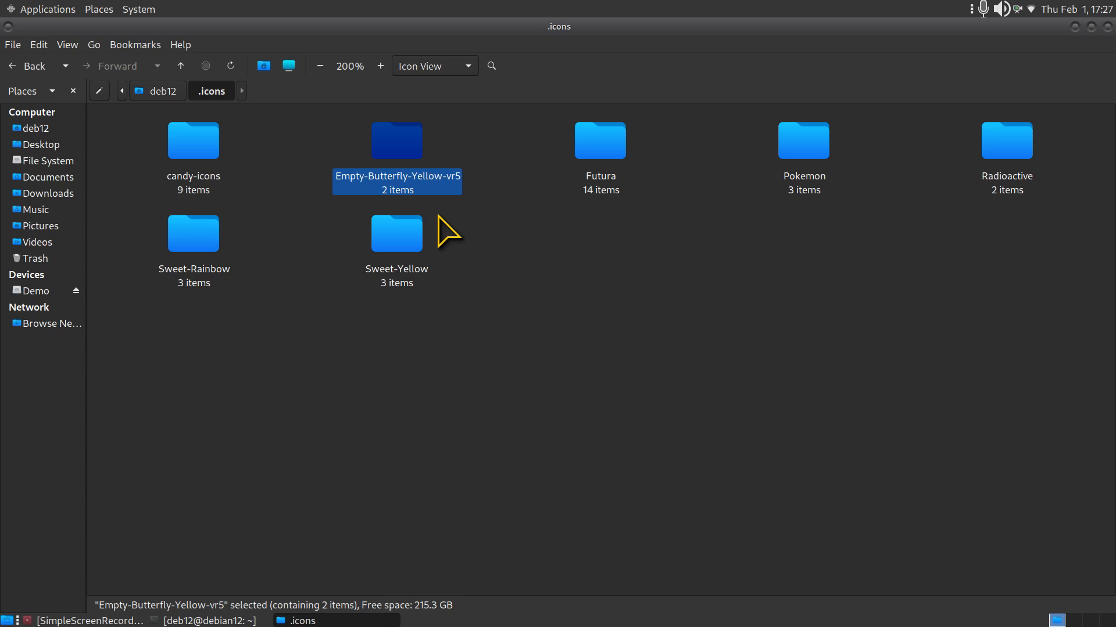
click(193, 139)
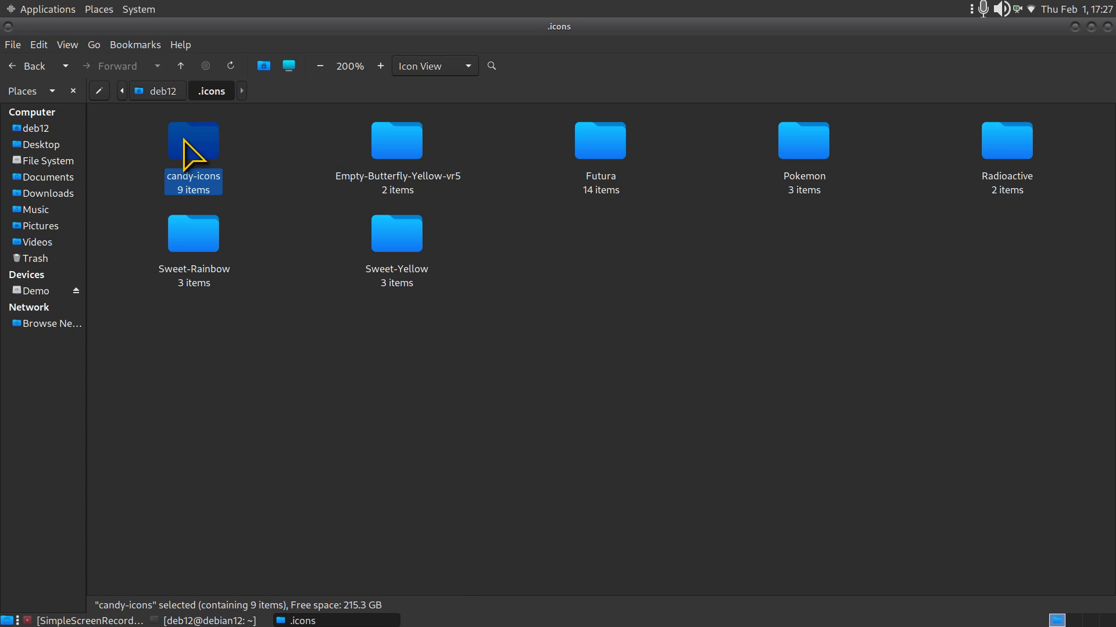
click(192, 232)
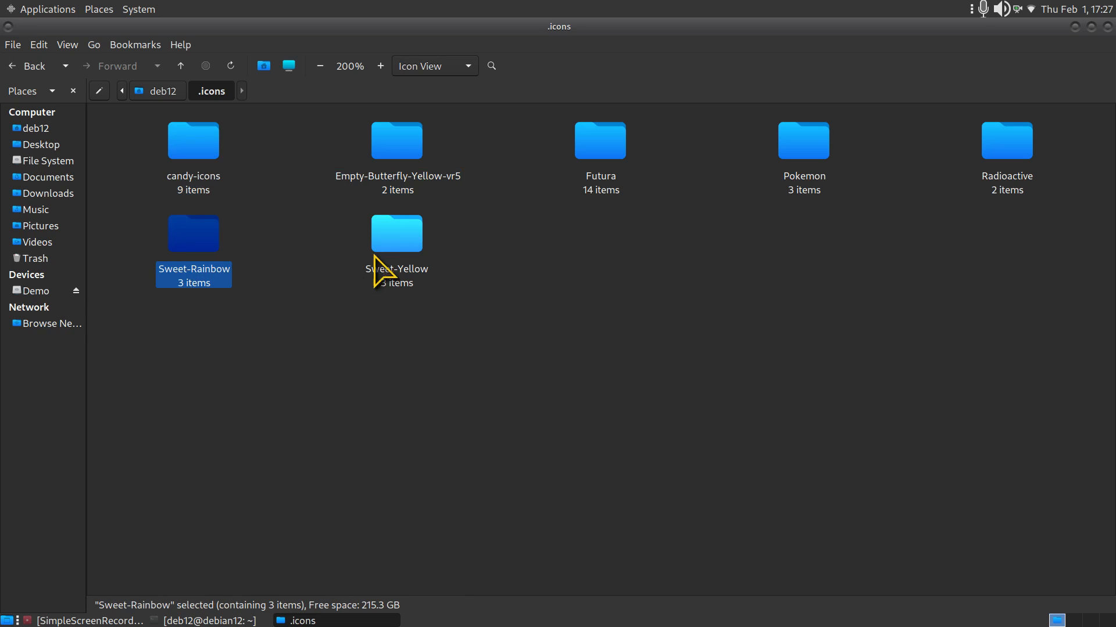
click(396, 252)
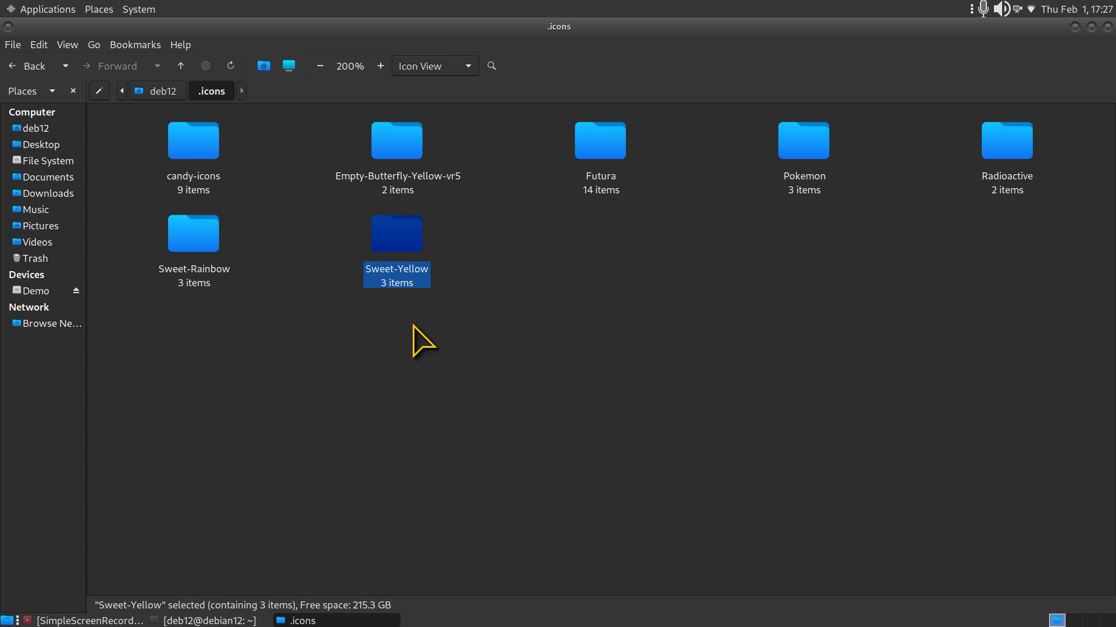
click(599, 139)
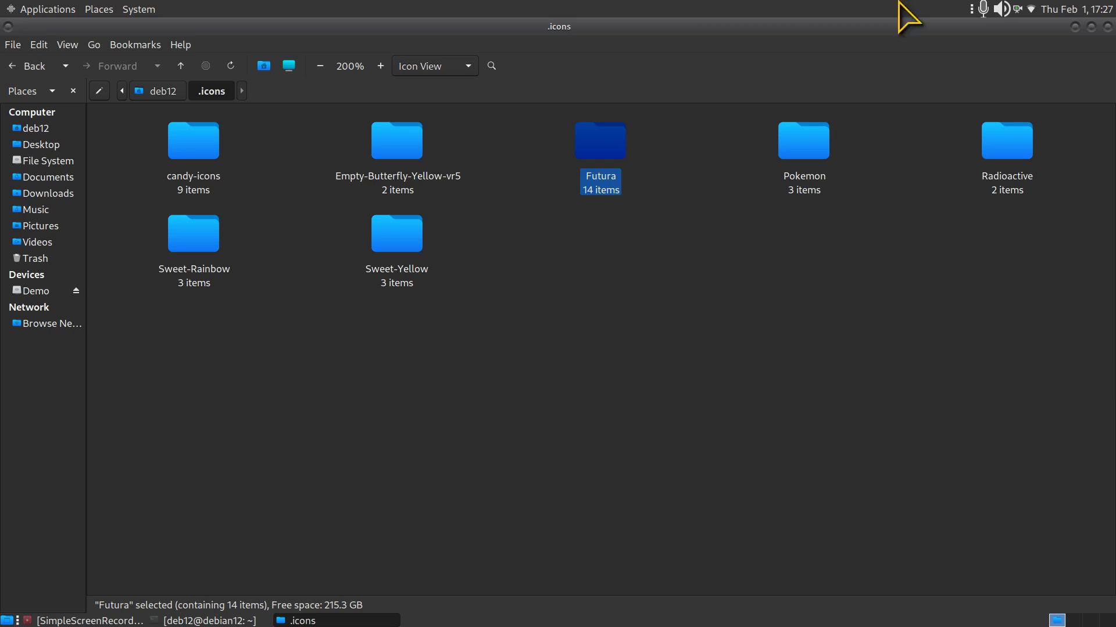
mouse_move(803, 142)
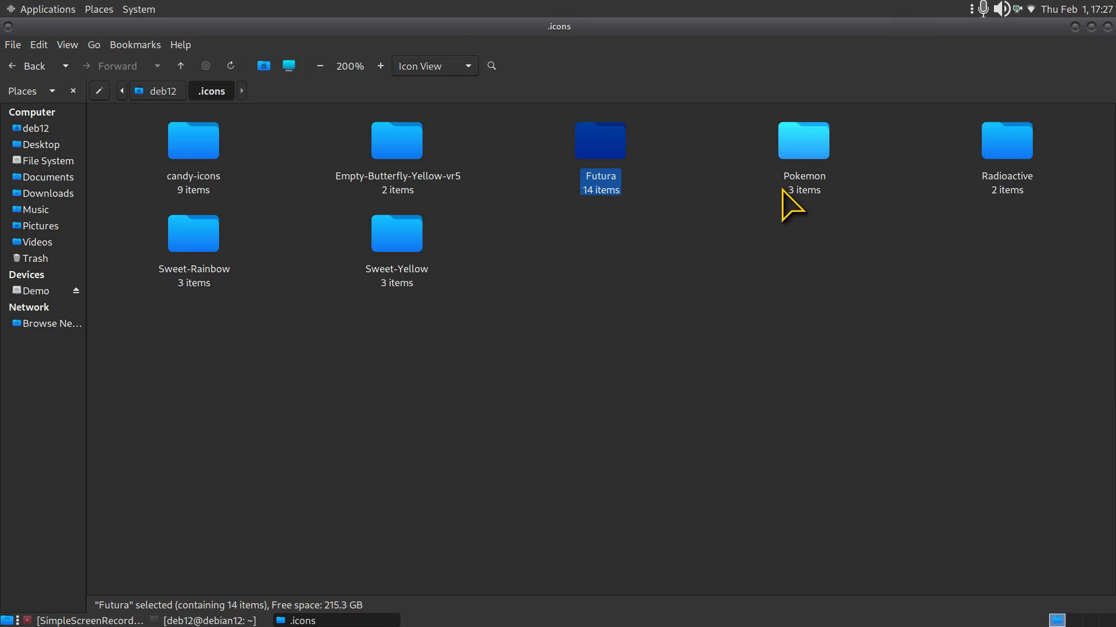
mouse_move(1102, 201)
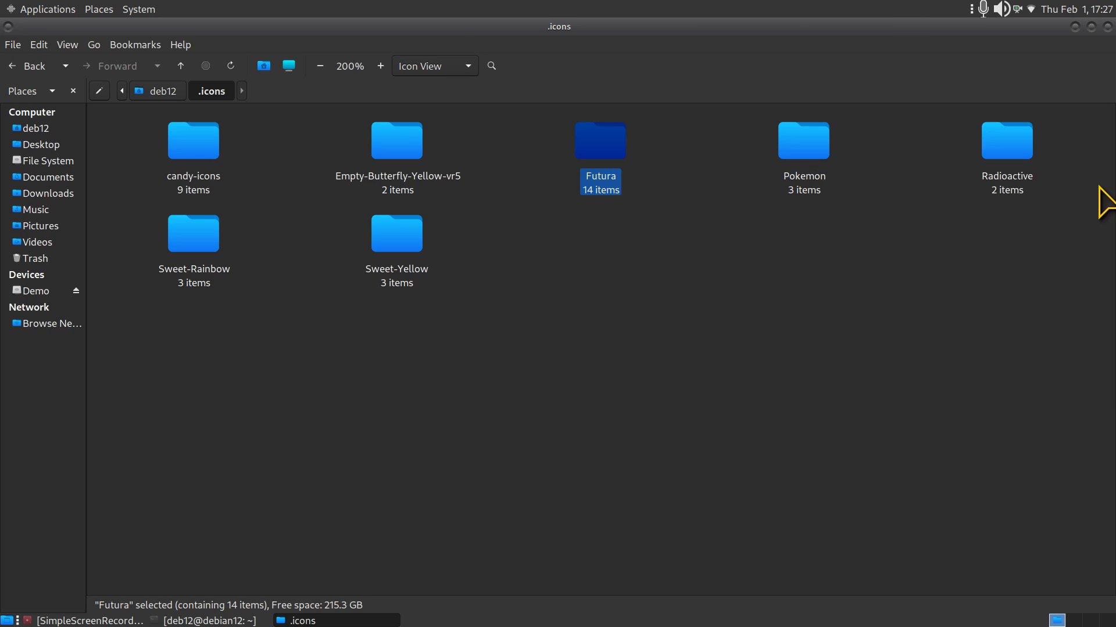
mouse_move(560, 359)
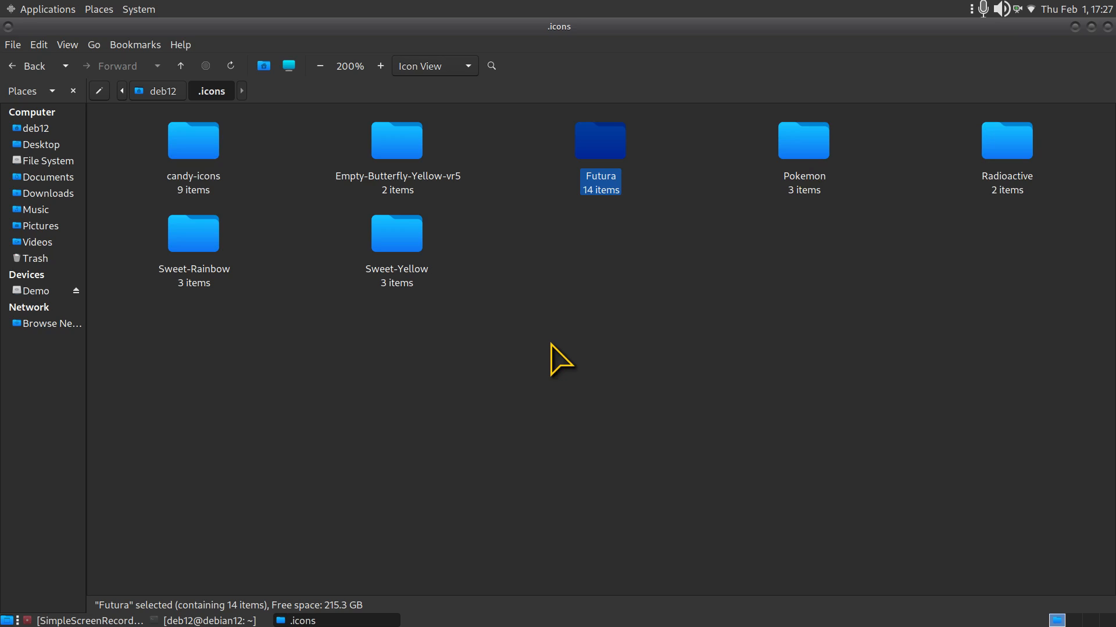
mouse_move(690, 309)
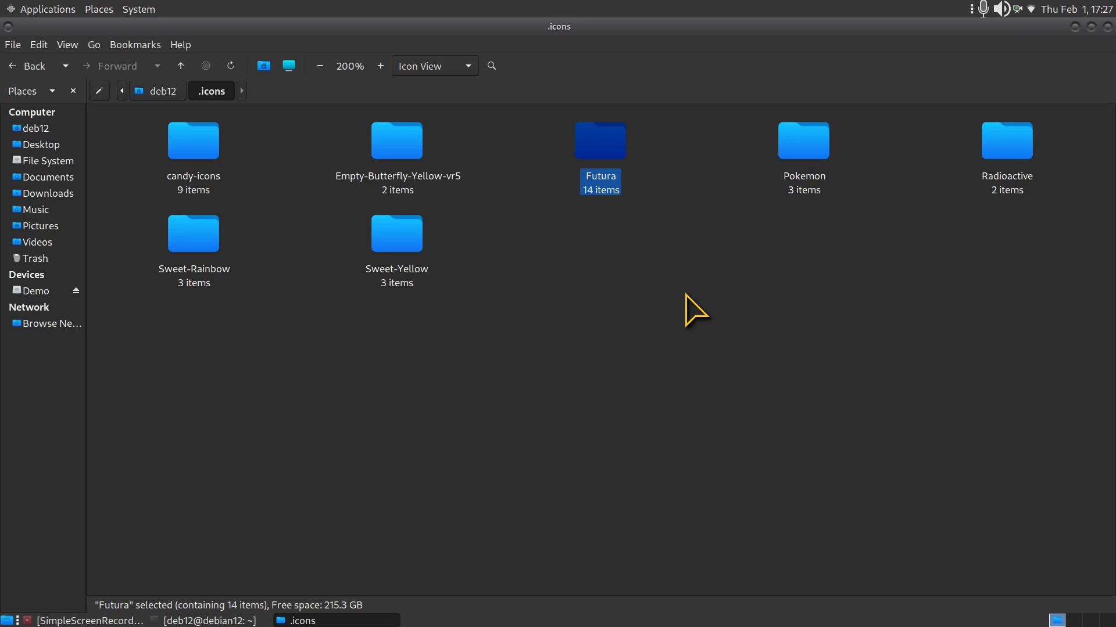
mouse_move(489, 183)
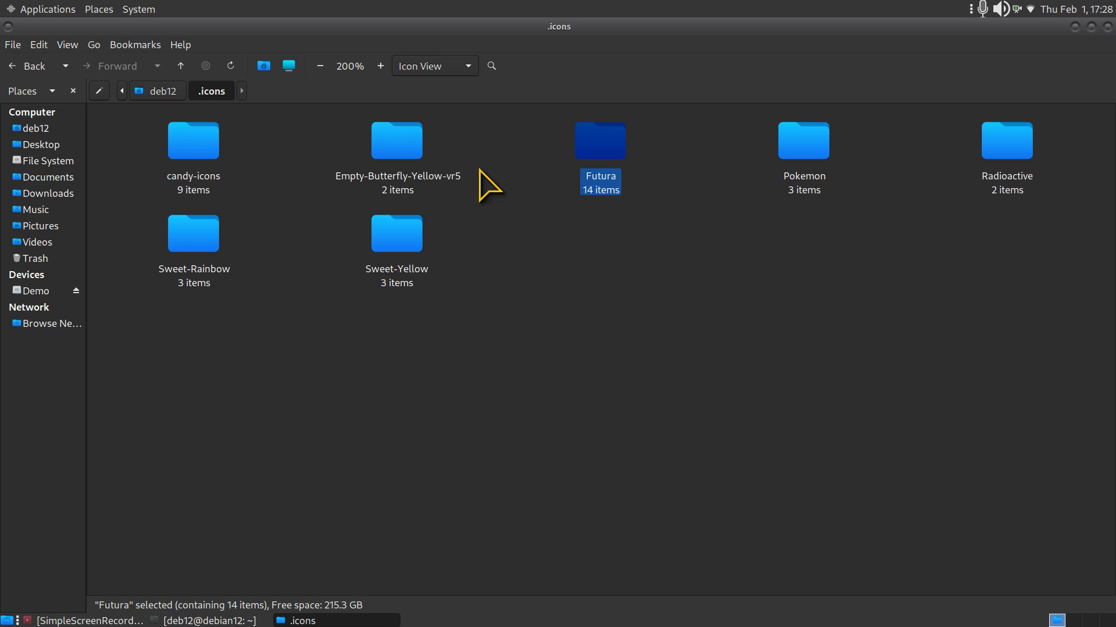
mouse_move(619, 128)
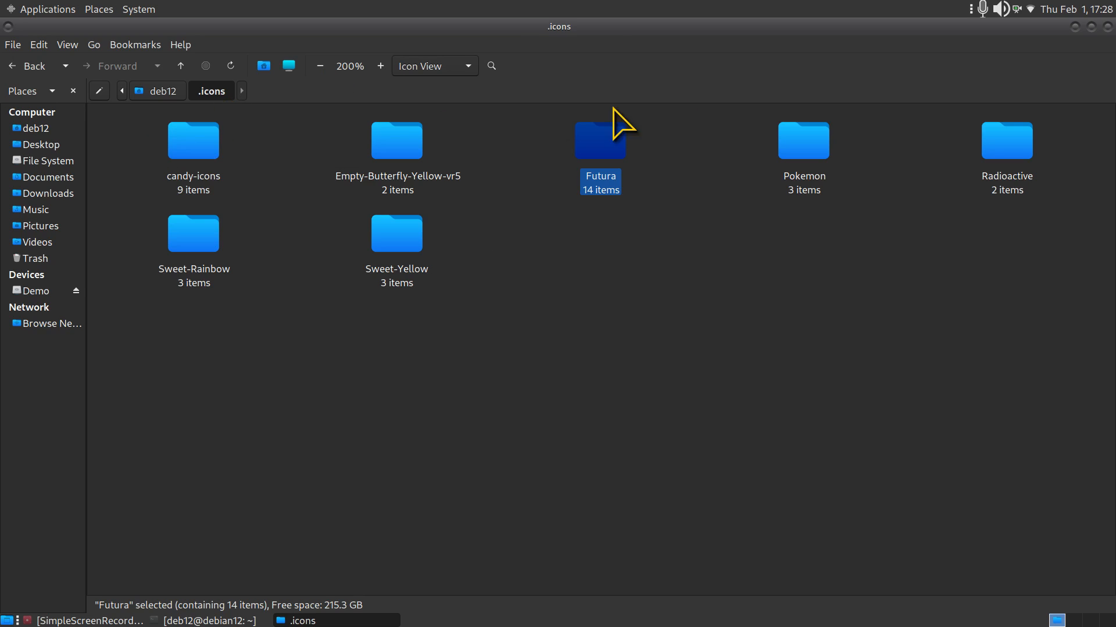
mouse_move(654, 44)
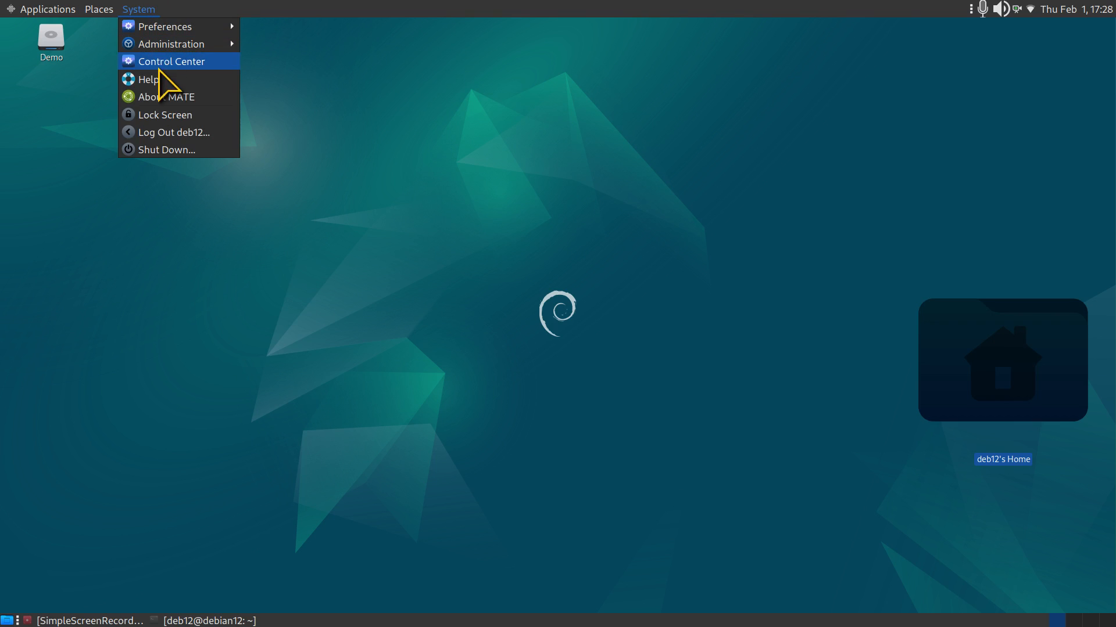
- Review the icon themes in Customize Theme with Futura chosen, then close the dialog
click(172, 60)
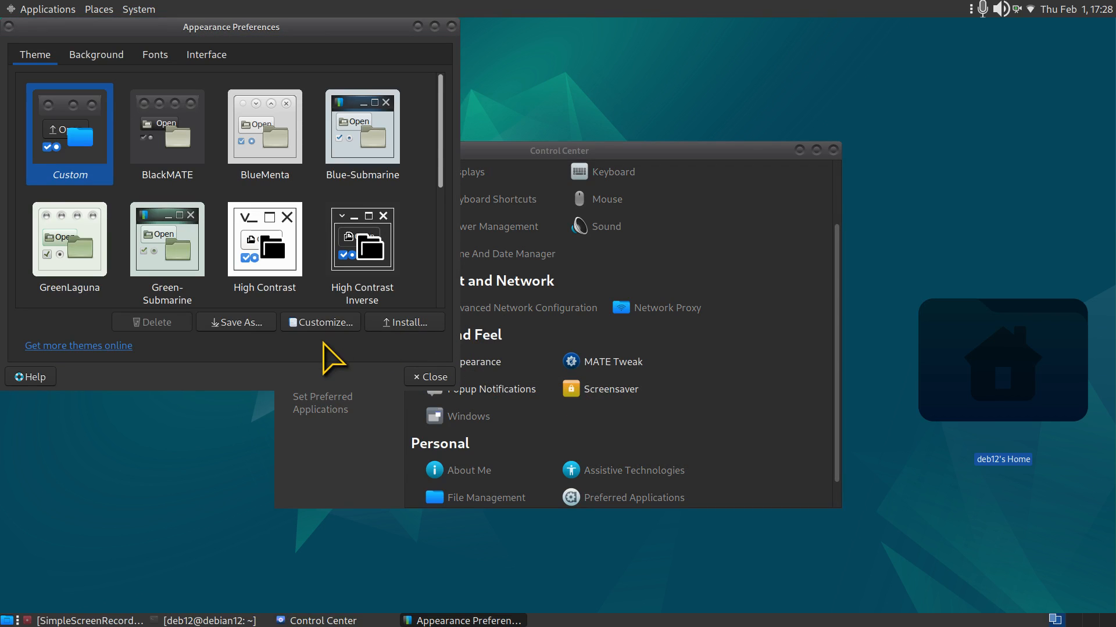
click(319, 322)
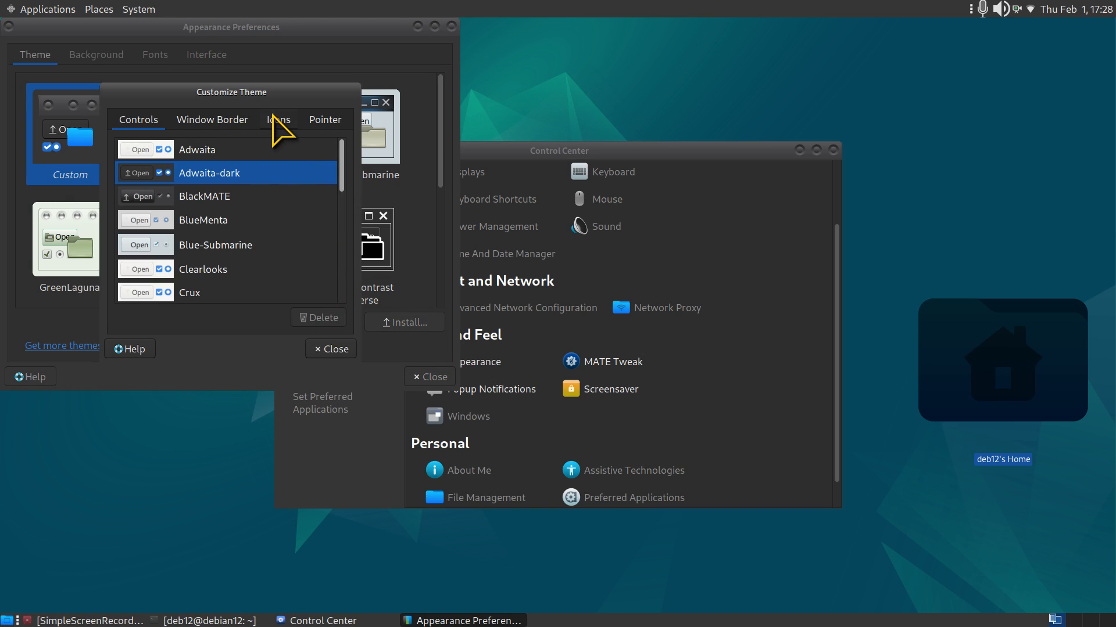
click(278, 119)
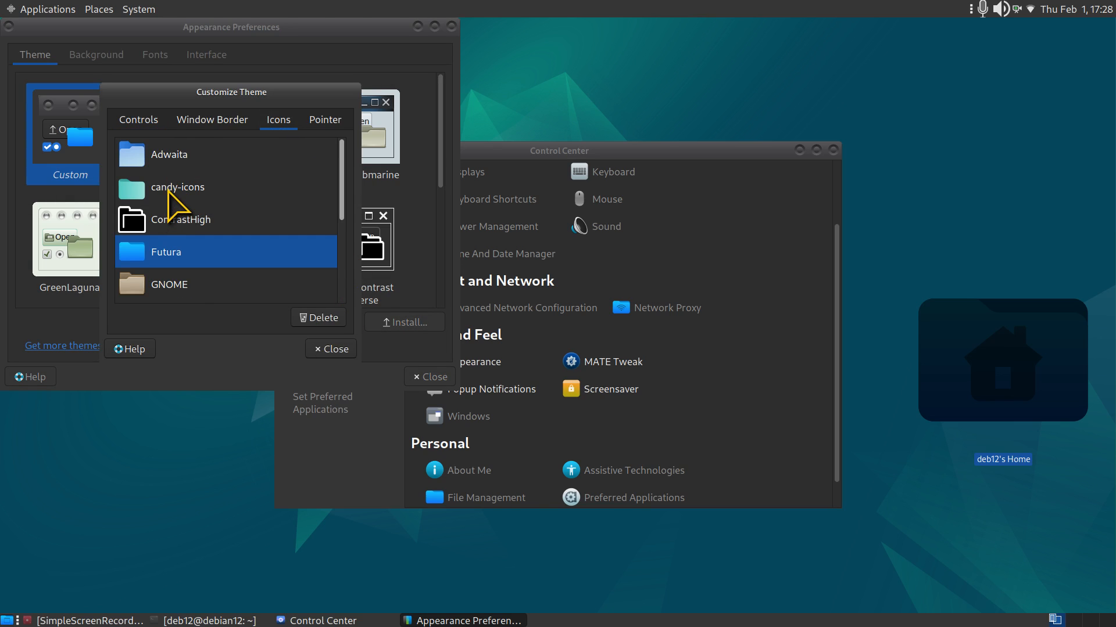
click(178, 187)
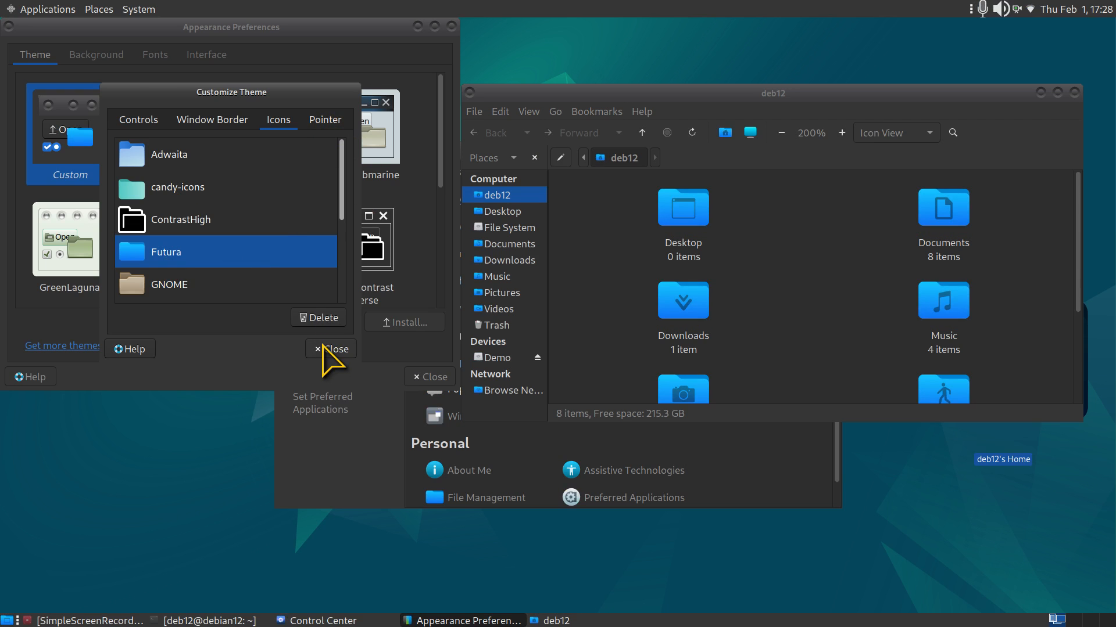
click(330, 349)
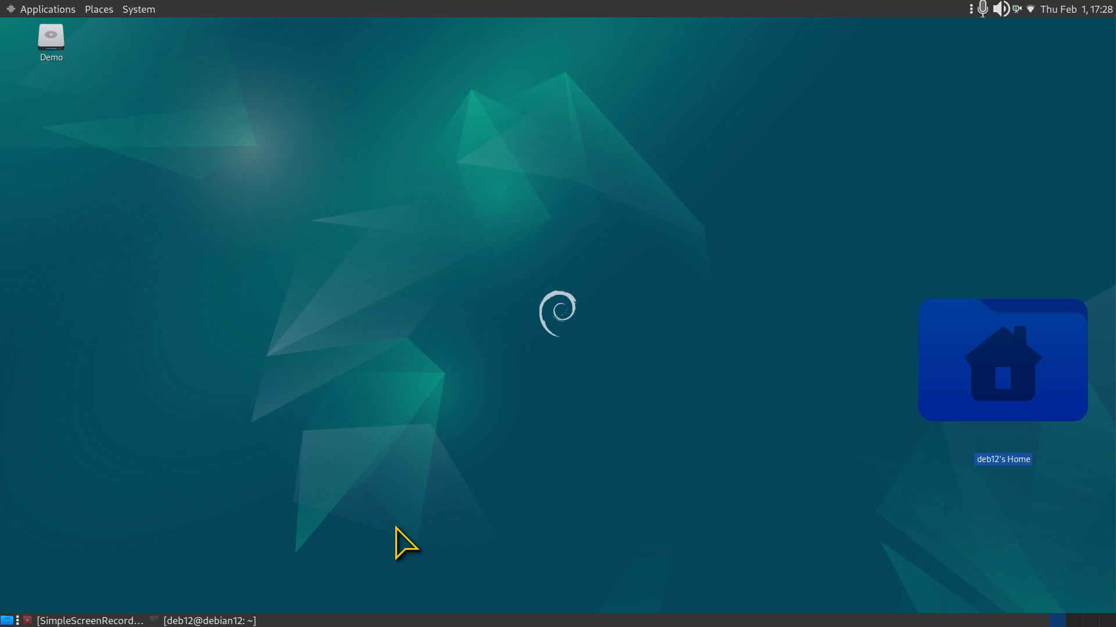
mouse_move(52, 15)
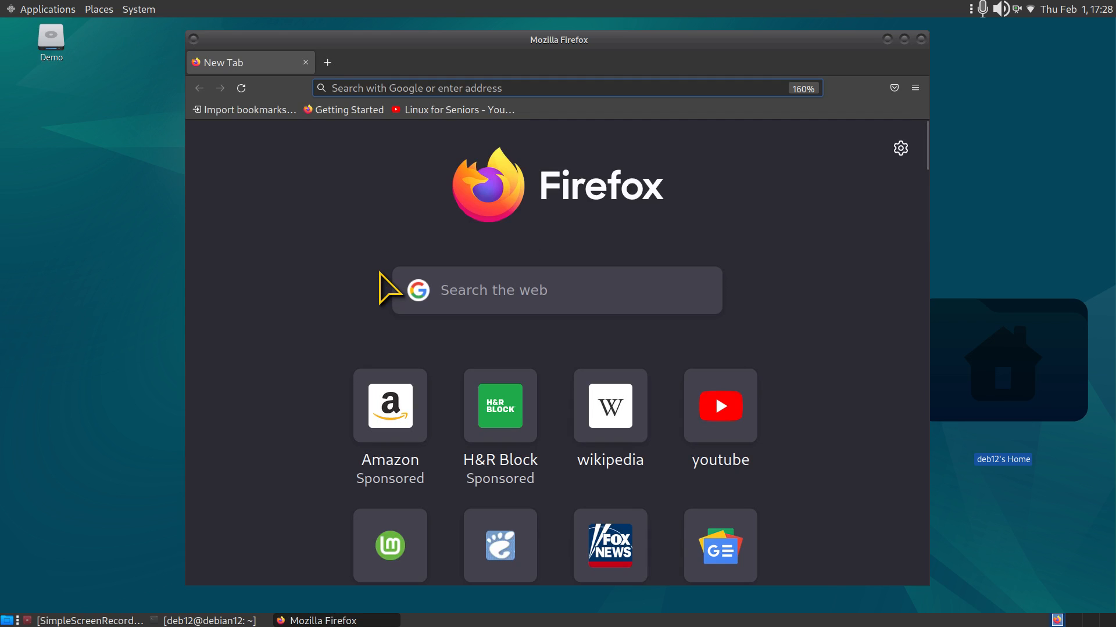
- Open the Linux for Seniors channel from bookmarks and highlight its handle
click(458, 109)
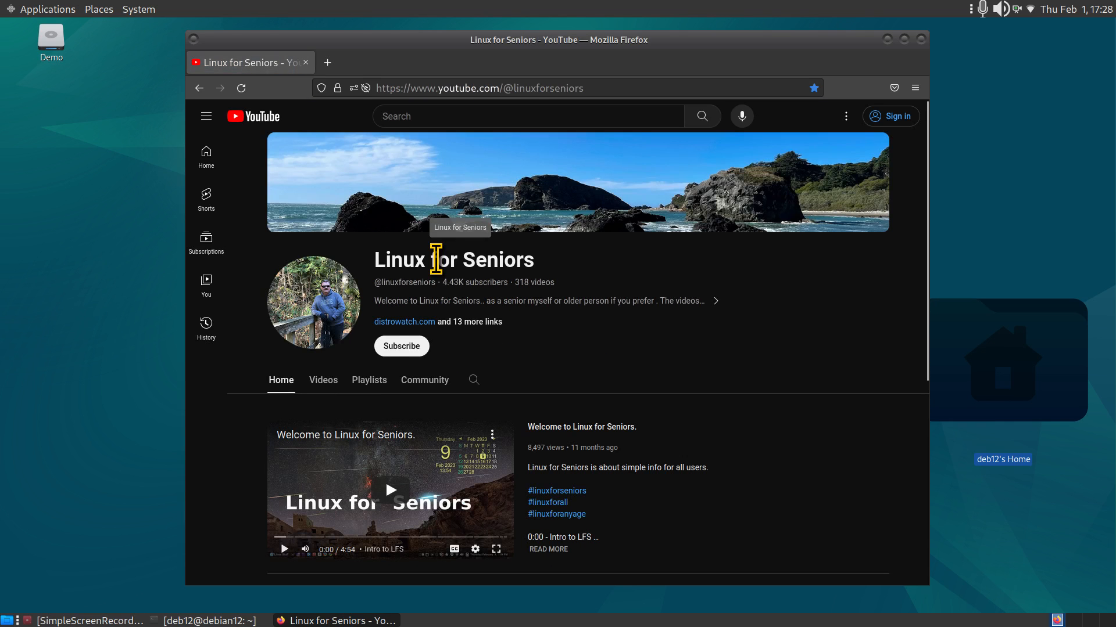
mouse_move(434, 281)
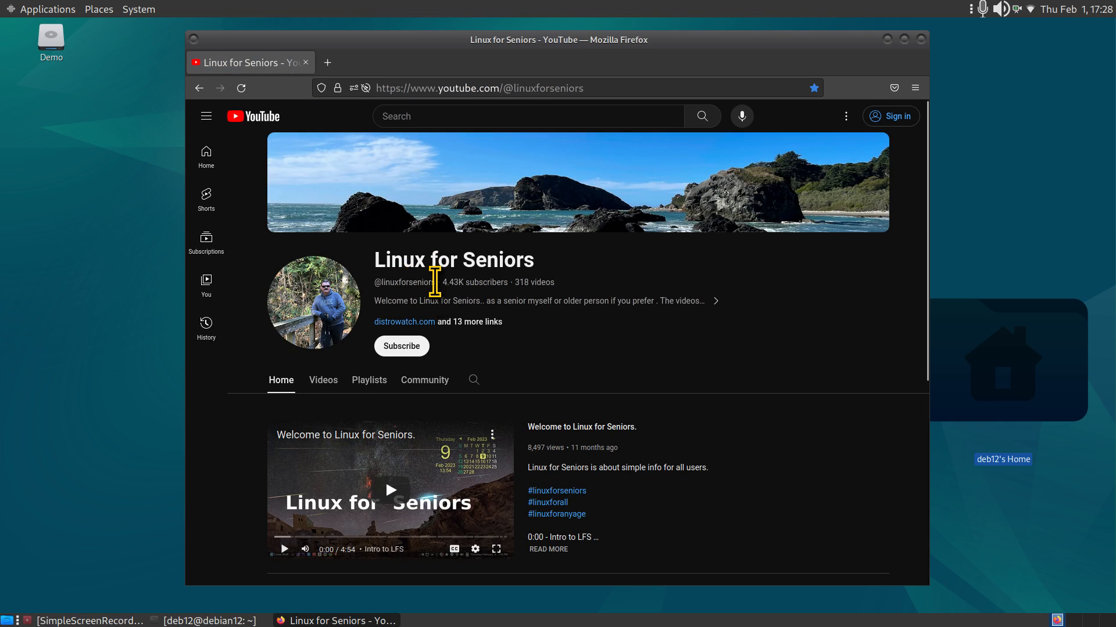
double_click(403, 282)
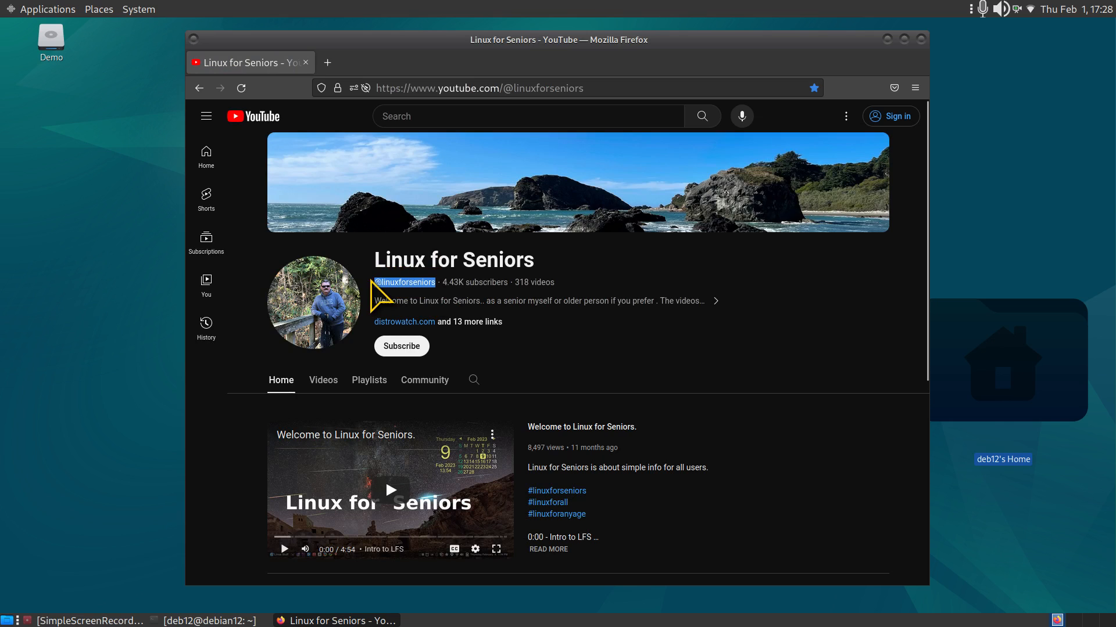
mouse_move(389, 87)
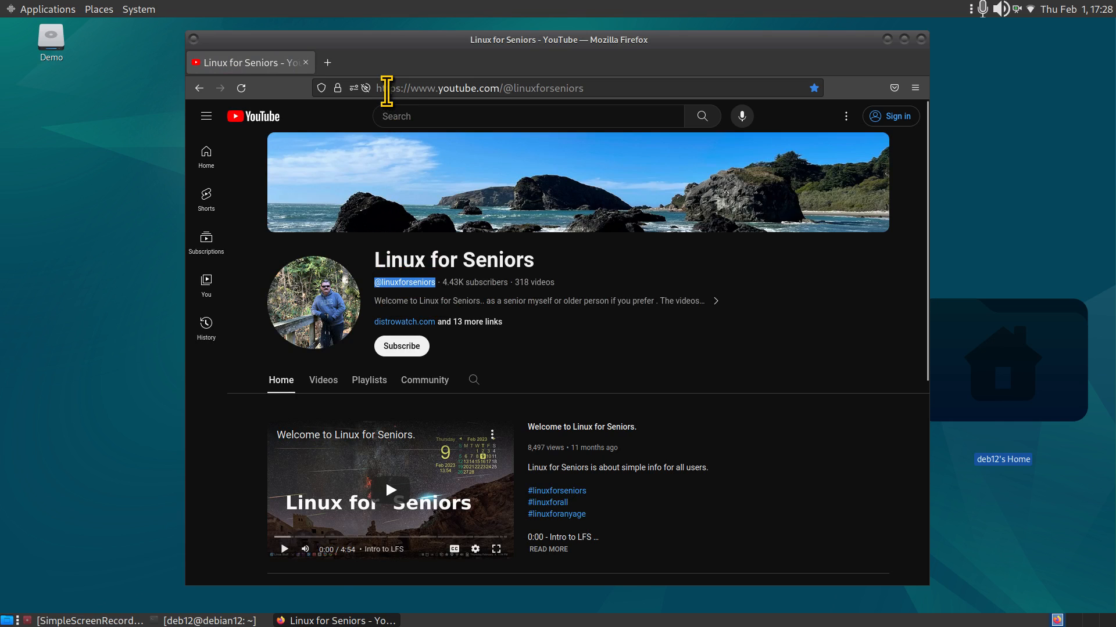
mouse_move(782, 334)
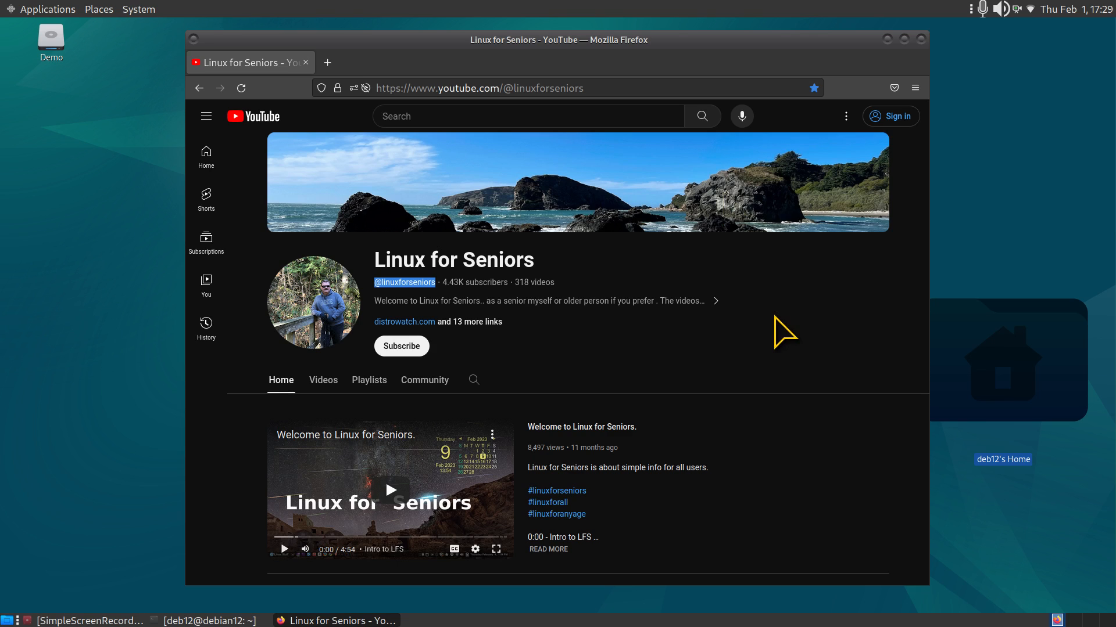
mouse_move(1039, 596)
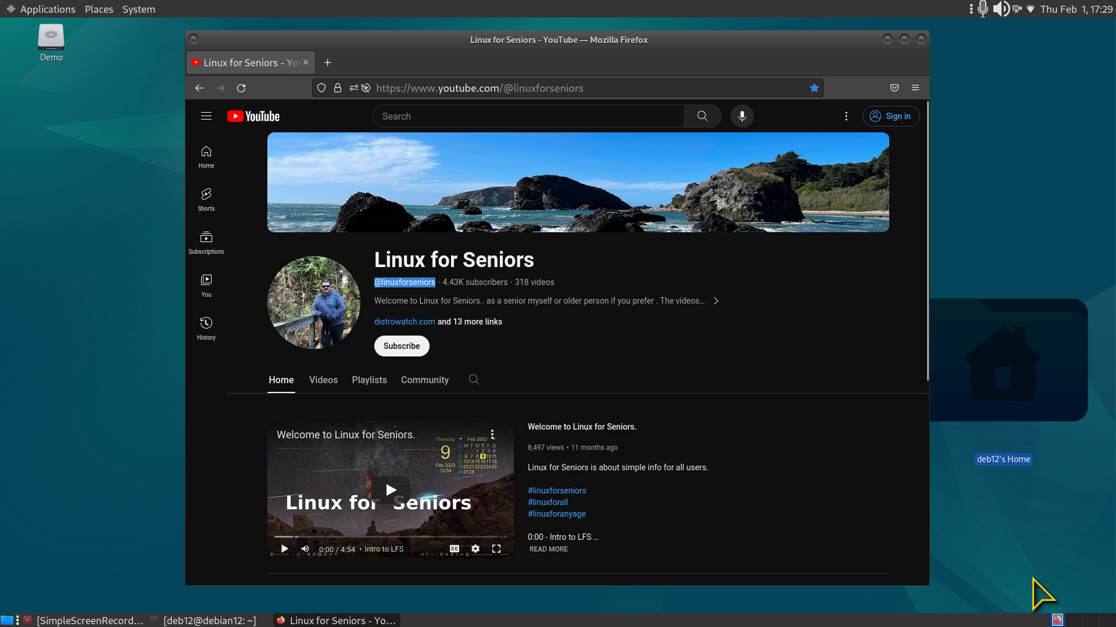
mouse_move(1014, 507)
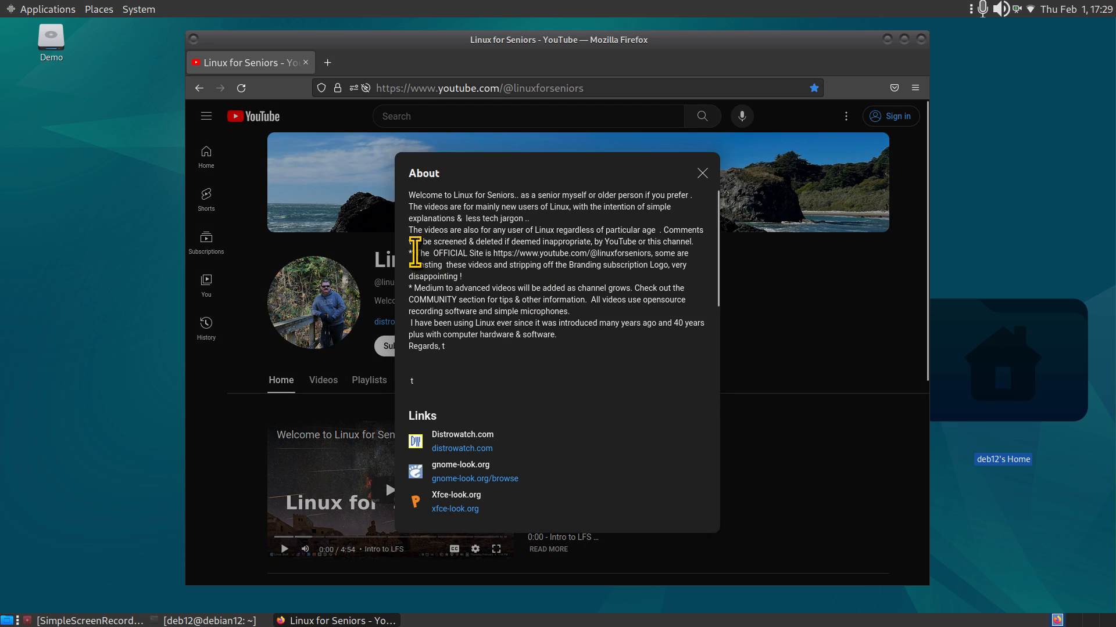
- Highlight the official-channel sentence in the About panel and scroll to the links
drag(412, 253, 689, 271)
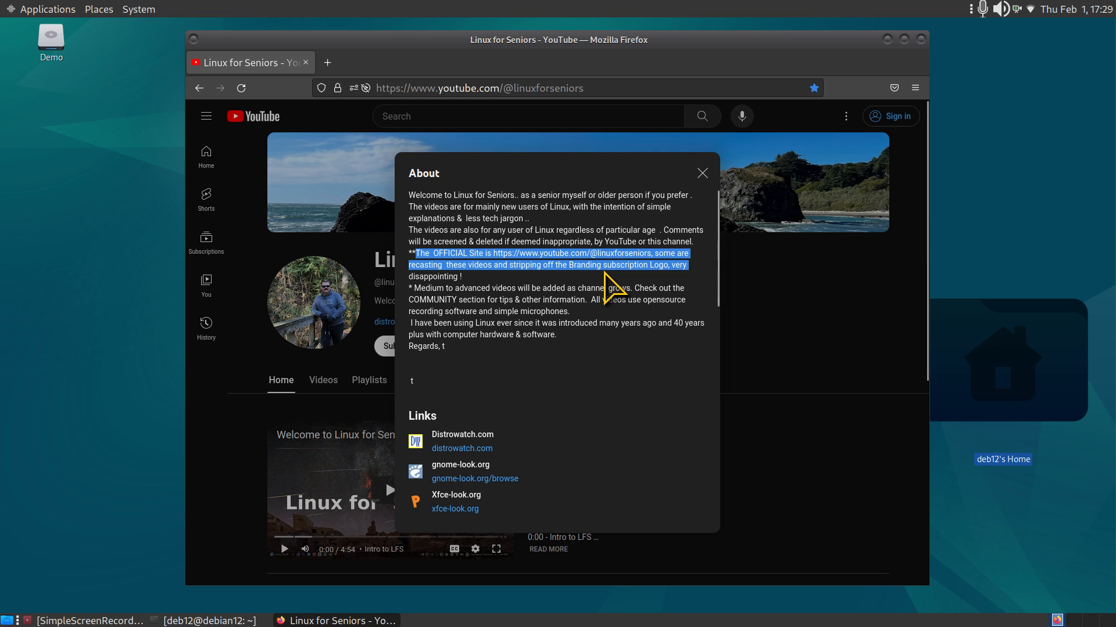
mouse_move(408, 228)
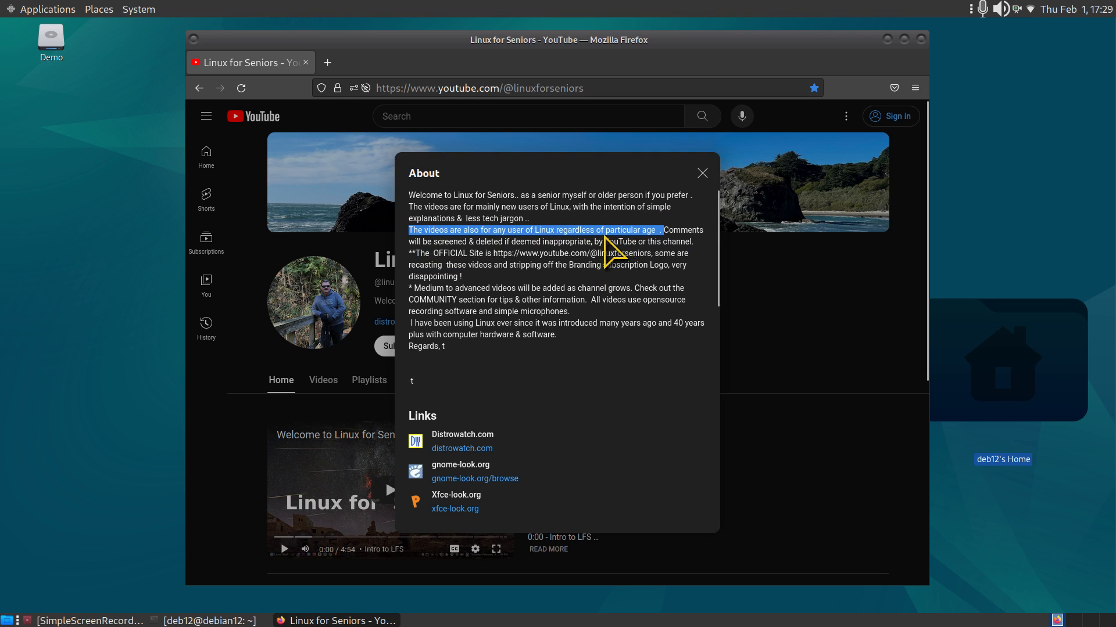
mouse_move(708, 292)
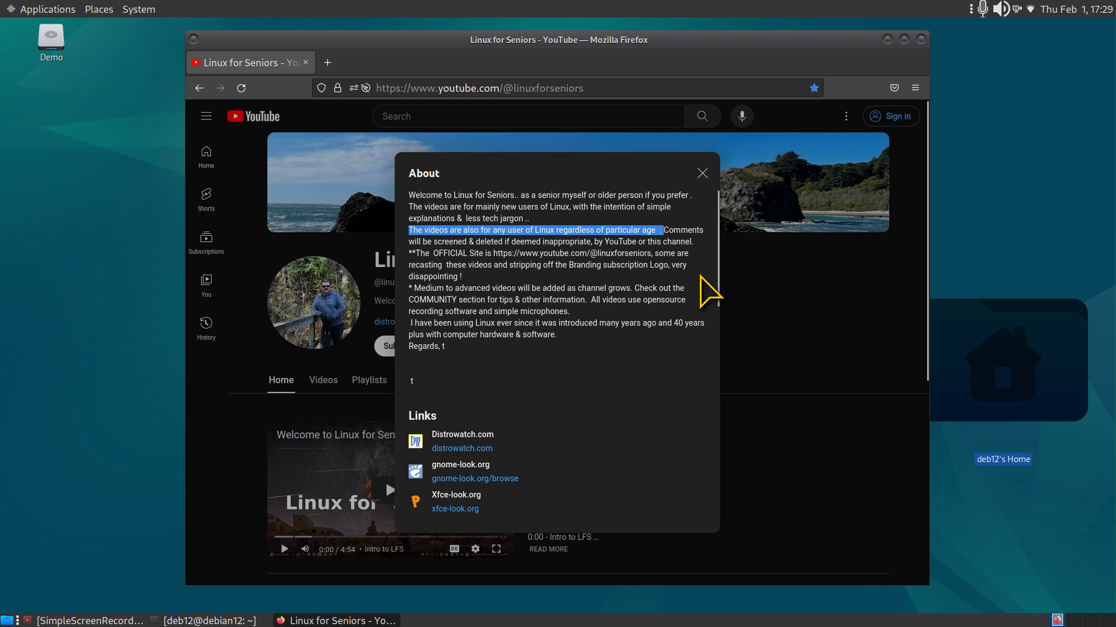
scroll(down, 3)
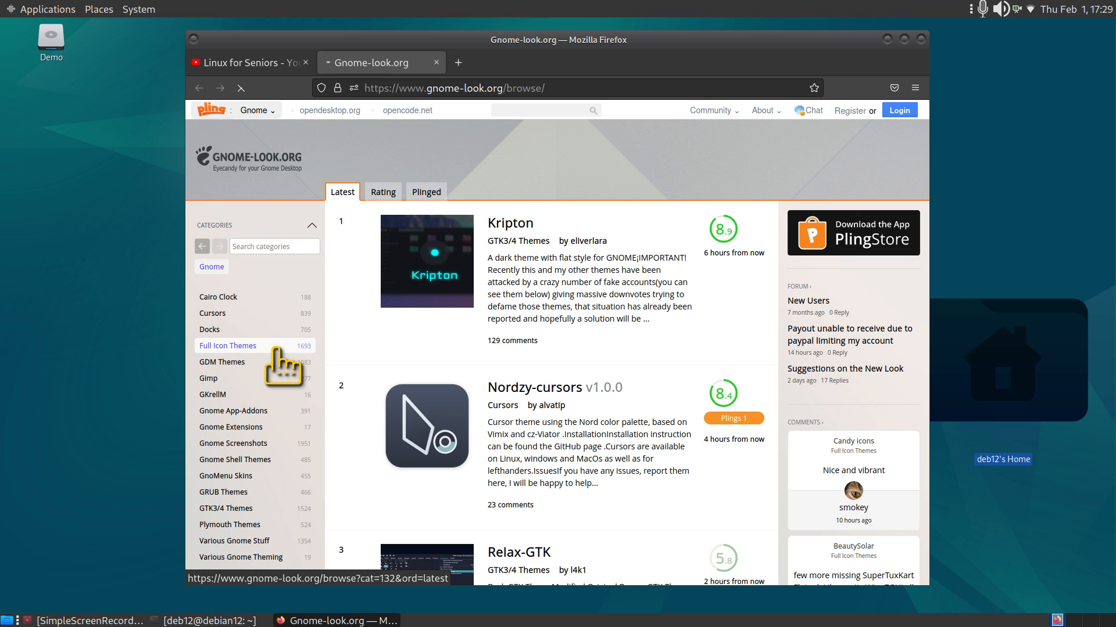
- Browse the Full Icon Themes category and reach the Flat Remix ICON theme page
click(228, 346)
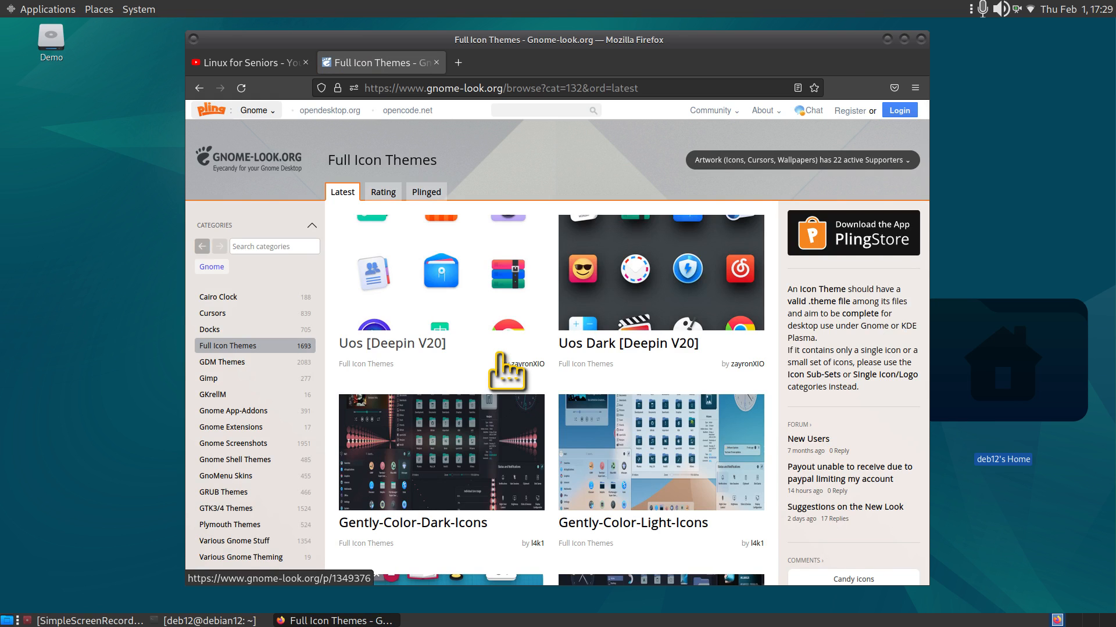
scroll(down, 3)
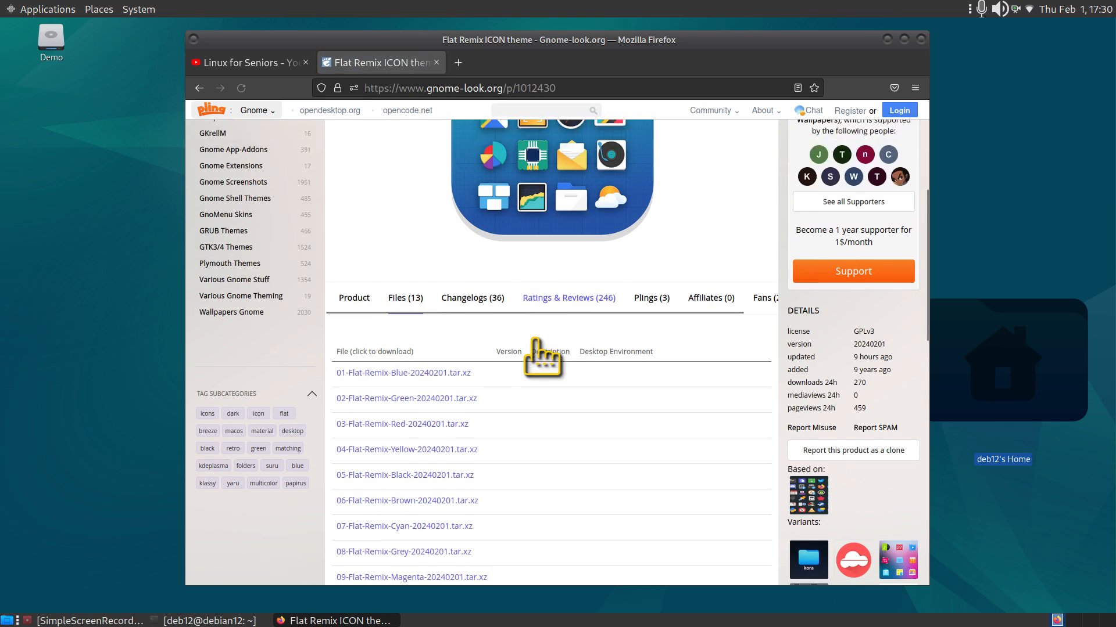
- Download 10-Flat-Remix-Orange-20240201.tar.xz from the Files list once the countdown finishes
scroll(down, 3)
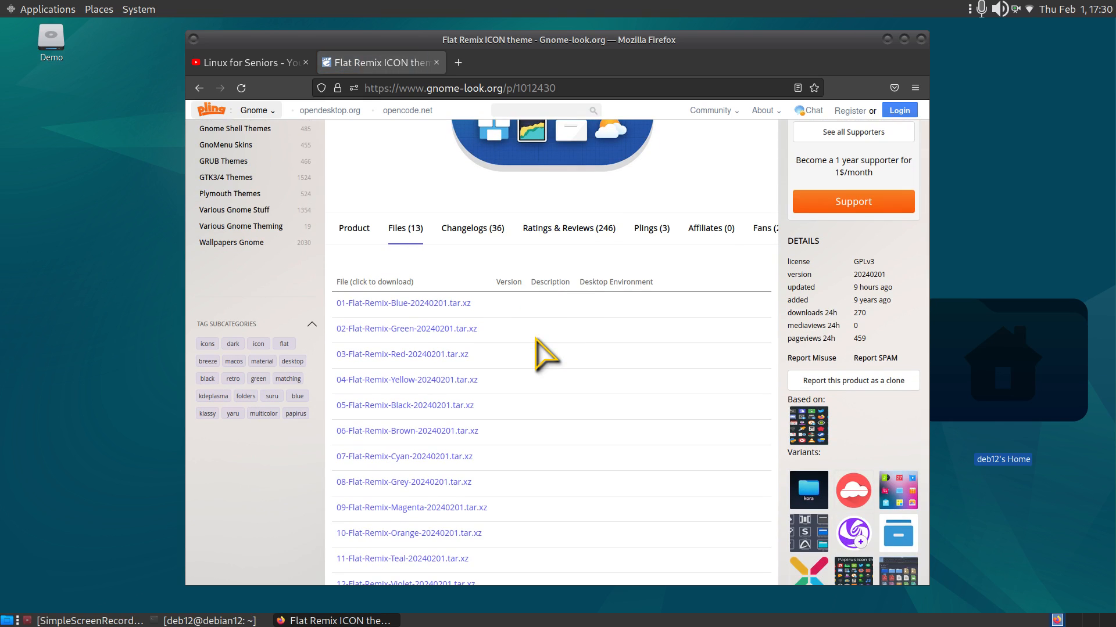
mouse_move(563, 433)
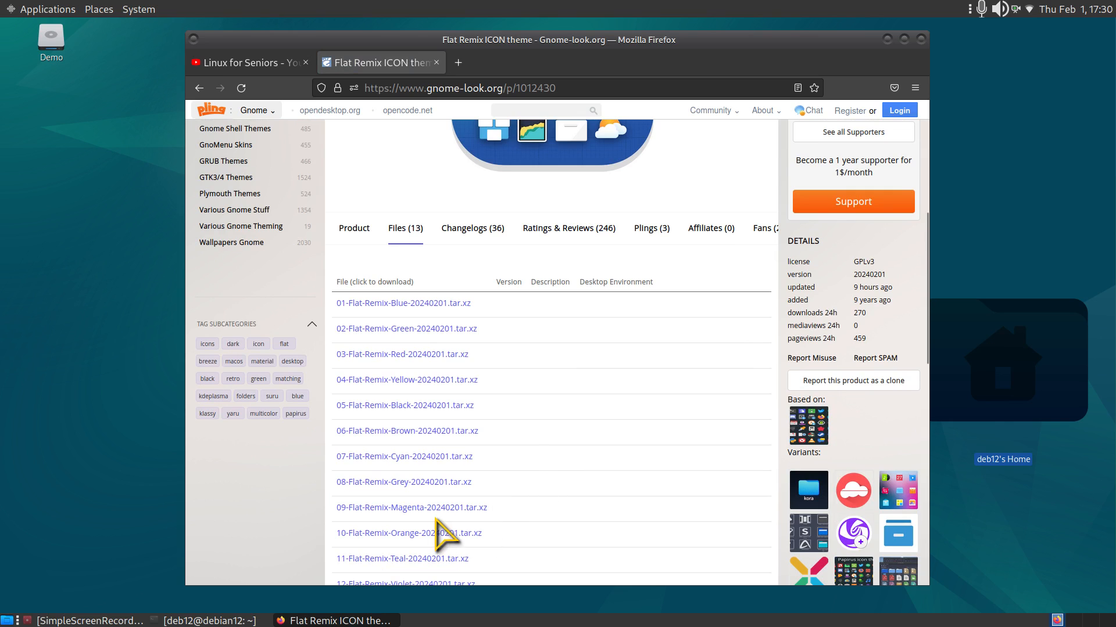
click(409, 534)
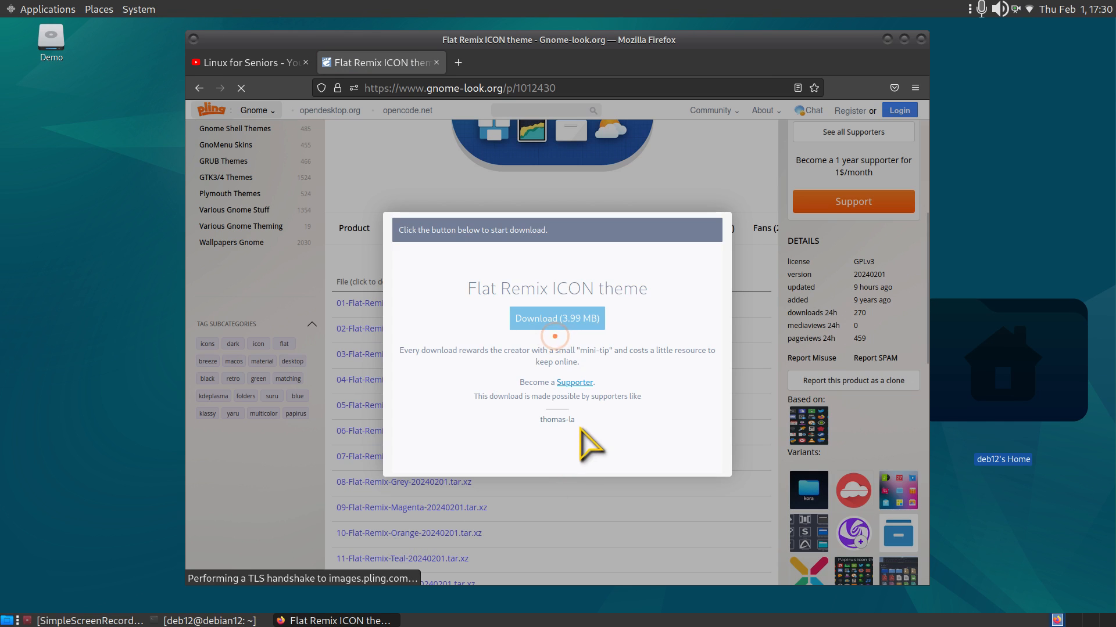
click(557, 319)
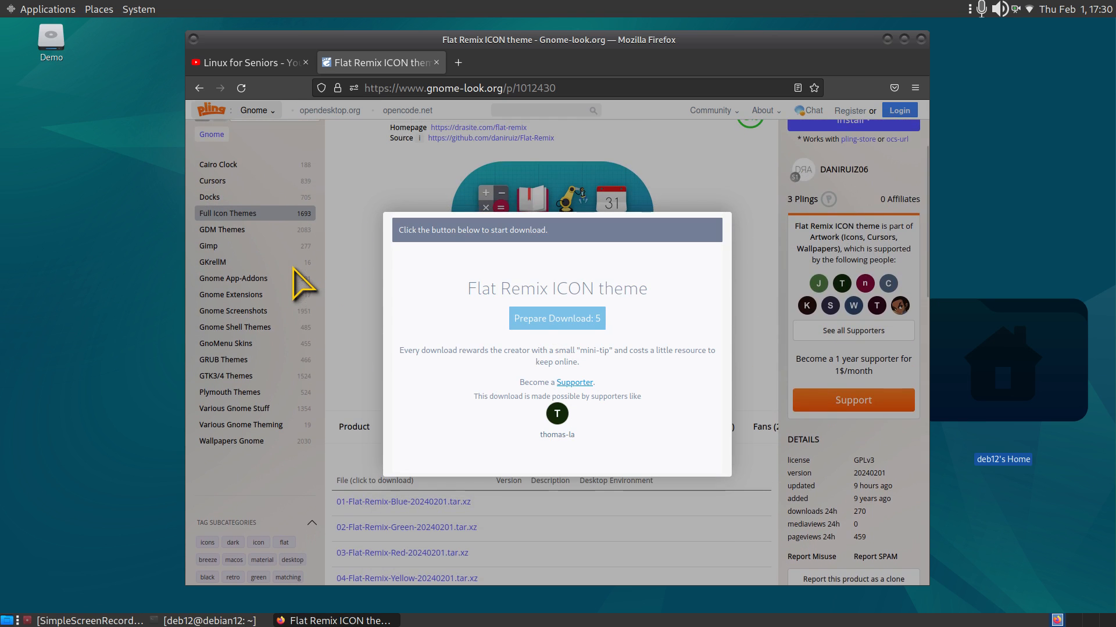
mouse_move(470, 160)
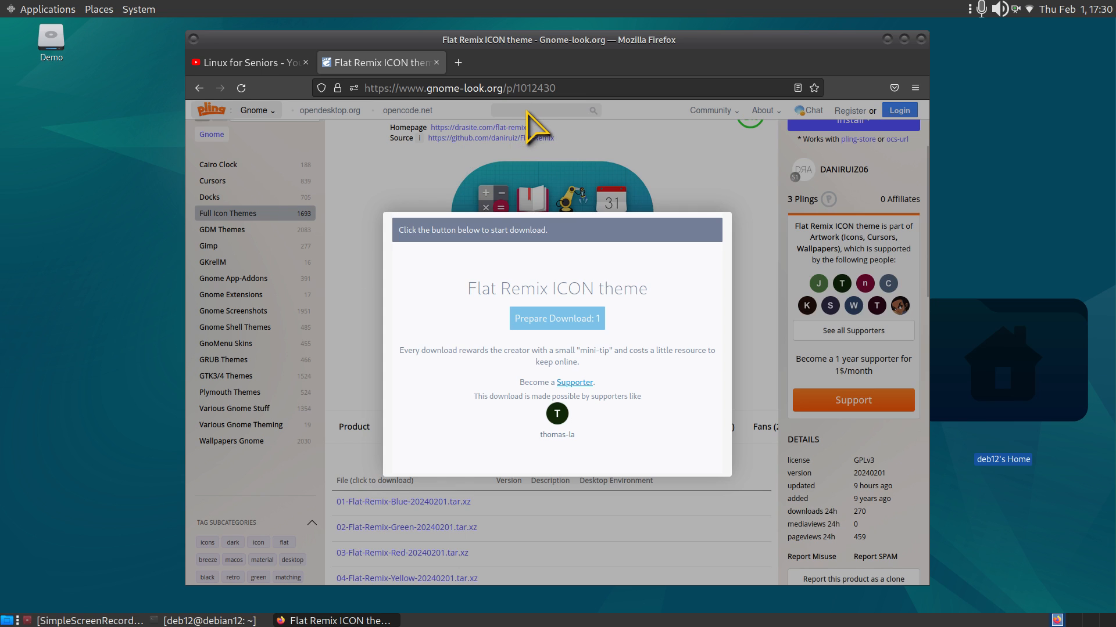
click(557, 318)
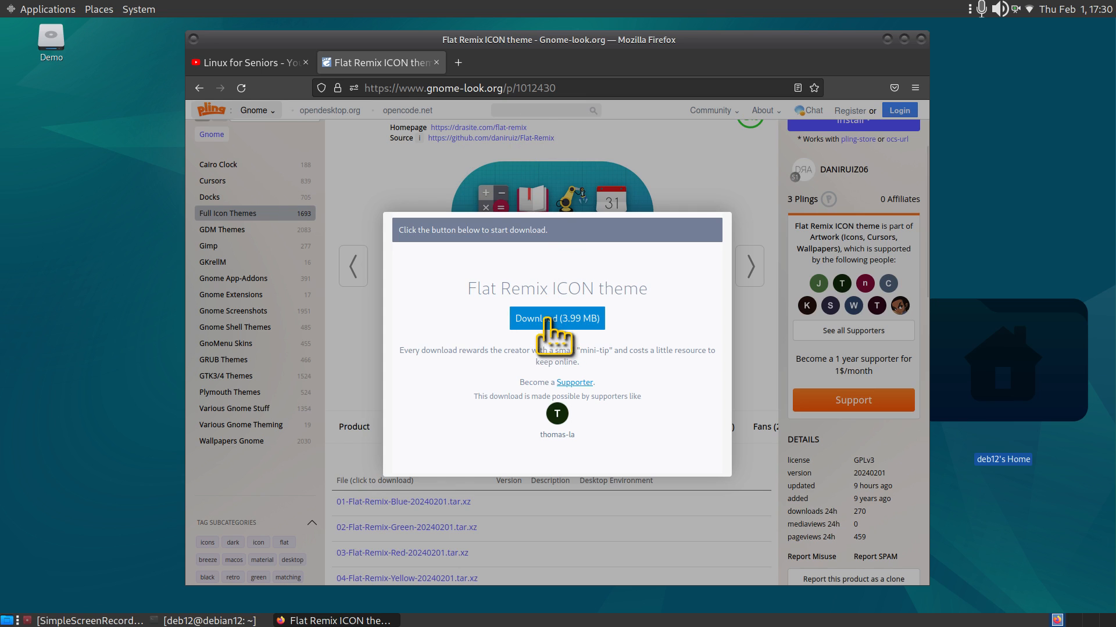
click(556, 318)
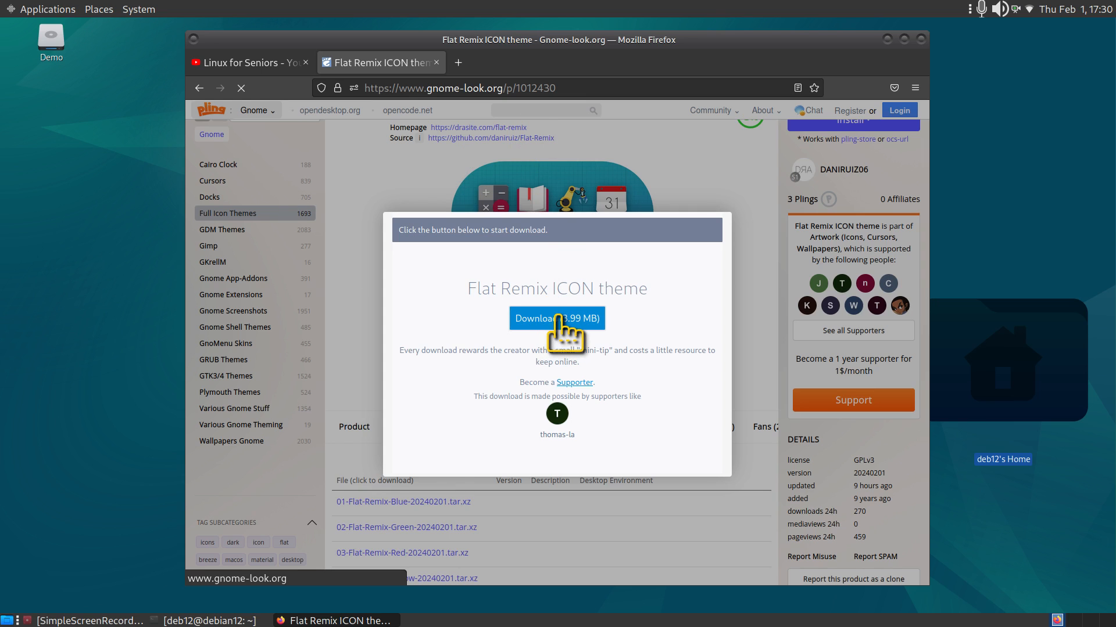
click(557, 318)
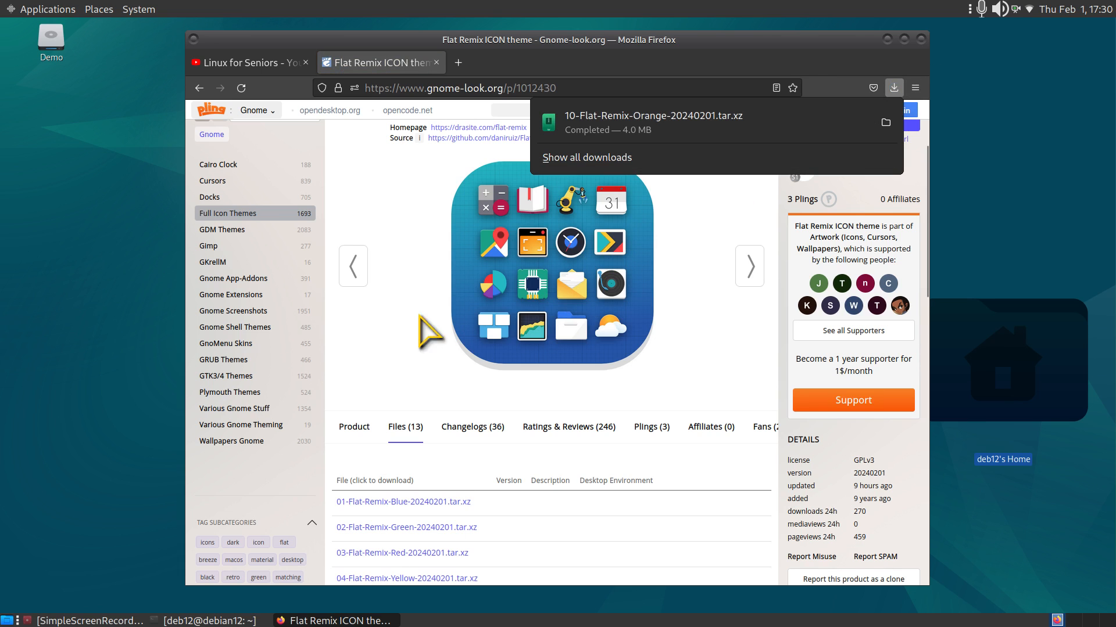
mouse_move(918, 96)
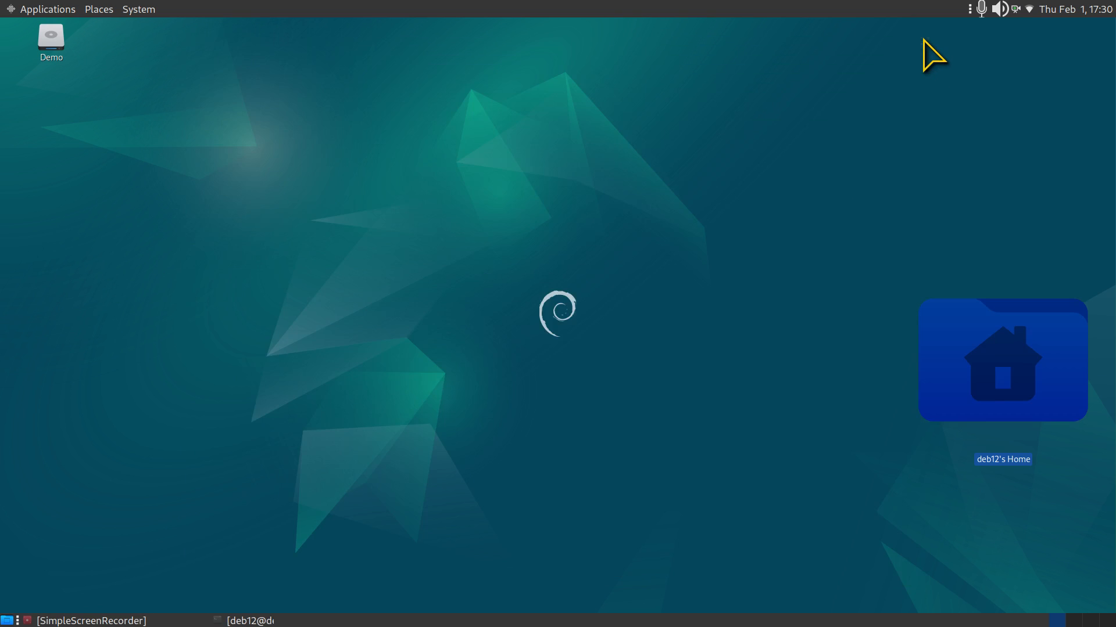
mouse_move(981, 388)
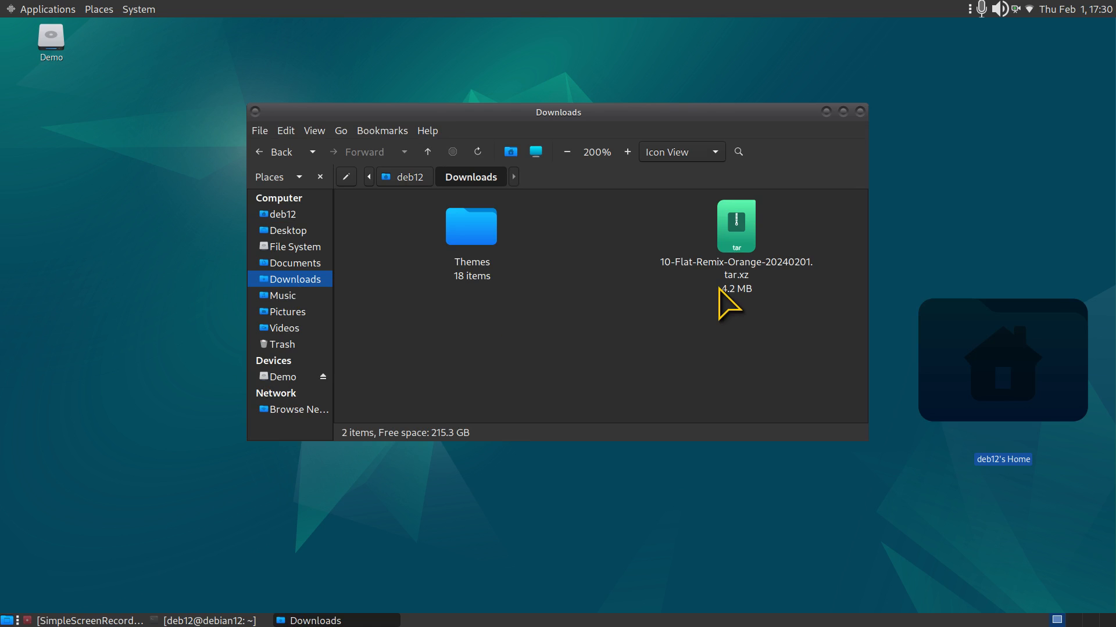
- Extract the Flat-Remix-Orange tar.xz into Downloads and look inside the extracted folder
right_click(735, 227)
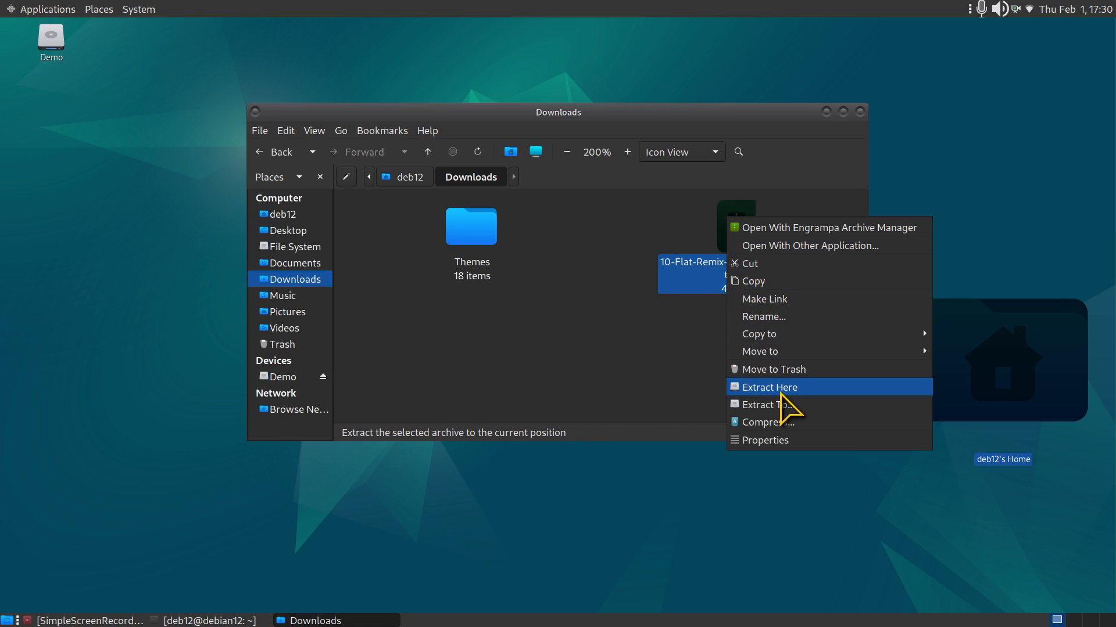
click(768, 387)
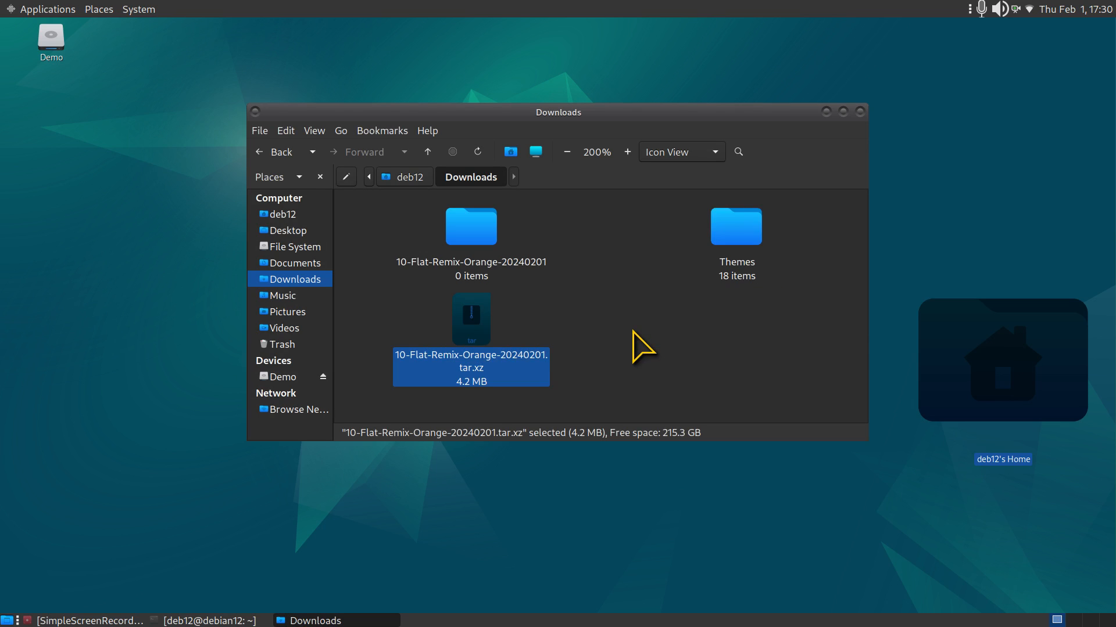
double_click(471, 226)
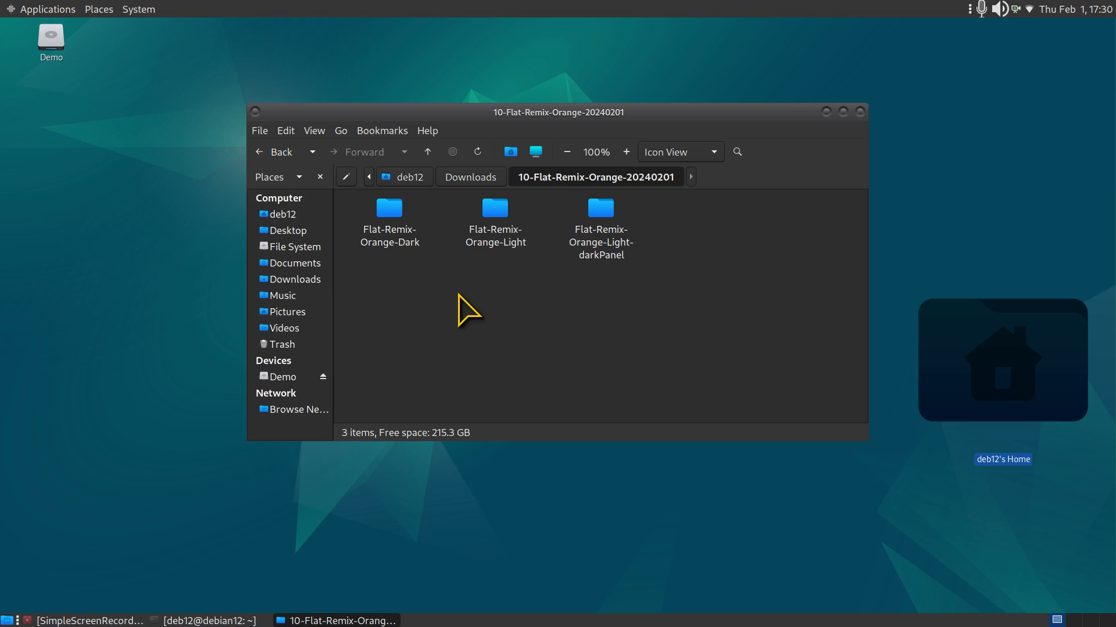
mouse_move(468, 307)
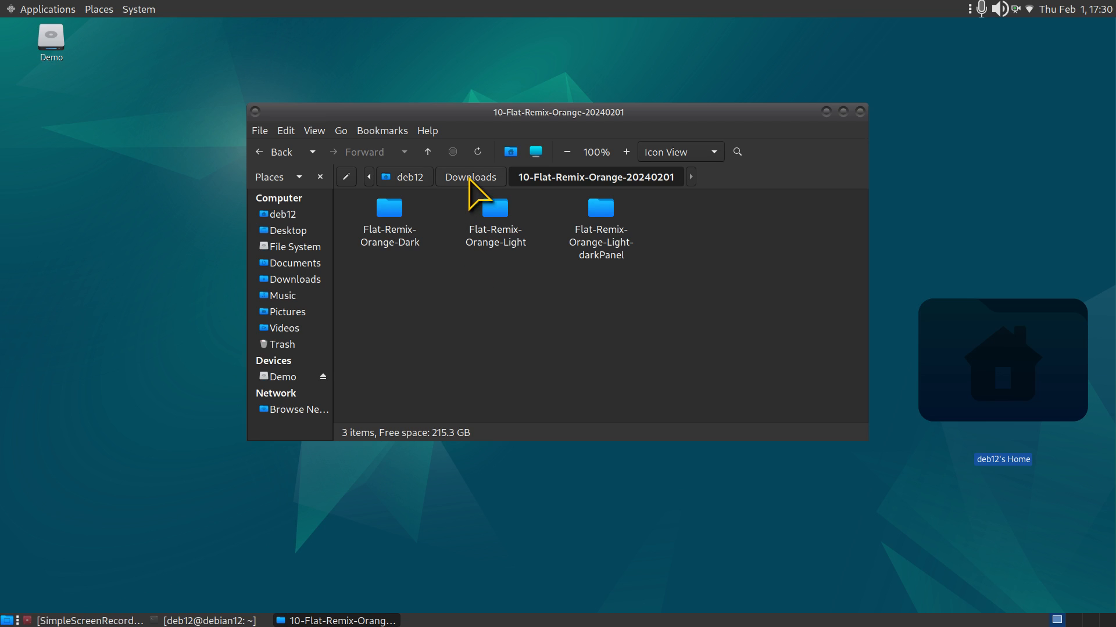
- Revisit the extracted folder, inspect its three theme variants, and return to the home folder
click(471, 176)
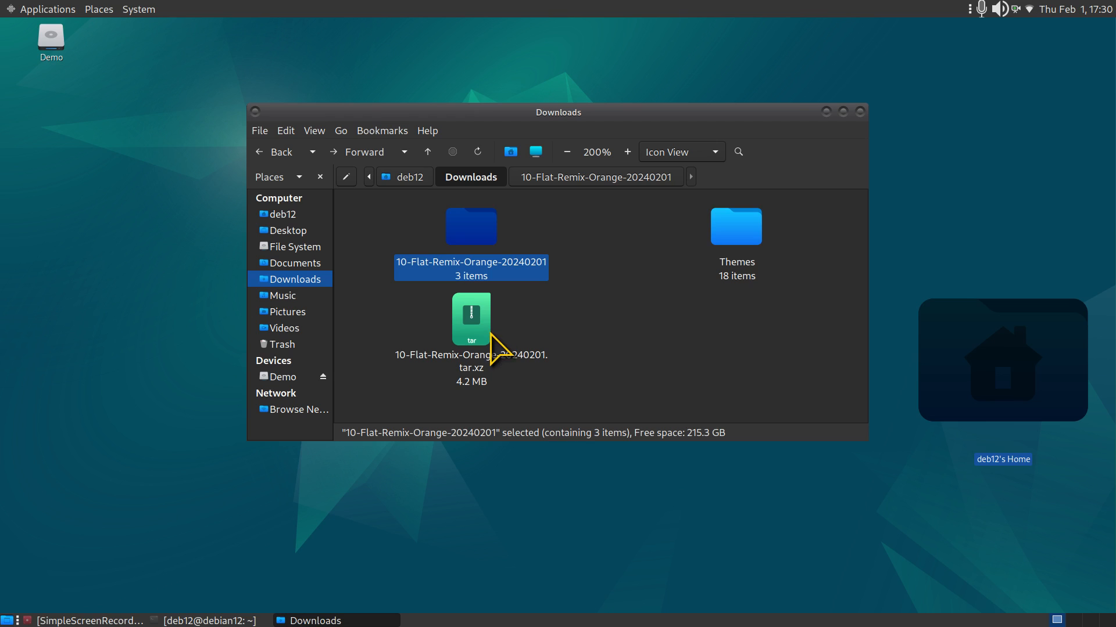
mouse_move(470, 227)
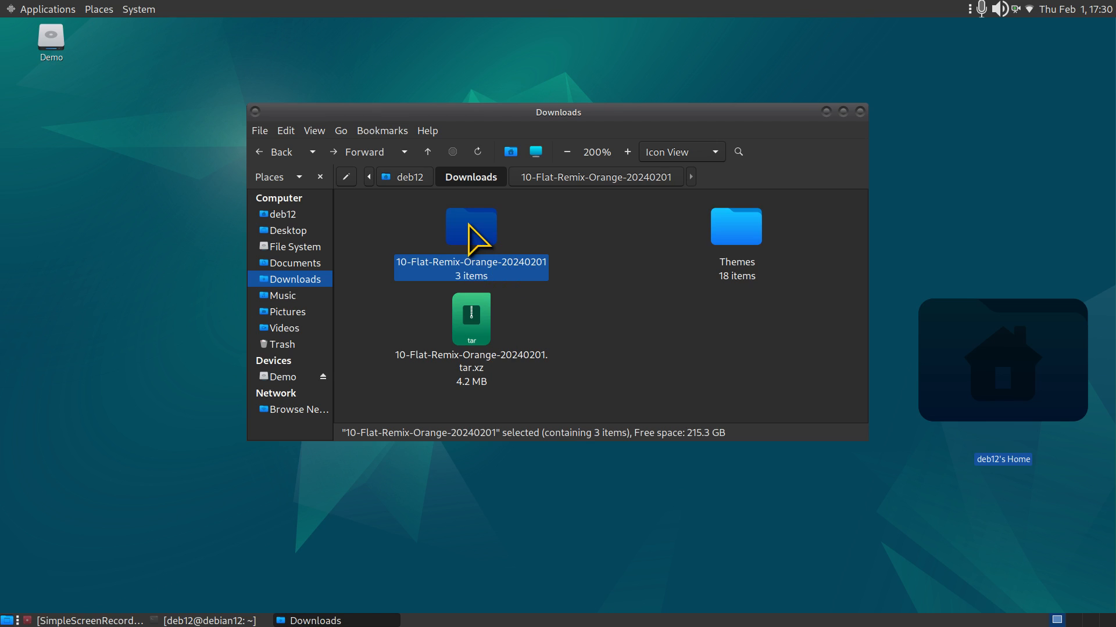
double_click(470, 228)
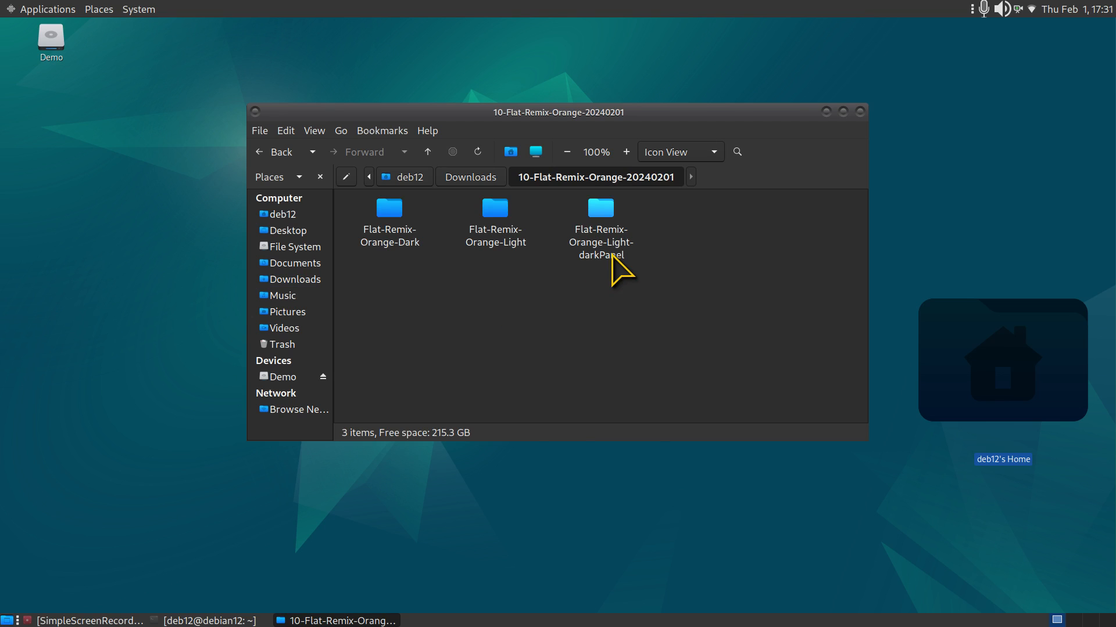
right_click(601, 208)
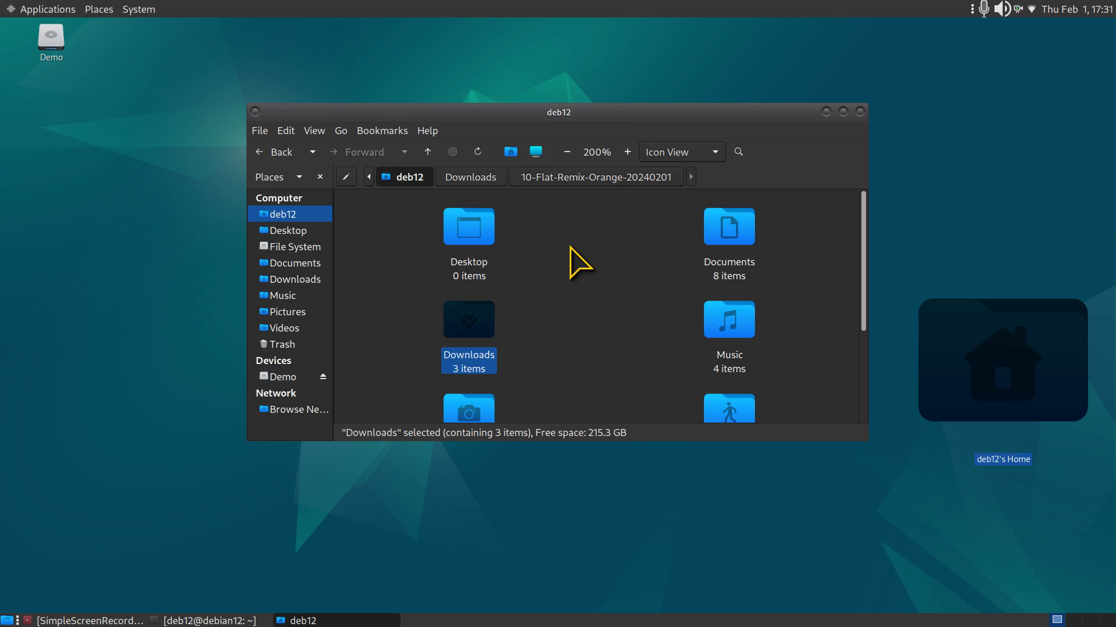
mouse_move(575, 285)
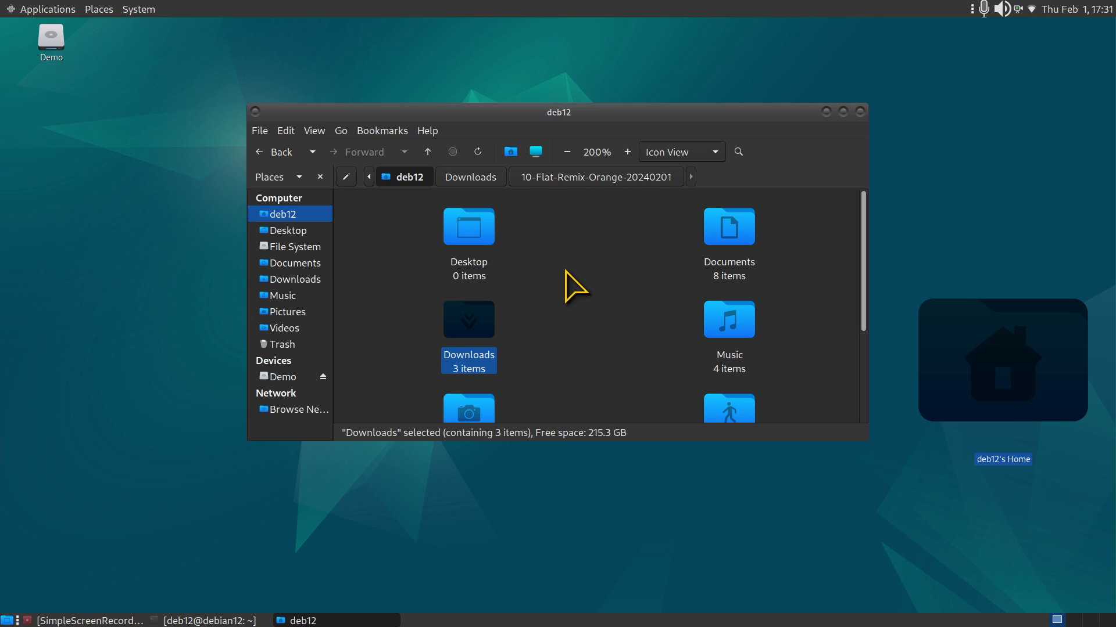
scroll(down, 3)
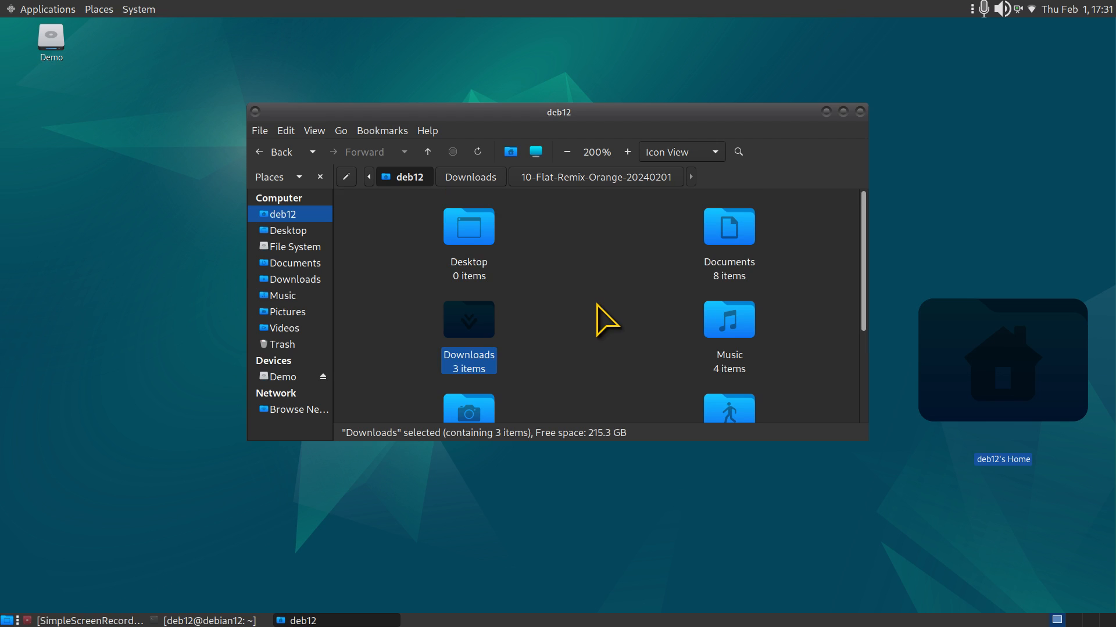
mouse_move(587, 268)
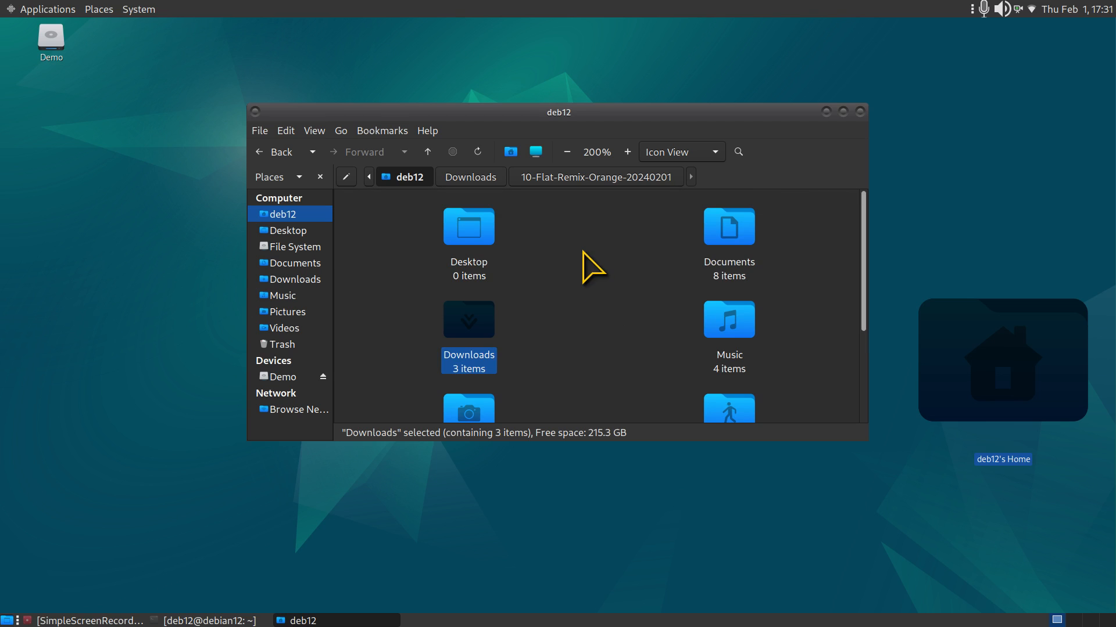
mouse_move(607, 134)
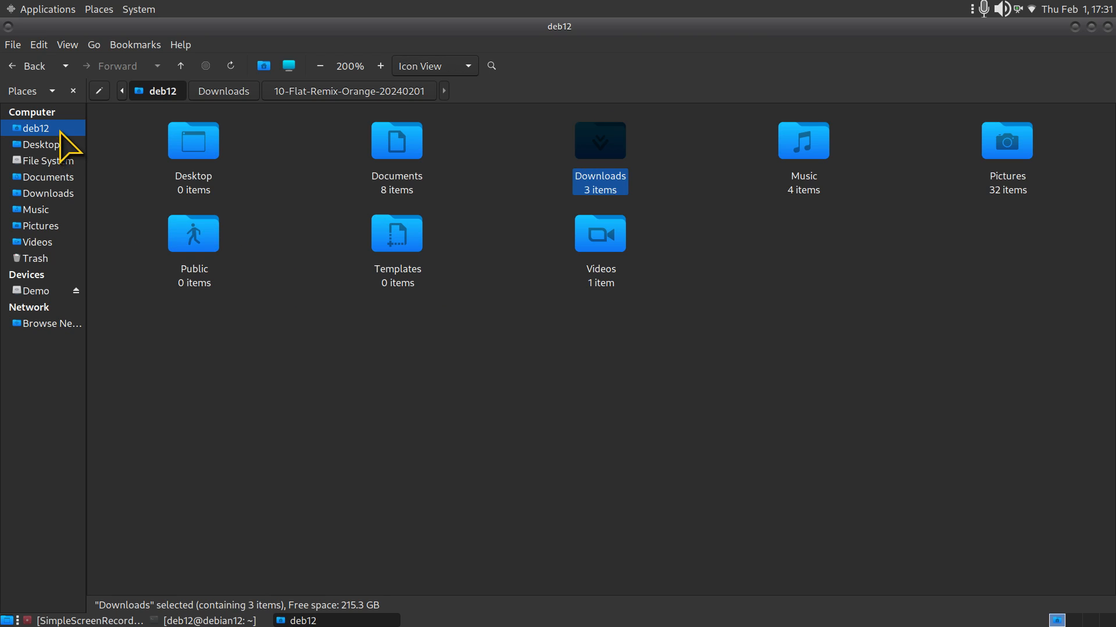
- Reveal hidden files in home and check Flat-Remix-Orange-Dark inside the .icons folder
click(544, 398)
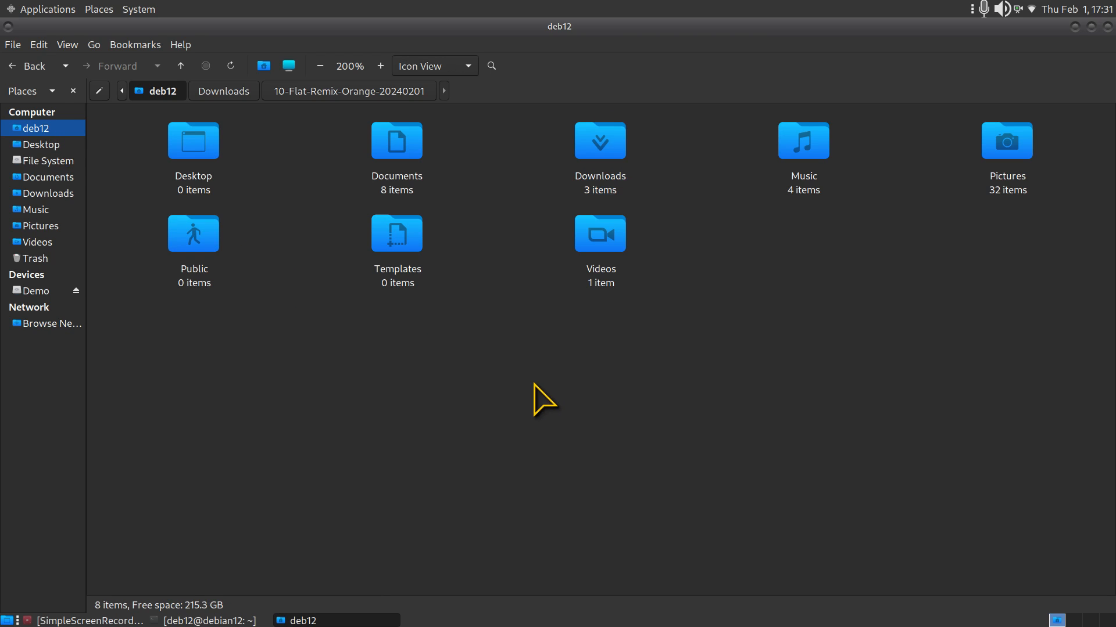
key(ctrl+h)
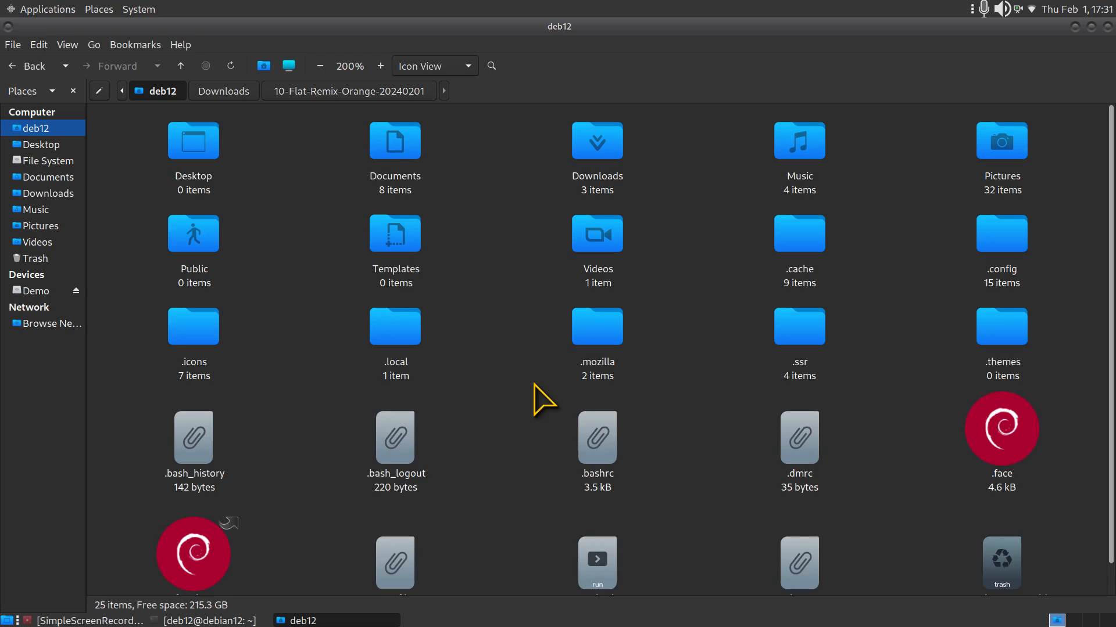
double_click(193, 327)
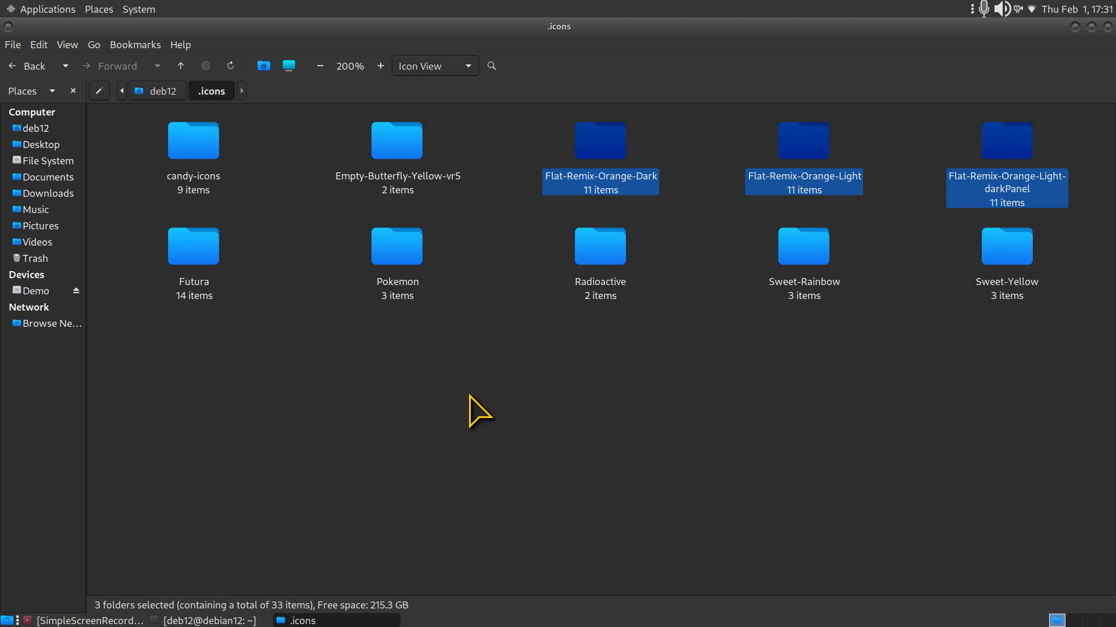
double_click(600, 140)
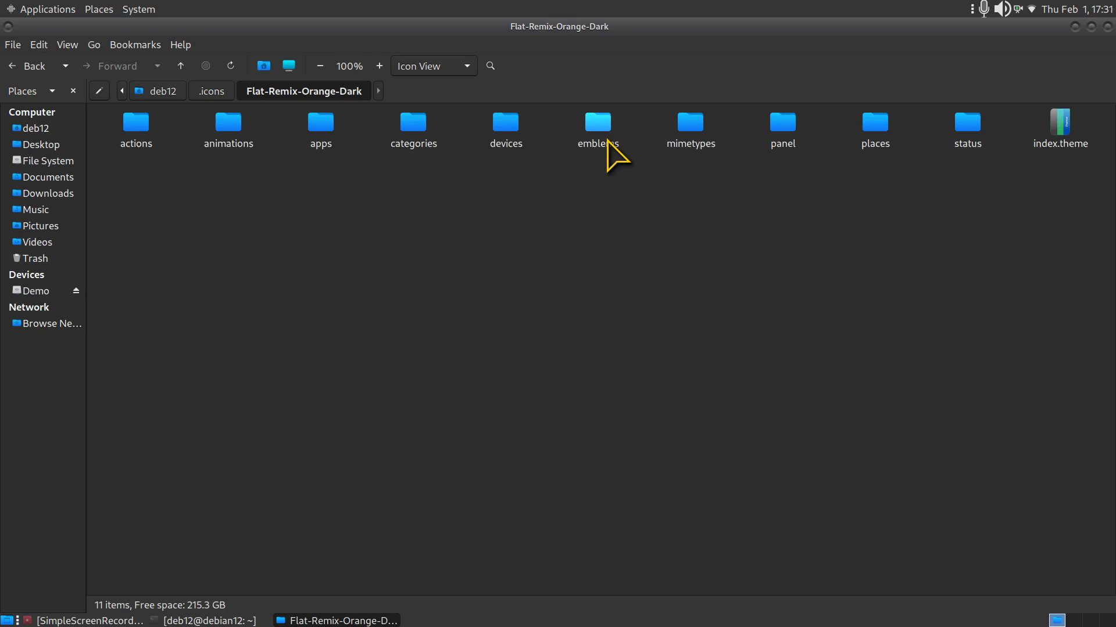
- Navigate back to the home folder with hidden files hidden again
click(27, 65)
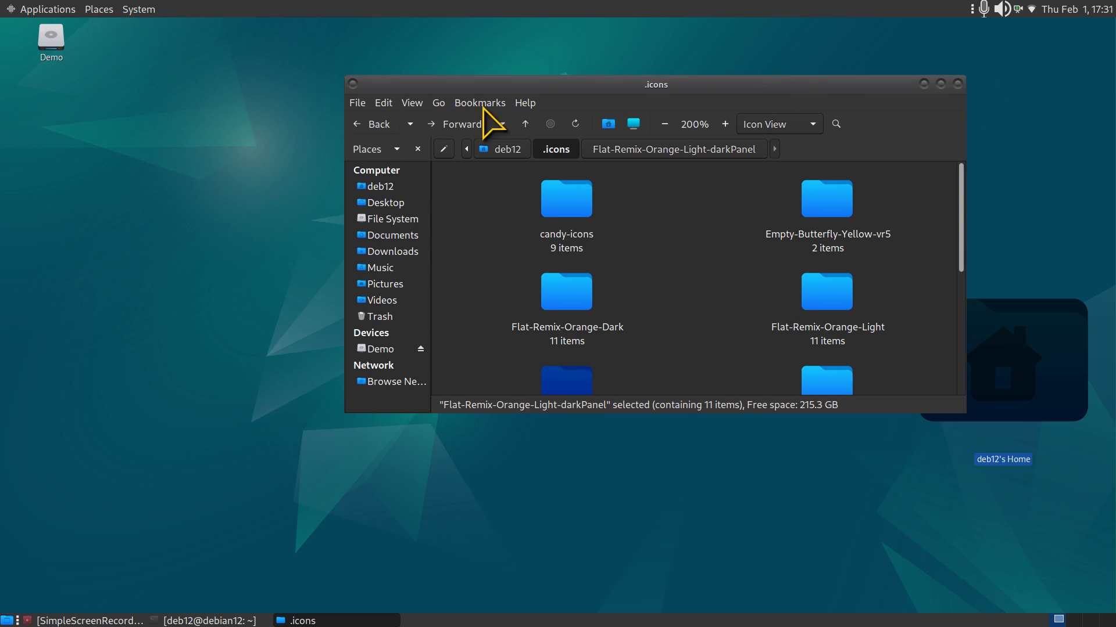
click(381, 186)
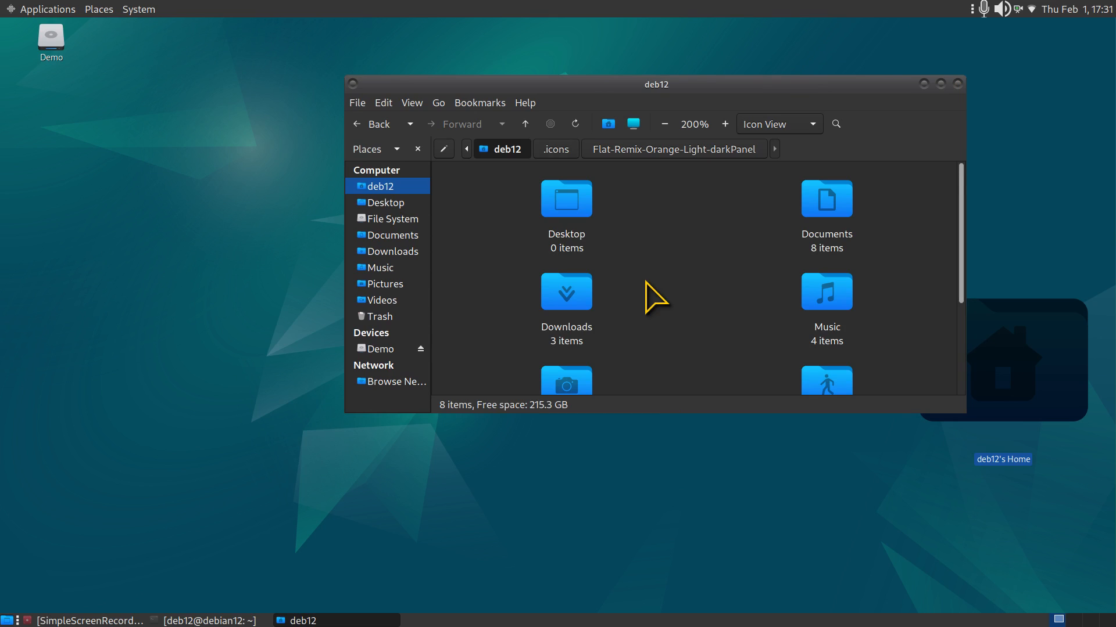
click(662, 125)
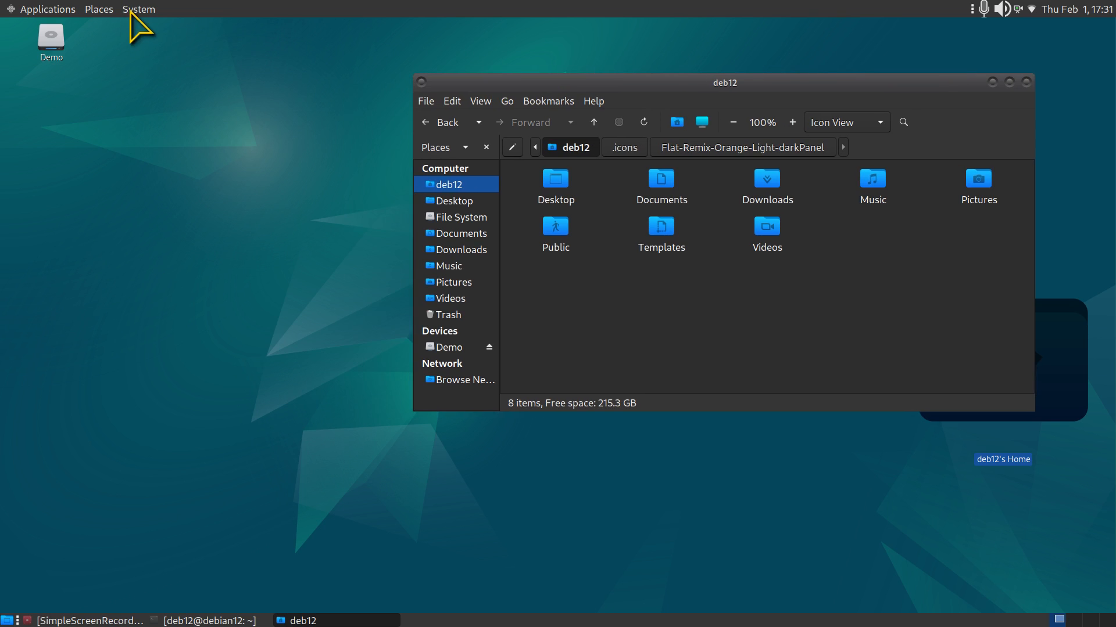
- Reach the Icons list in Appearance Preferences' Customize Theme dialog
click(138, 8)
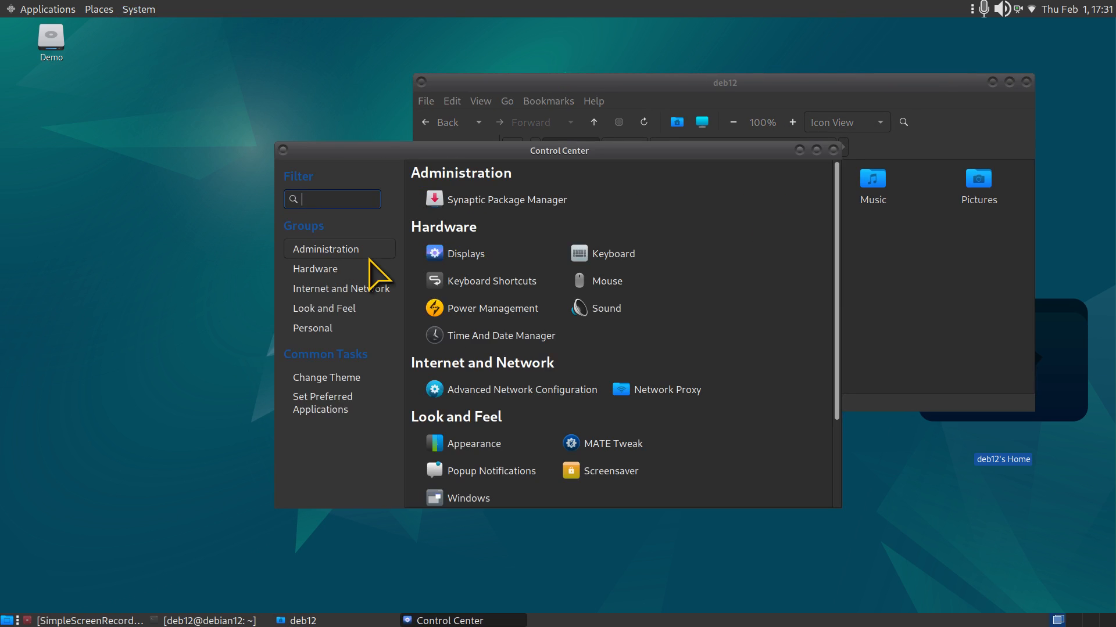
click(473, 443)
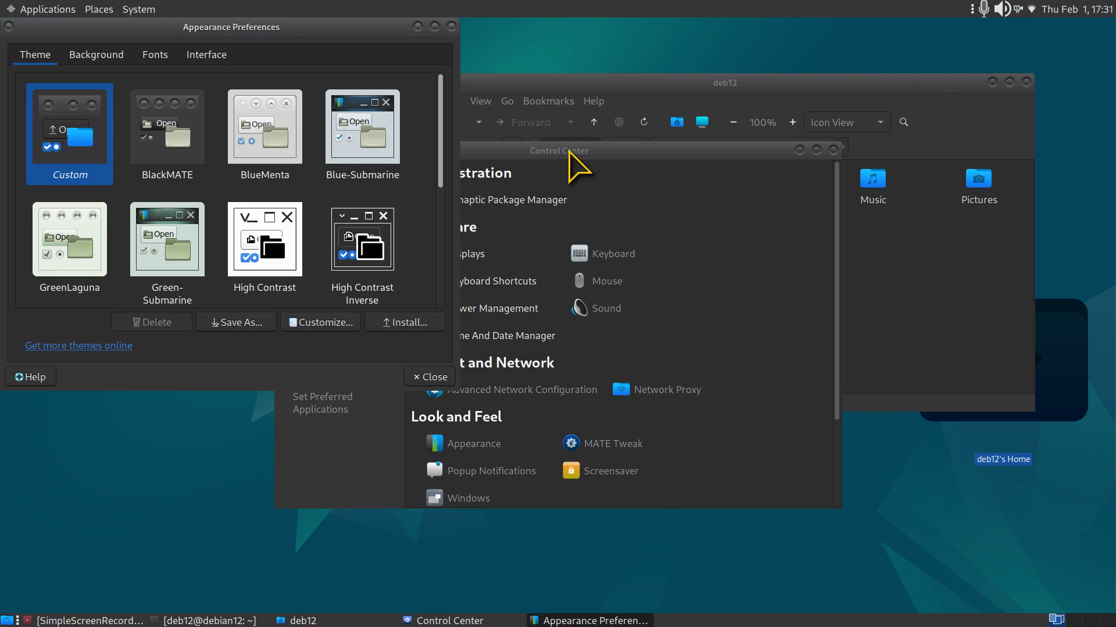
click(319, 322)
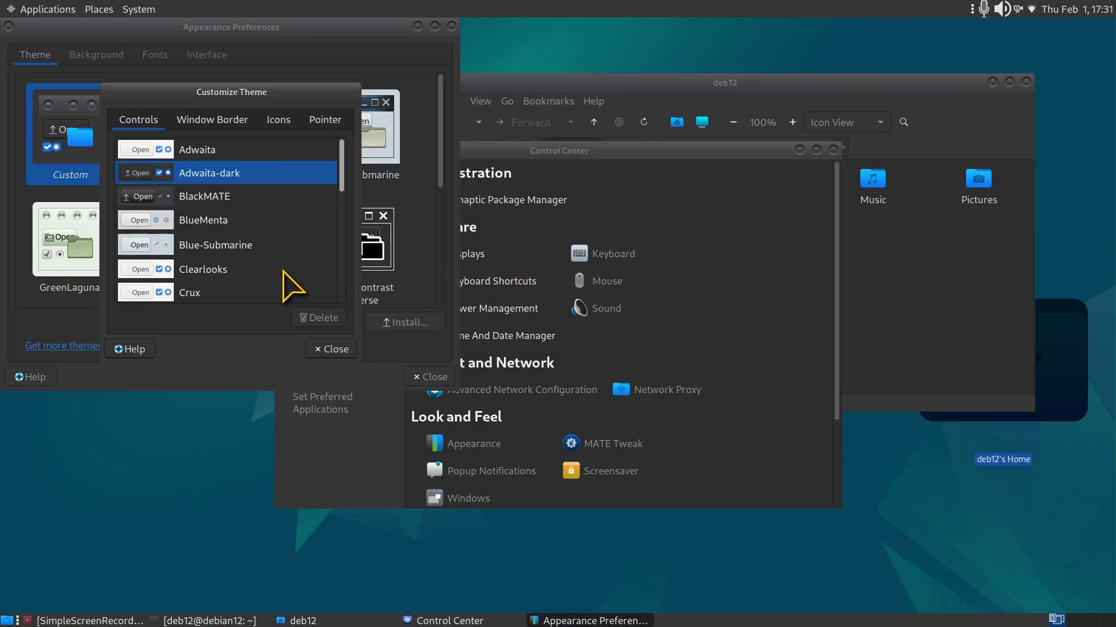
click(278, 120)
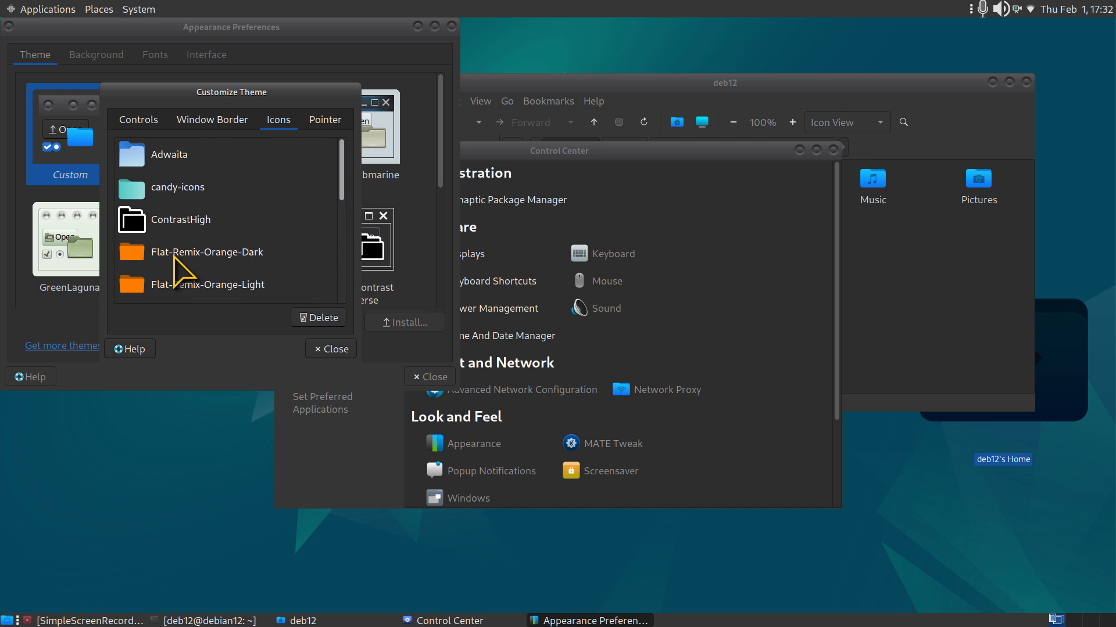
- Try Flat-Remix-Orange-Dark and -Light, settling on Flat-Remix-Orange-Light-darkPanel as the icon theme
click(207, 253)
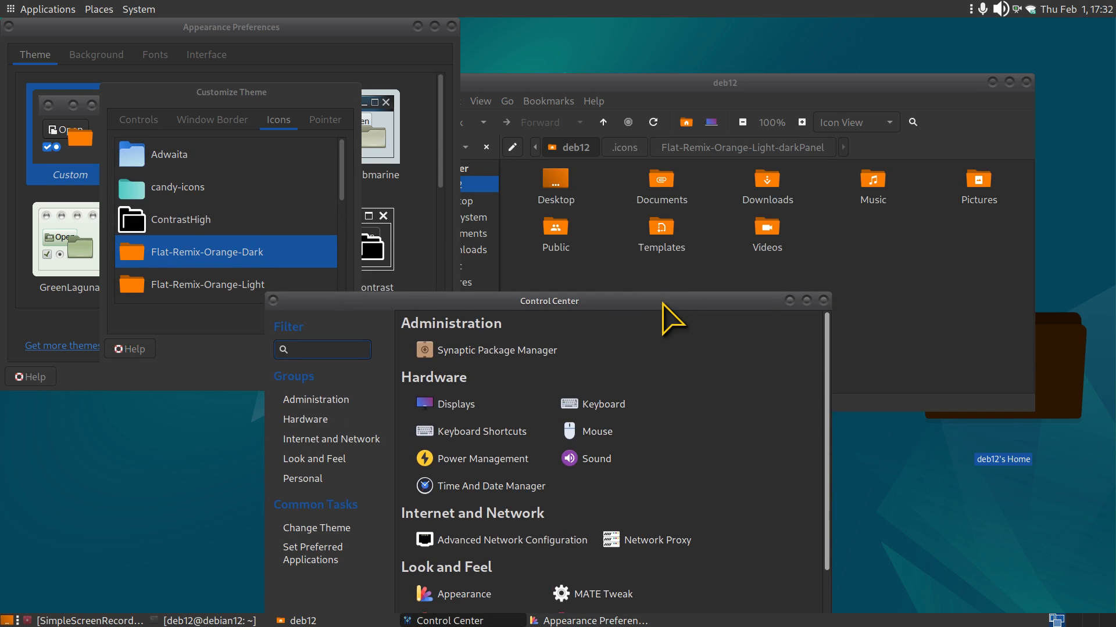
click(322, 350)
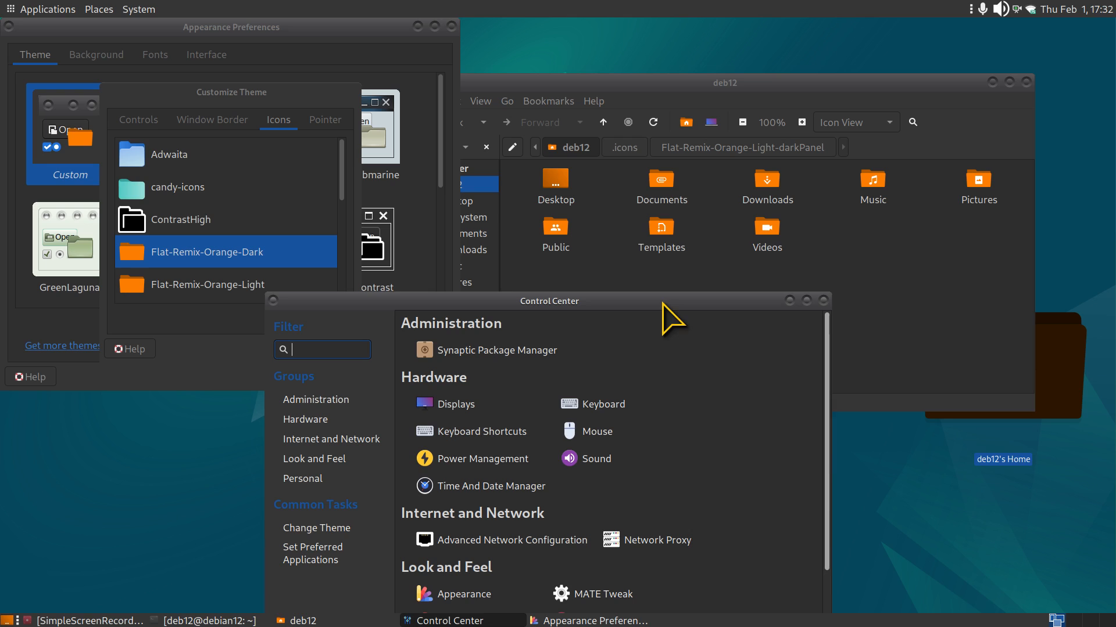
click(208, 285)
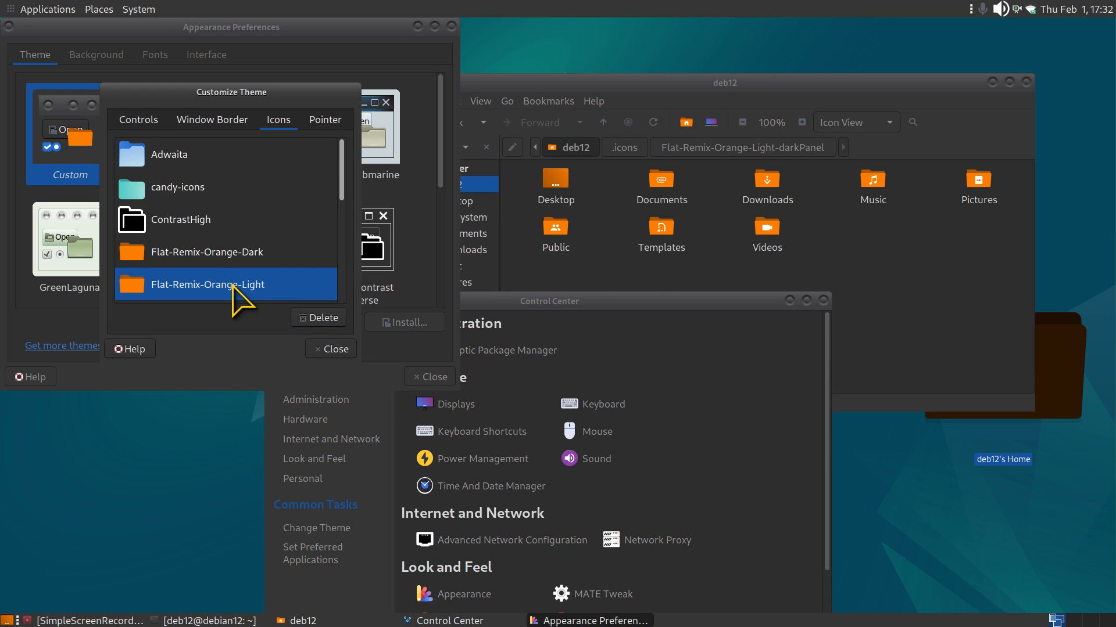
mouse_move(125, 228)
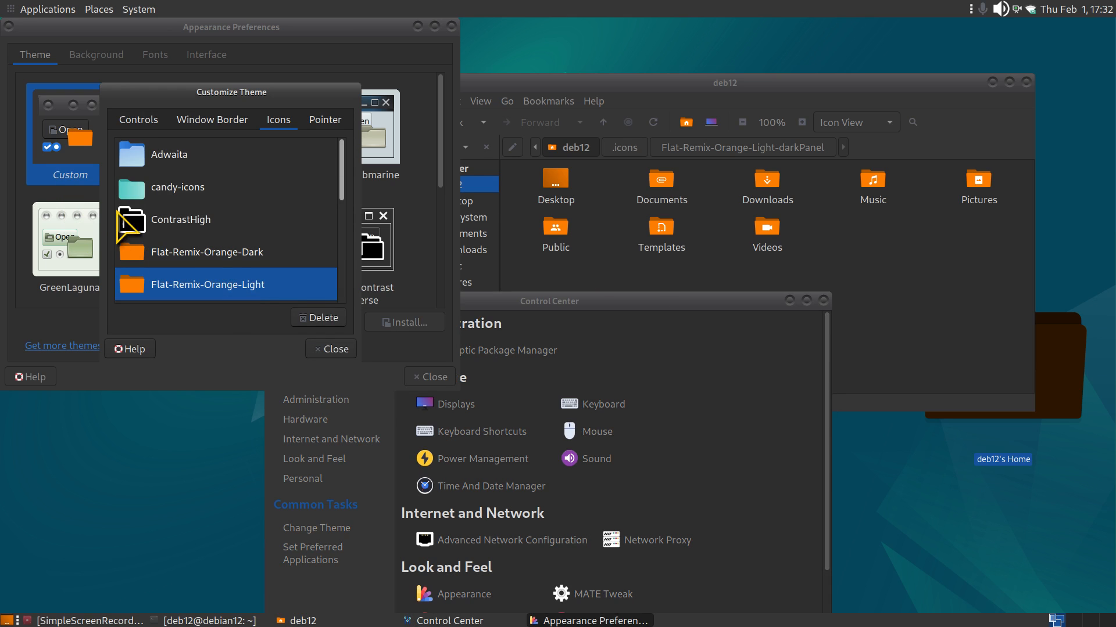
scroll(down, 3)
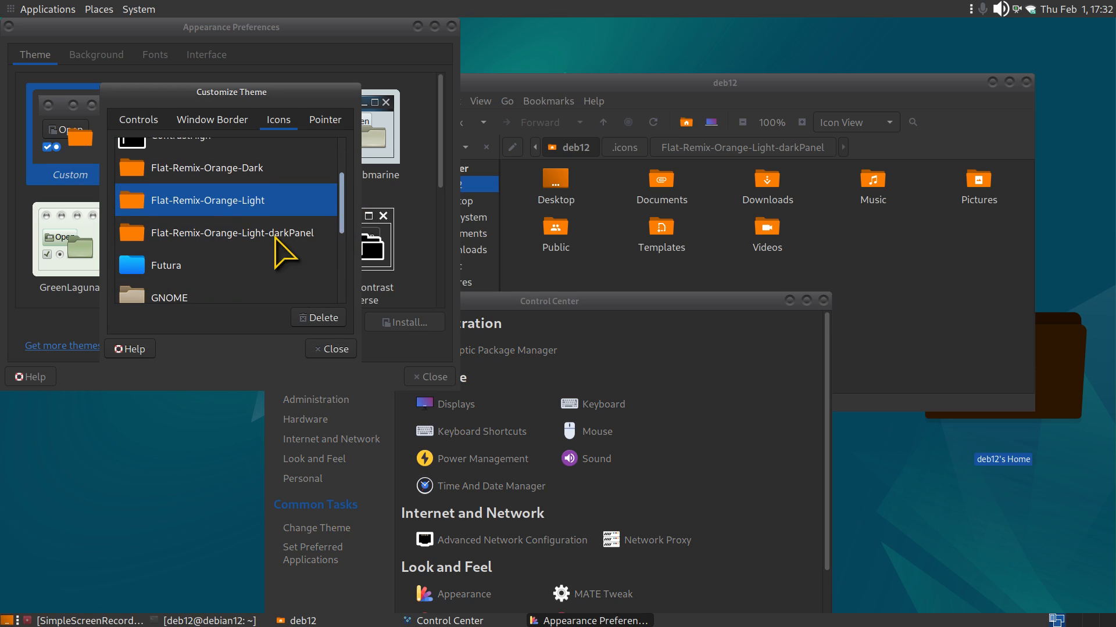
click(231, 233)
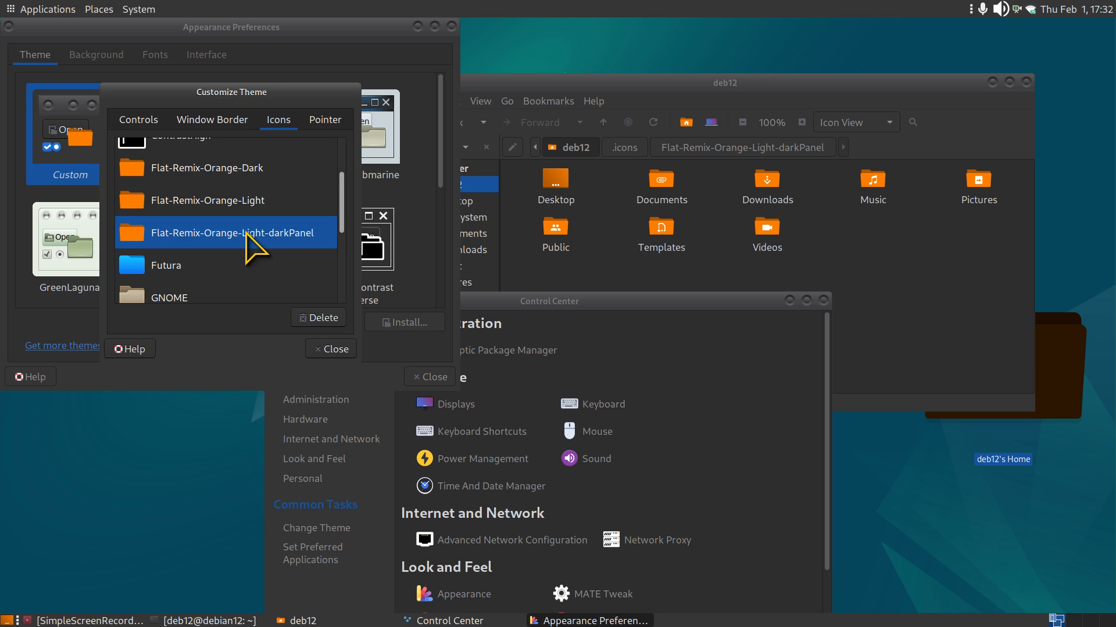
mouse_move(304, 258)
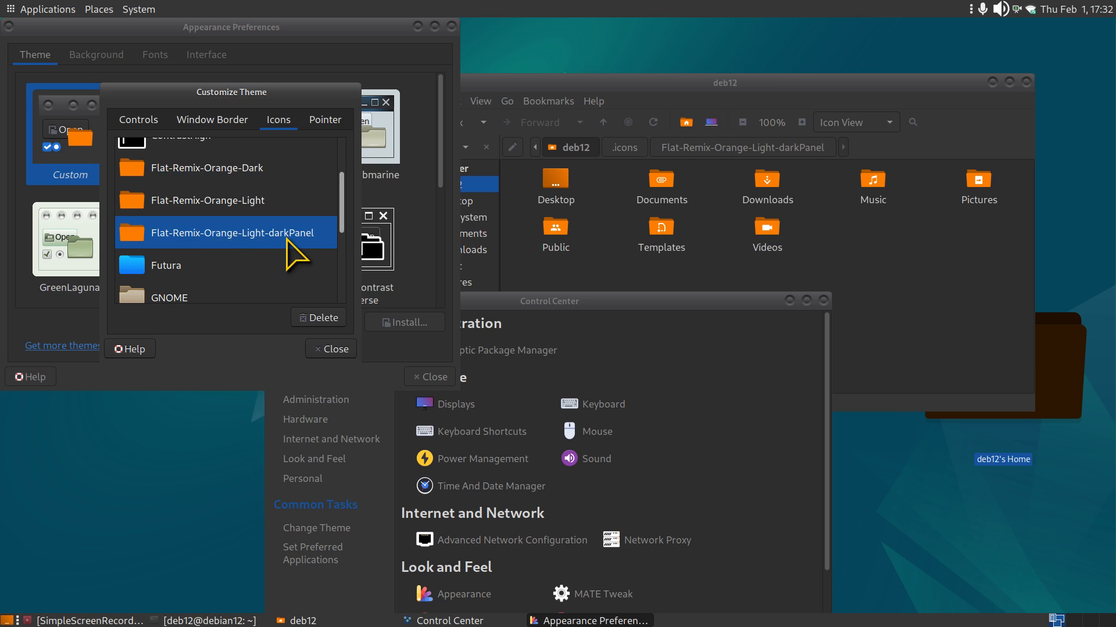
mouse_move(91, 34)
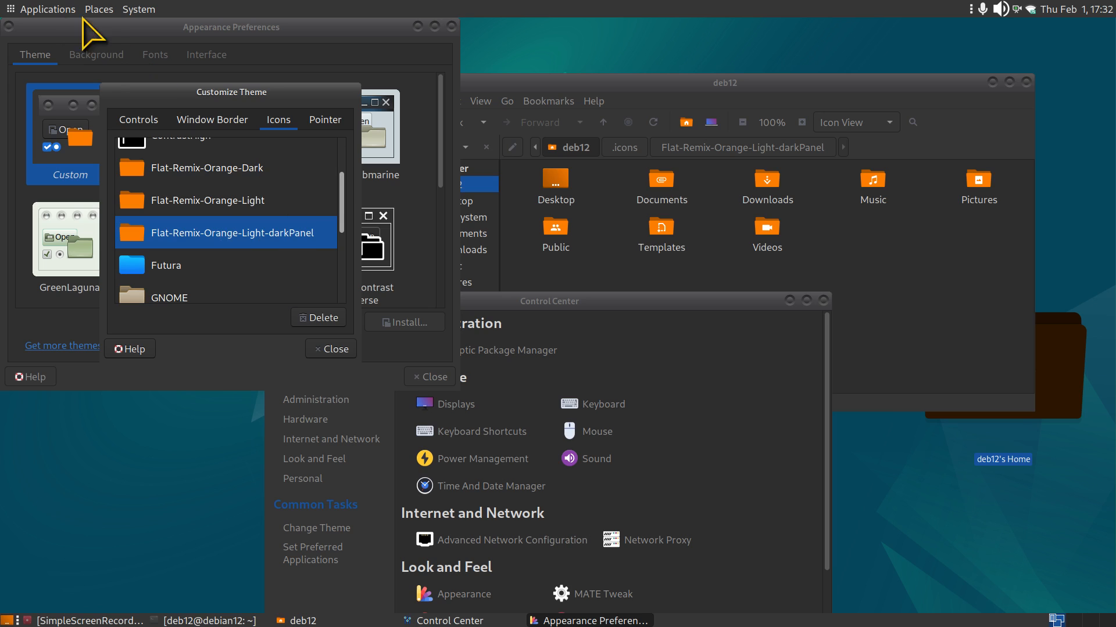
click(99, 8)
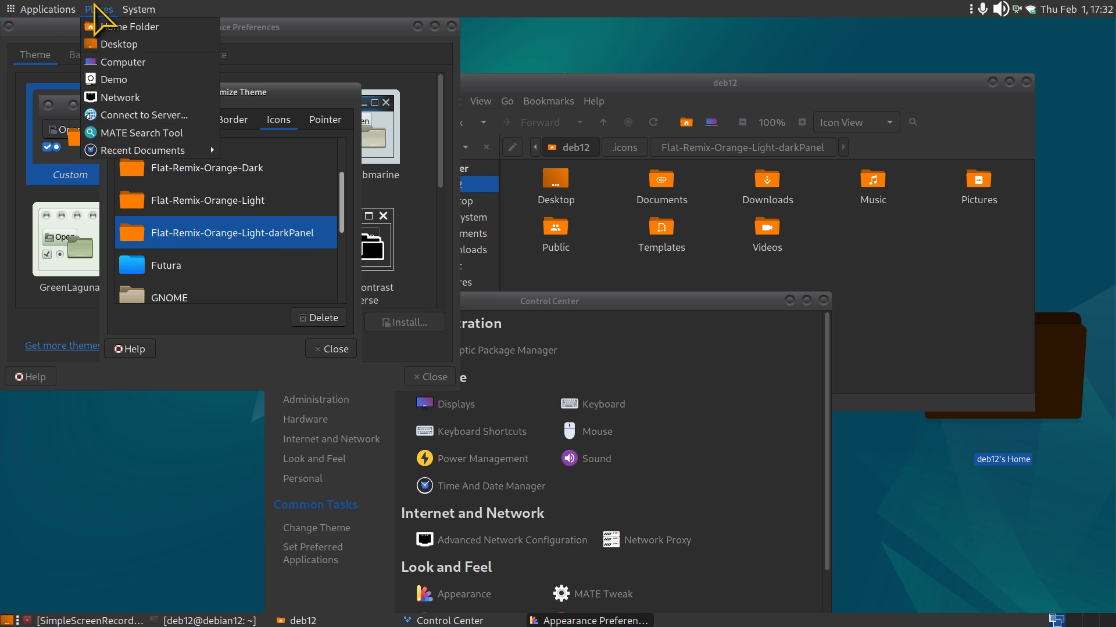
mouse_move(296, 340)
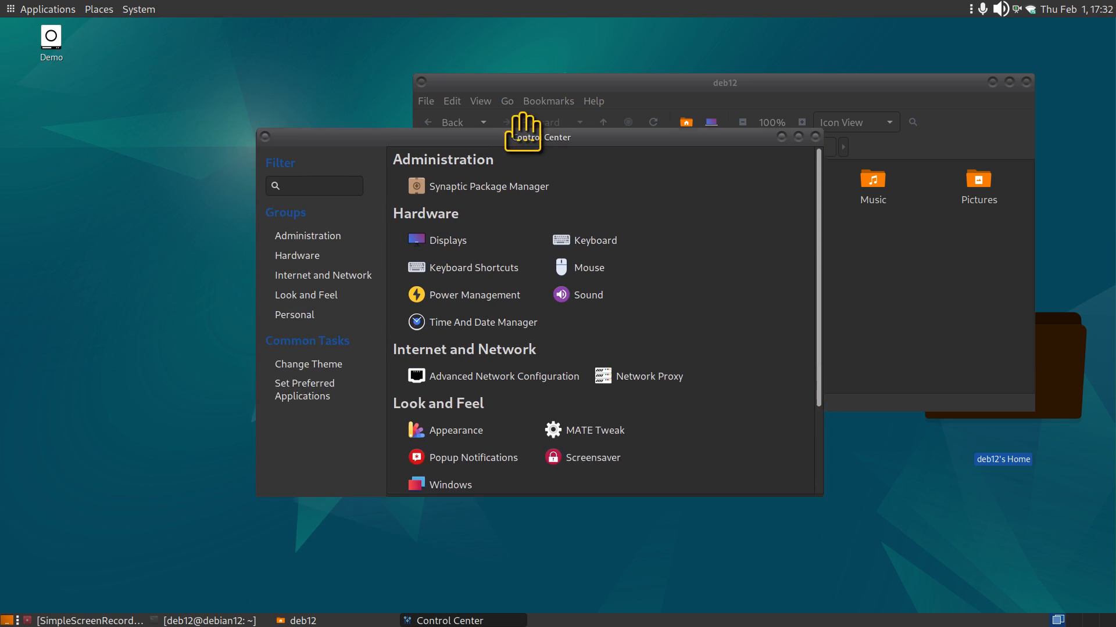
- Bring the Caja home window forward and zoom to 150% to preview the orange folder icons
click(48, 8)
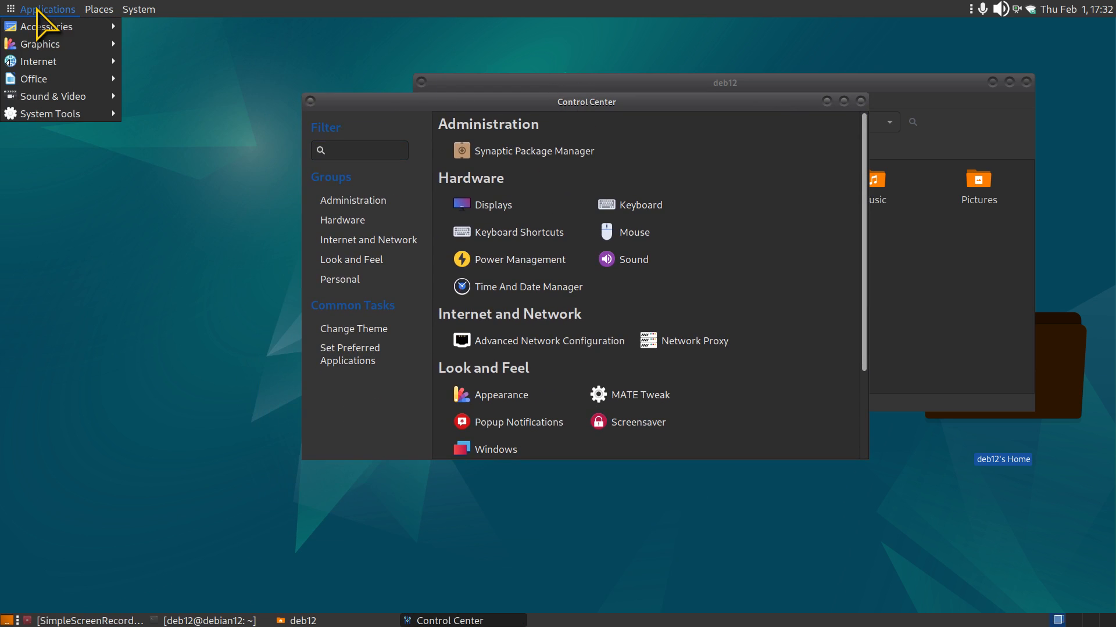
mouse_move(88, 33)
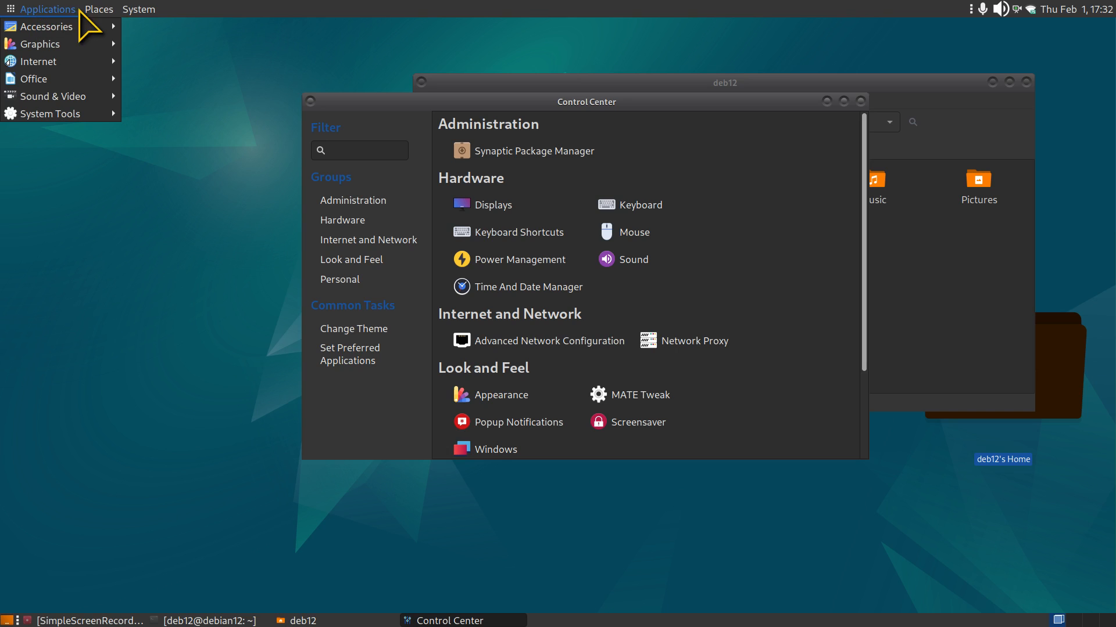
click(140, 8)
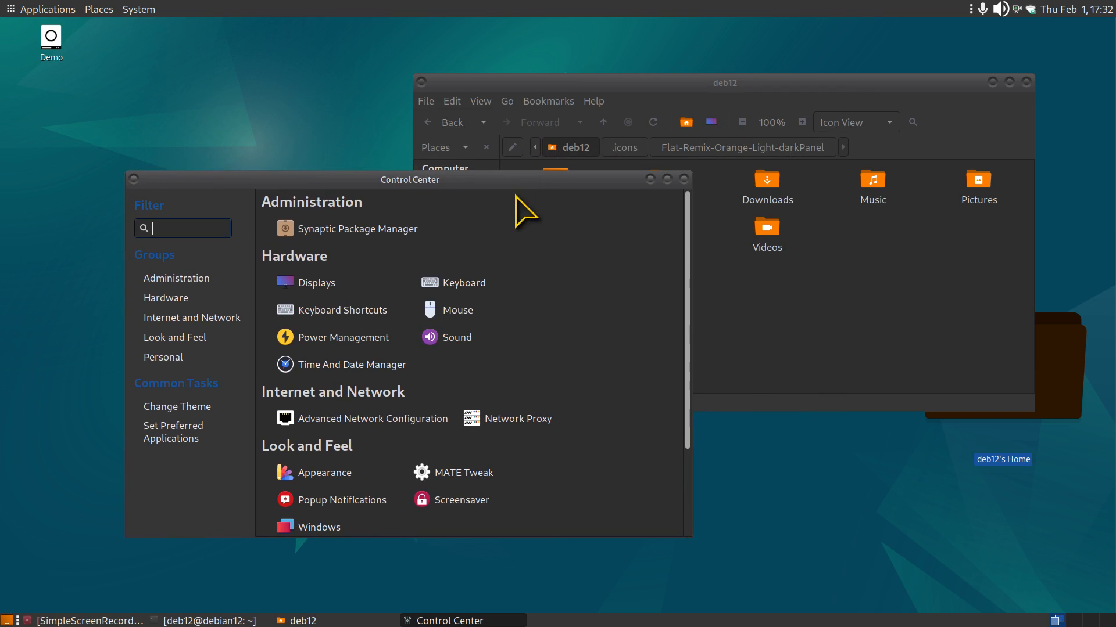
scroll(down, 3)
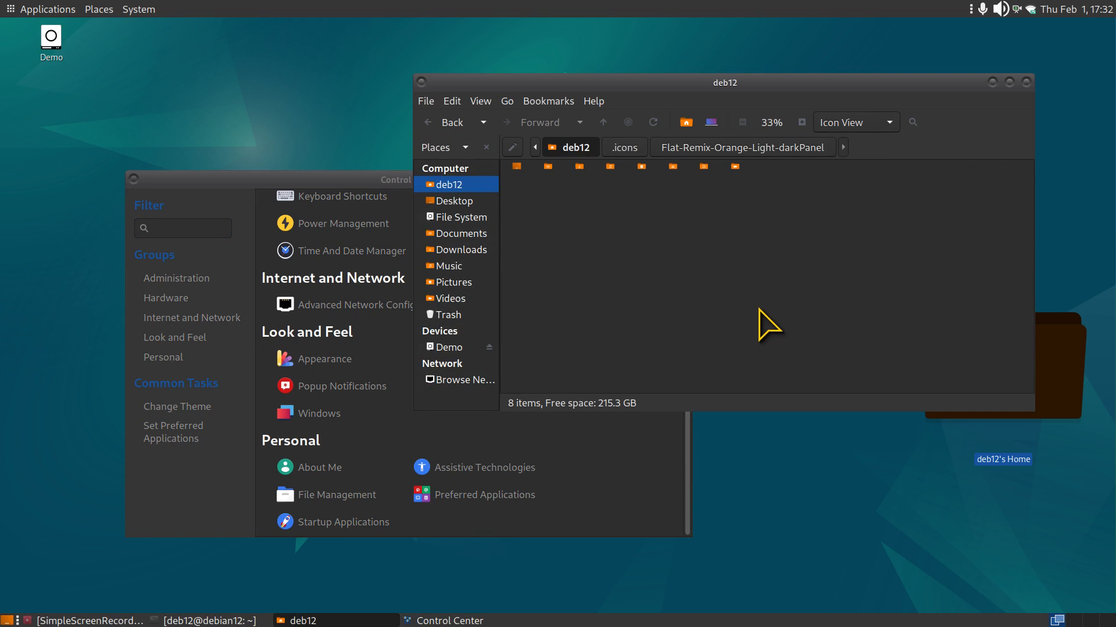
click(801, 122)
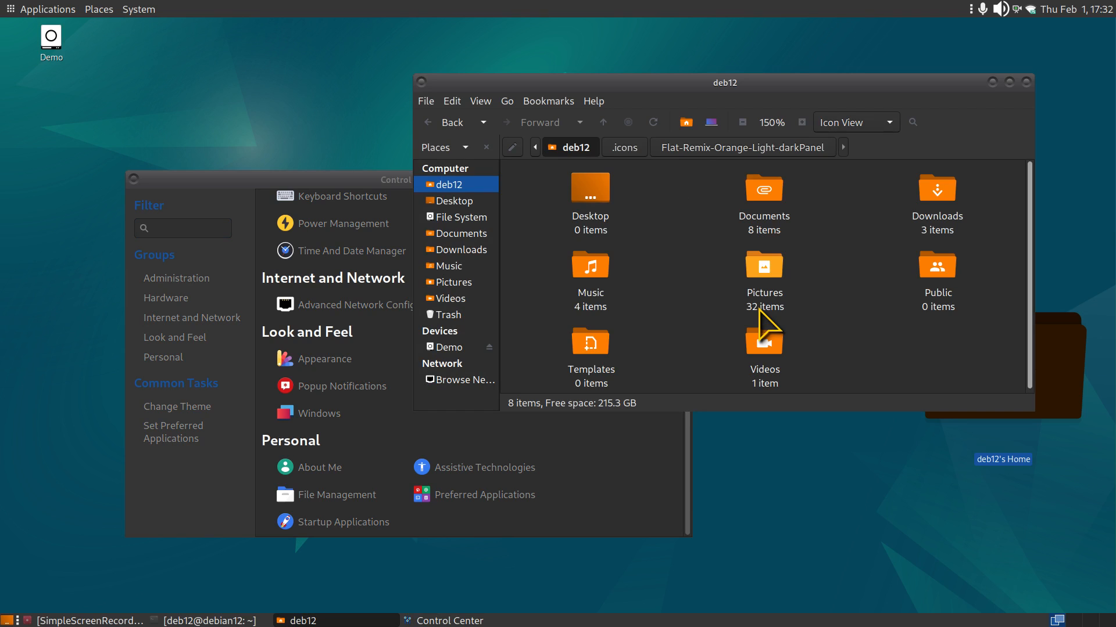
mouse_move(354, 526)
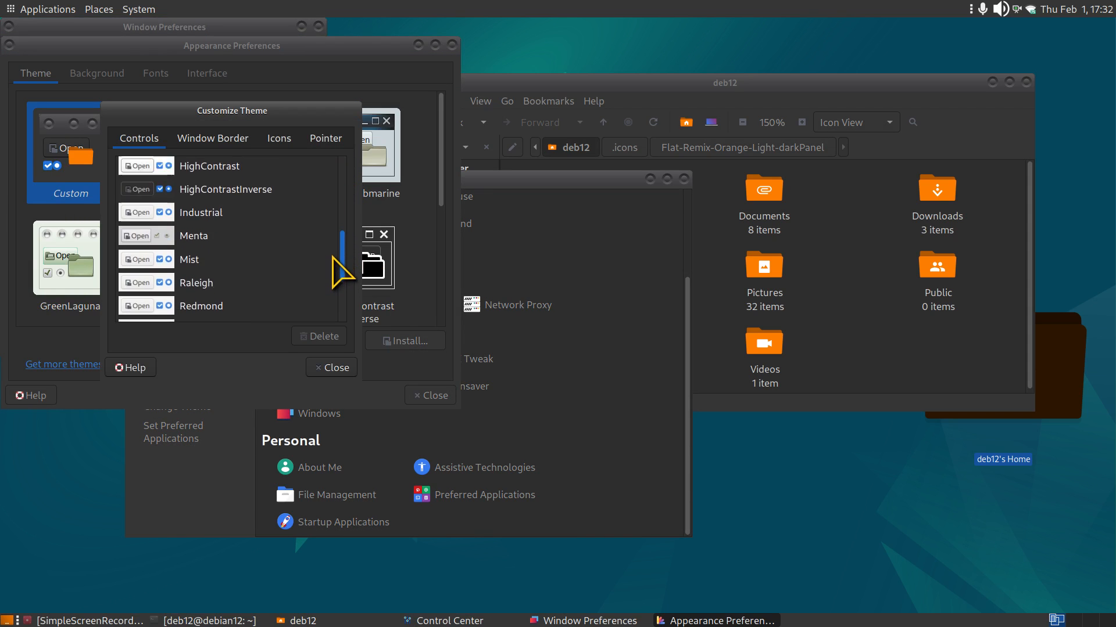
- Switch the icon theme back to Futura, close the Customize dialog, and recentre the Caja window
click(279, 138)
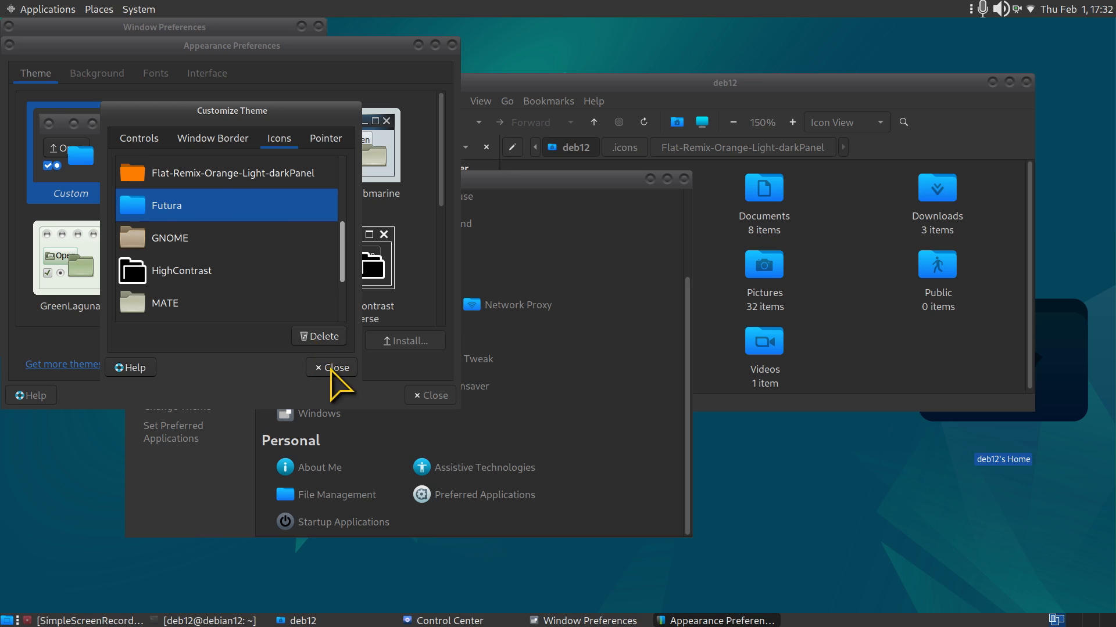
click(331, 368)
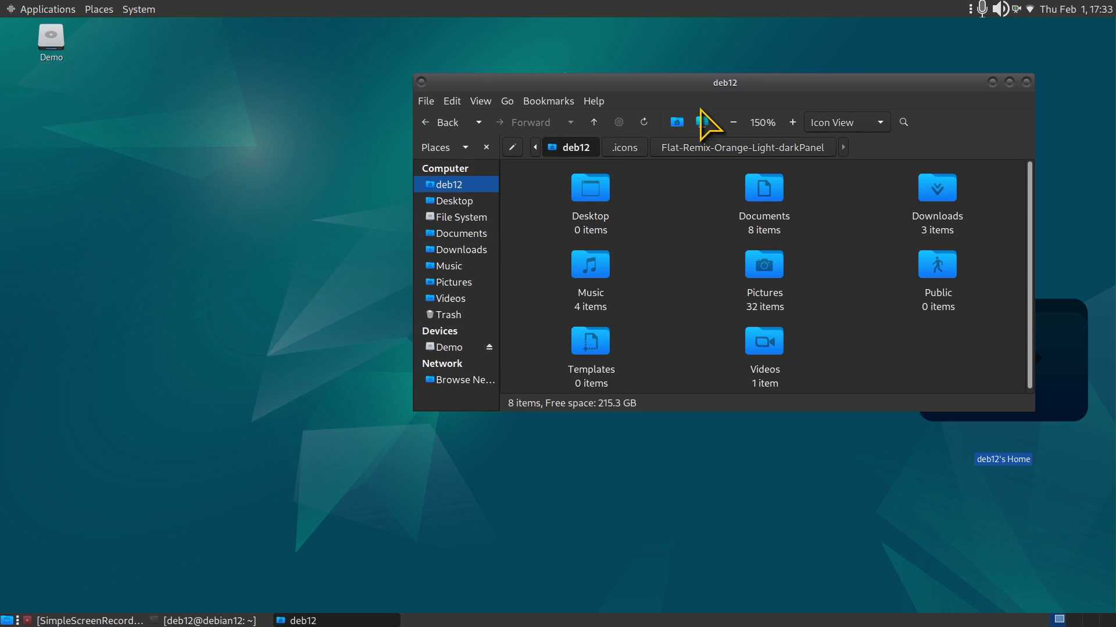
drag(724, 82, 528, 102)
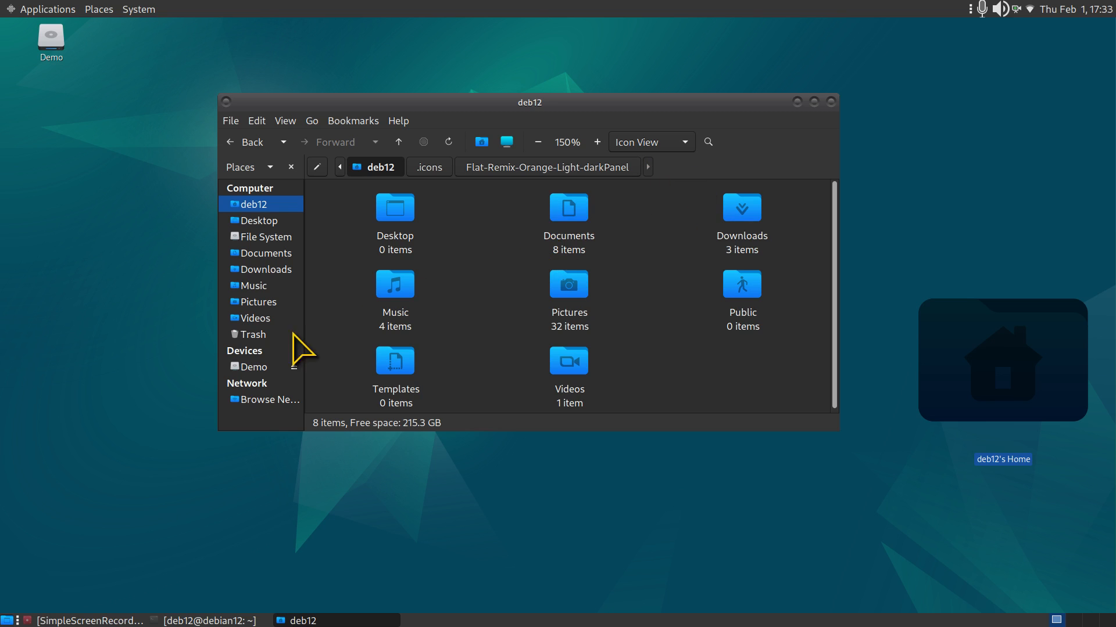
- Empty the Trash and return to the home folder
click(253, 335)
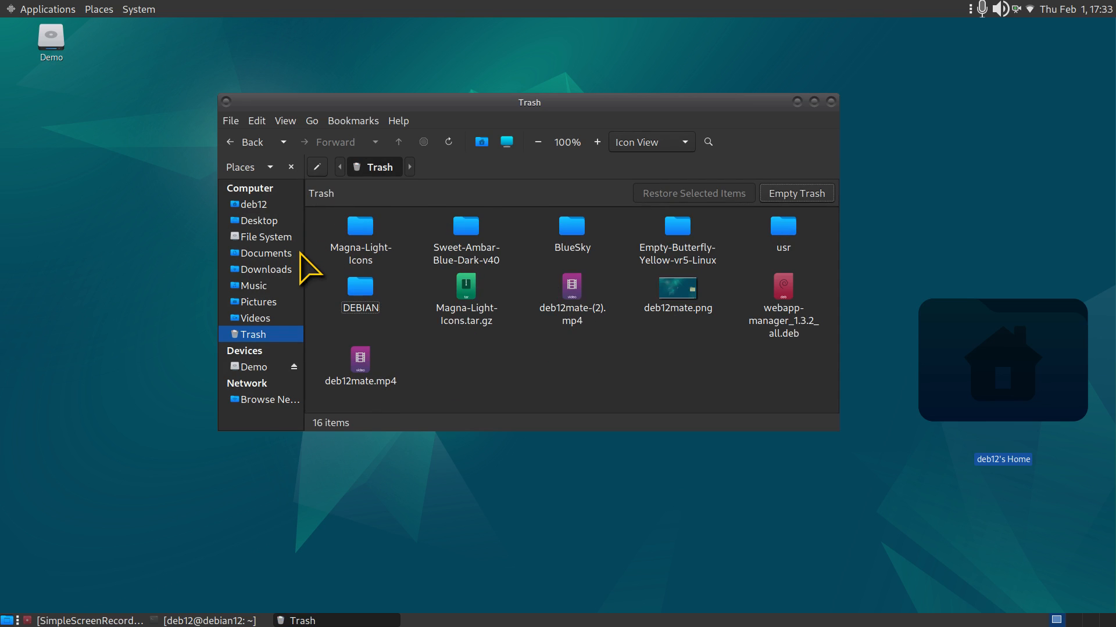
click(794, 193)
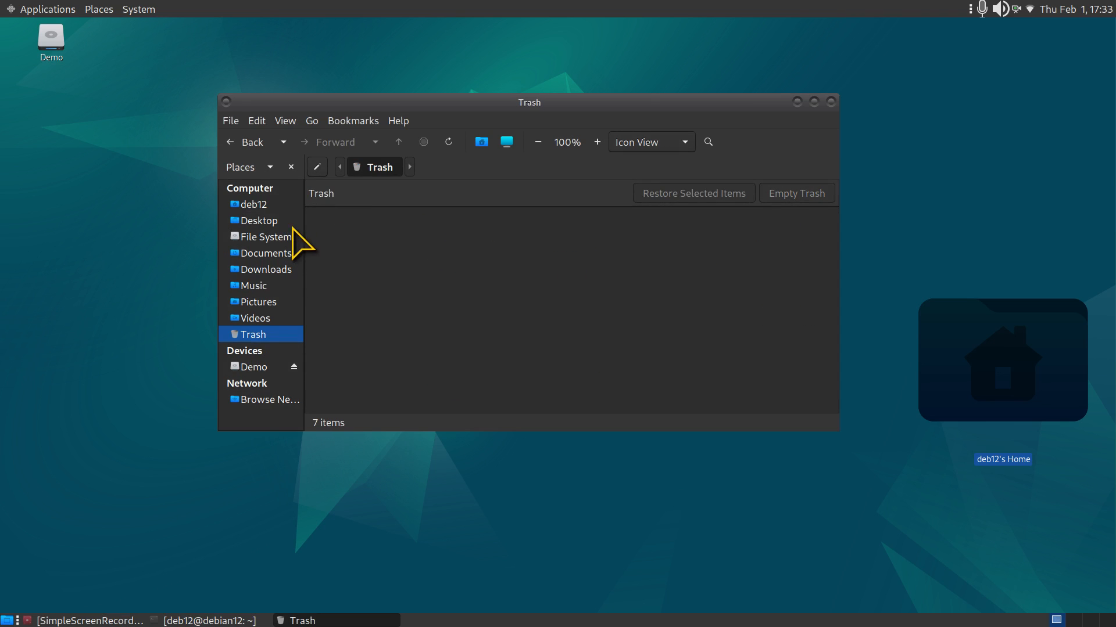
click(253, 205)
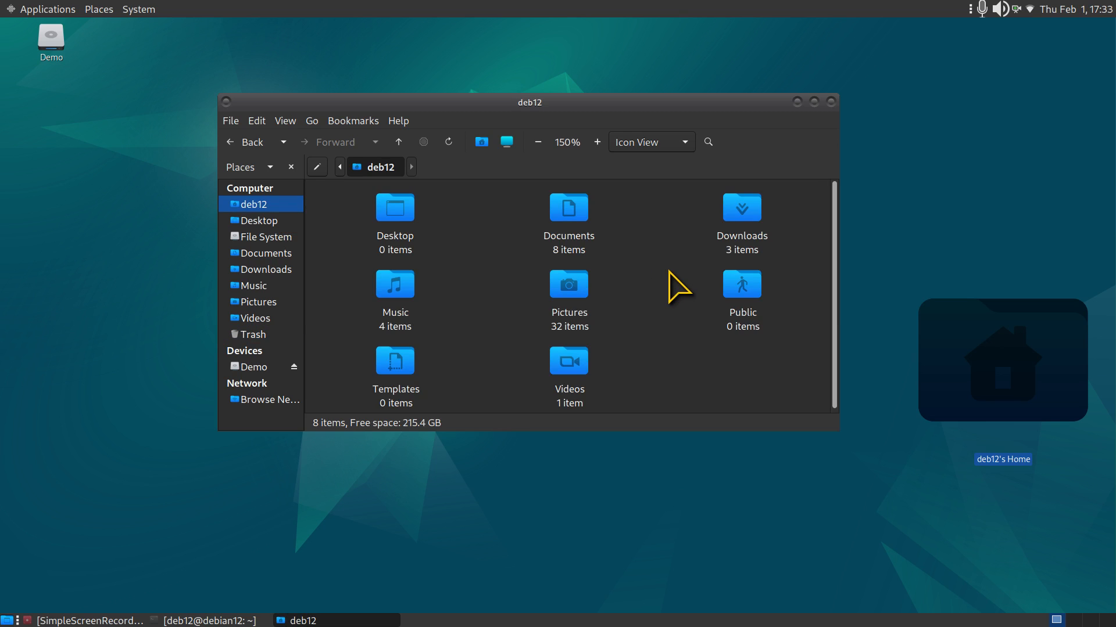
mouse_move(678, 288)
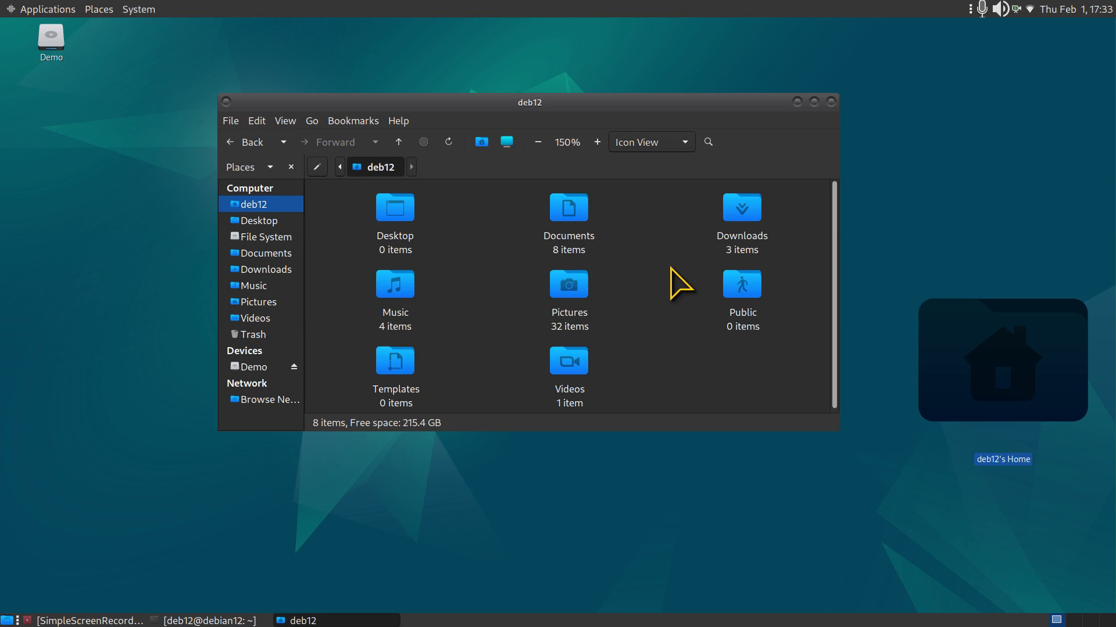
- Move the three Flat-Remix-Orange folders from .icons to the Trash and view the Trash
key(ctrl+h)
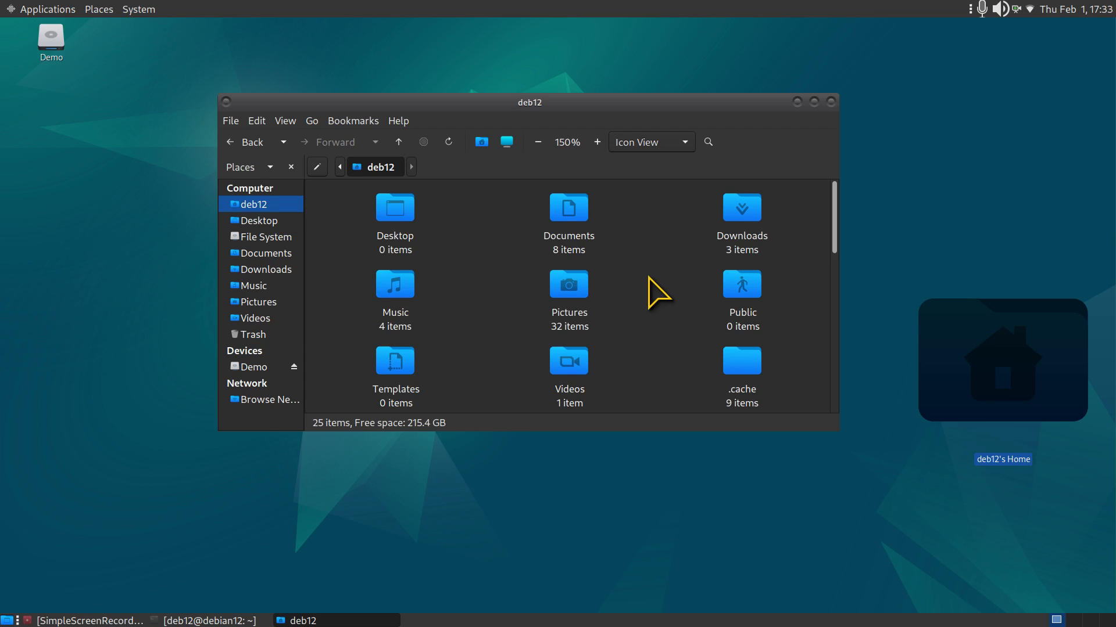
scroll(down, 3)
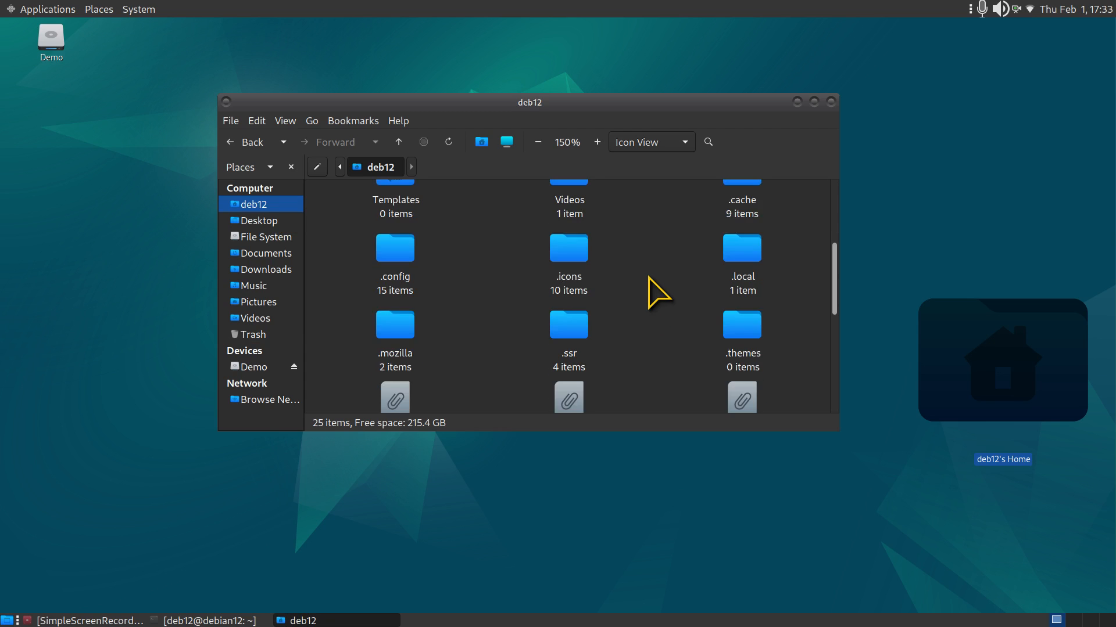
double_click(568, 249)
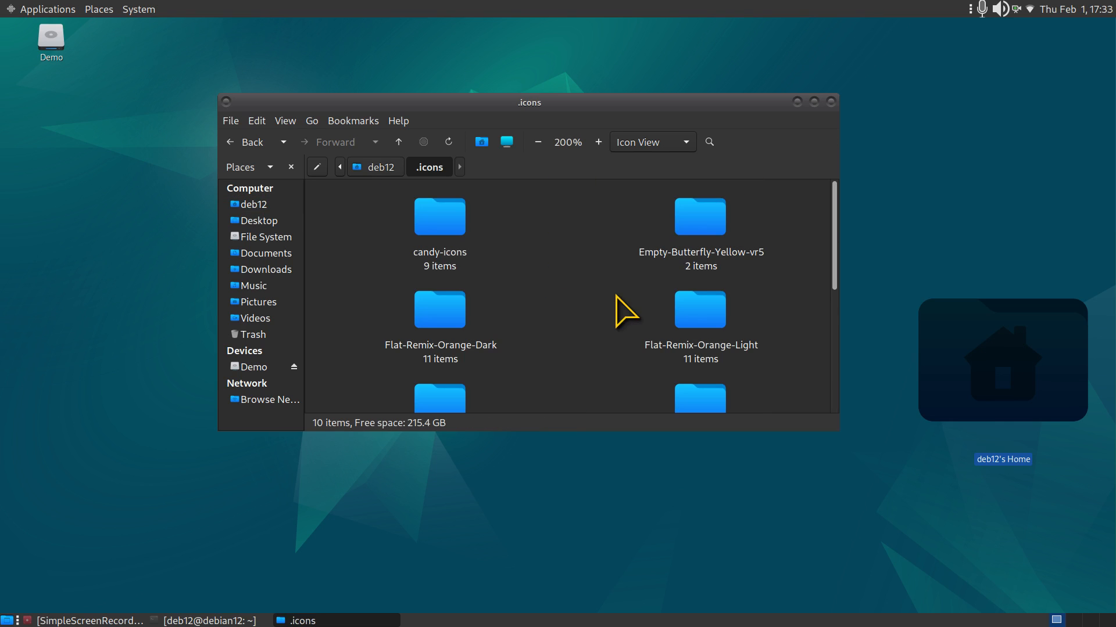
click(538, 142)
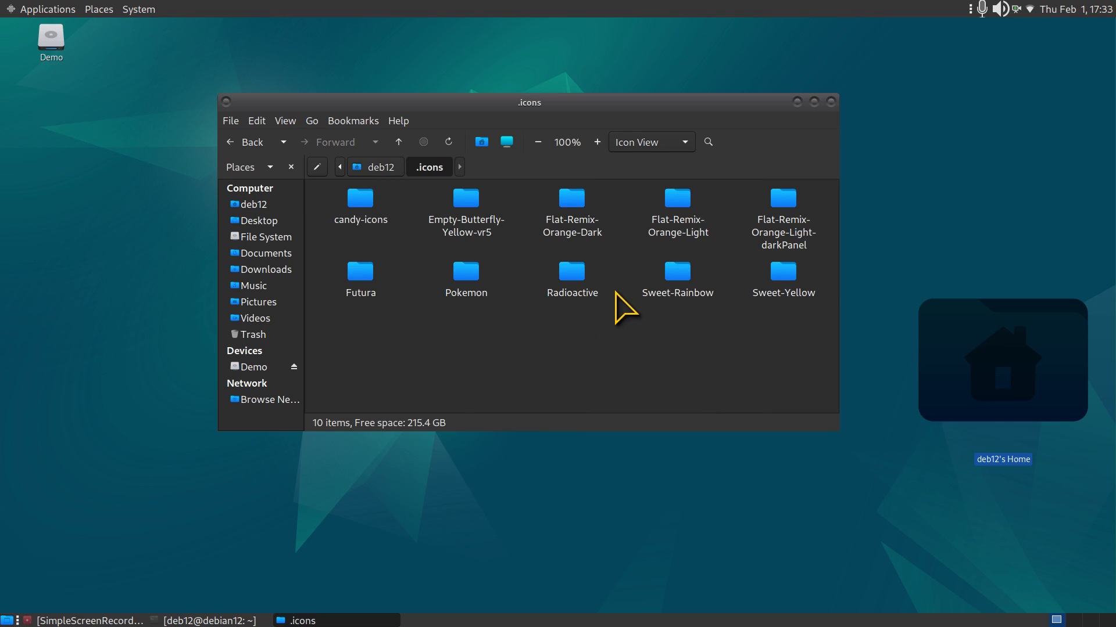
mouse_move(624, 256)
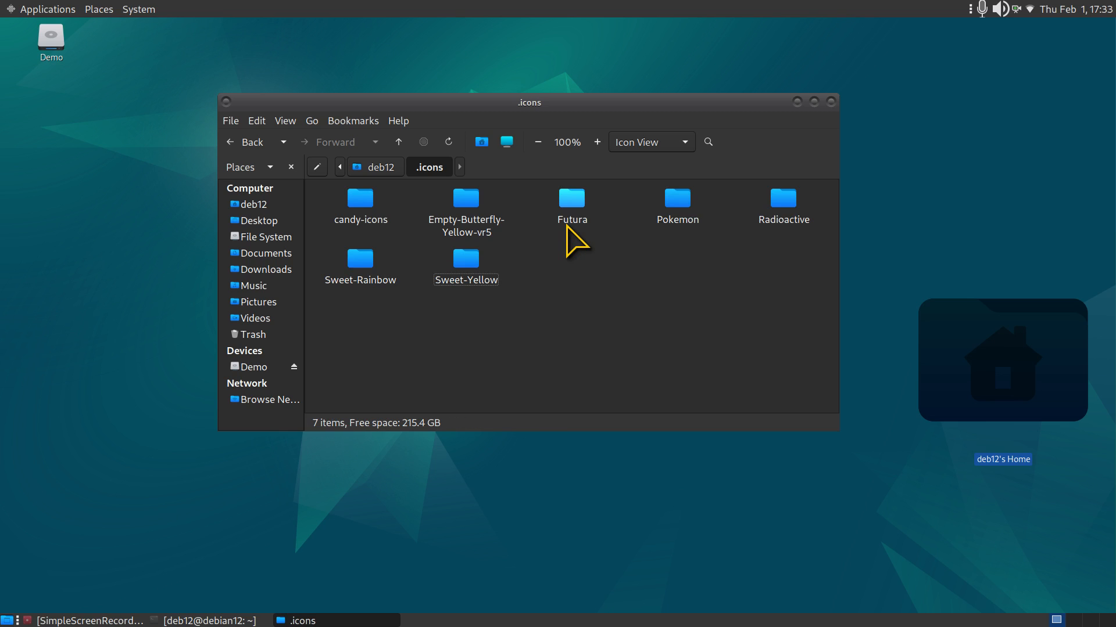
click(254, 334)
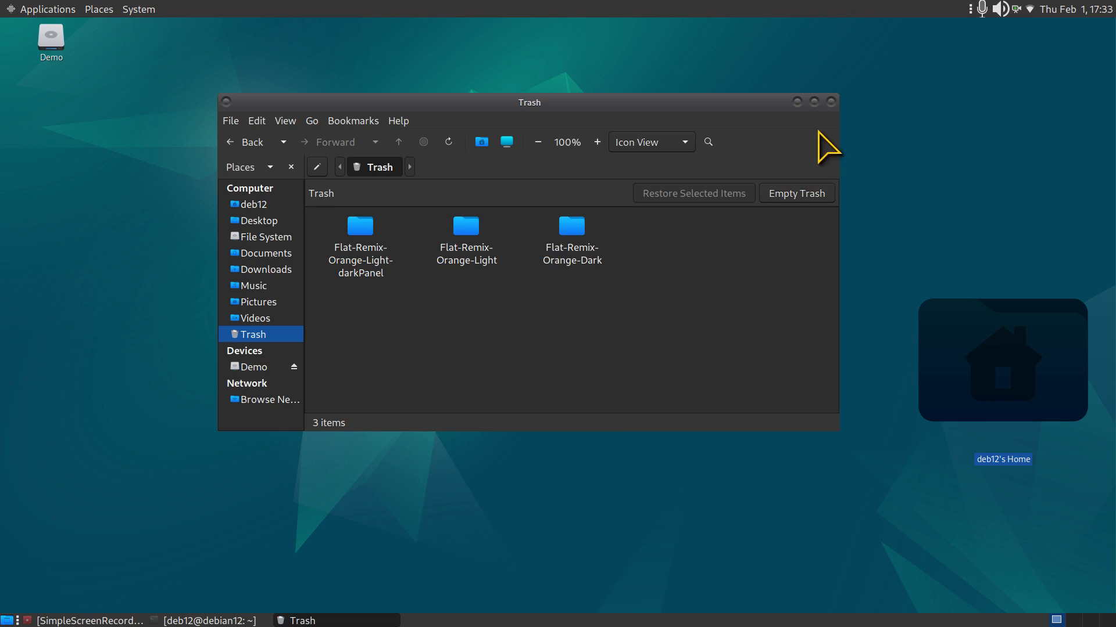
- Briefly check the icon theme list in Appearance Preferences, then close the settings
click(138, 8)
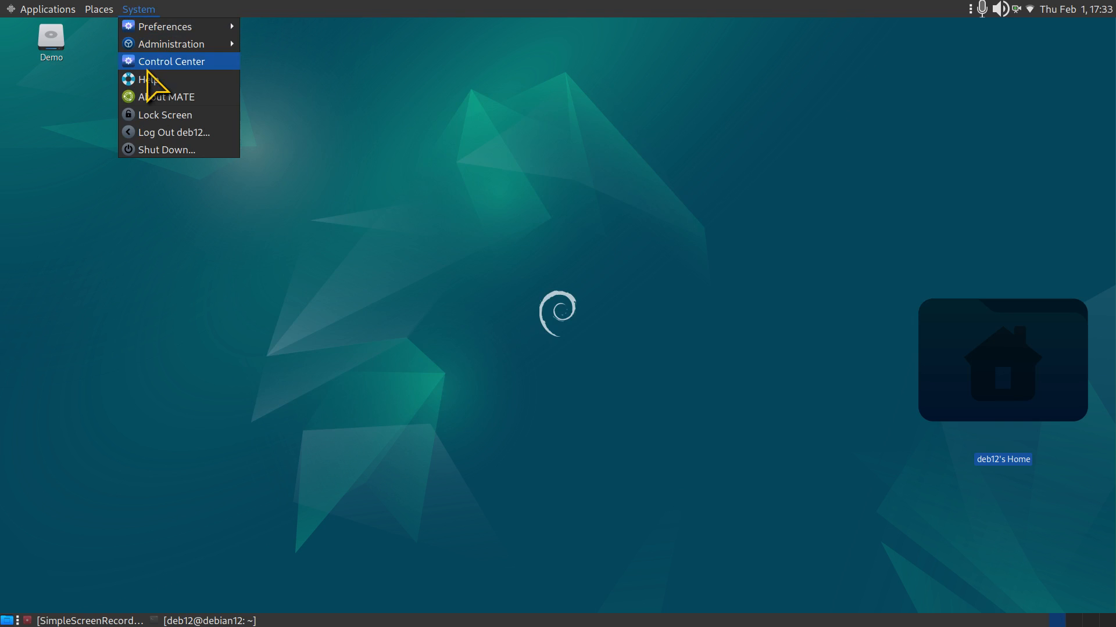
click(171, 60)
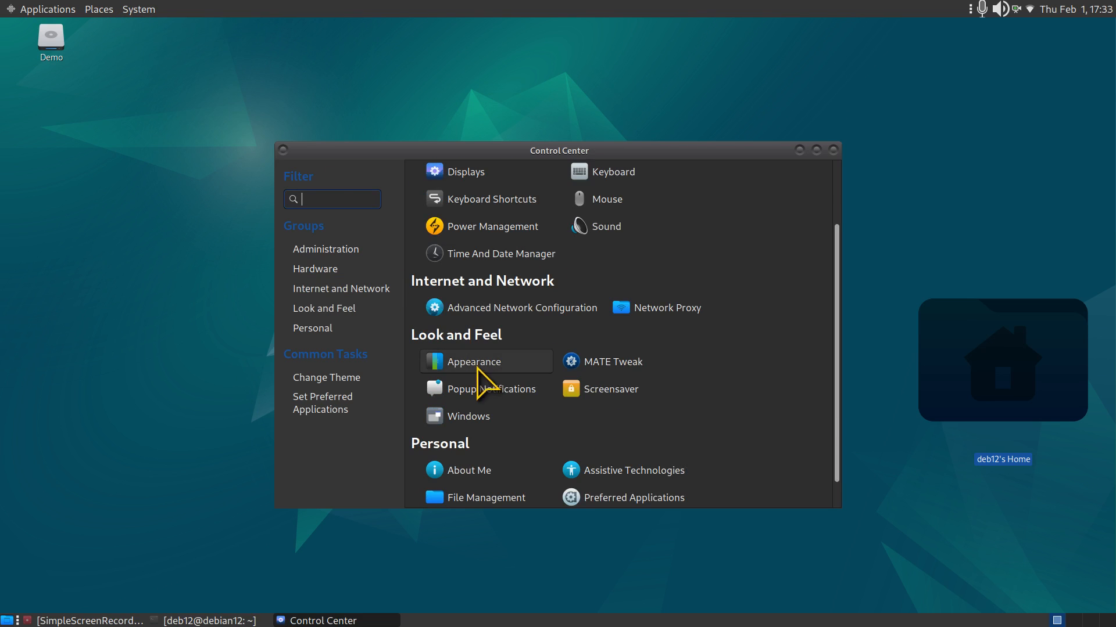
click(474, 361)
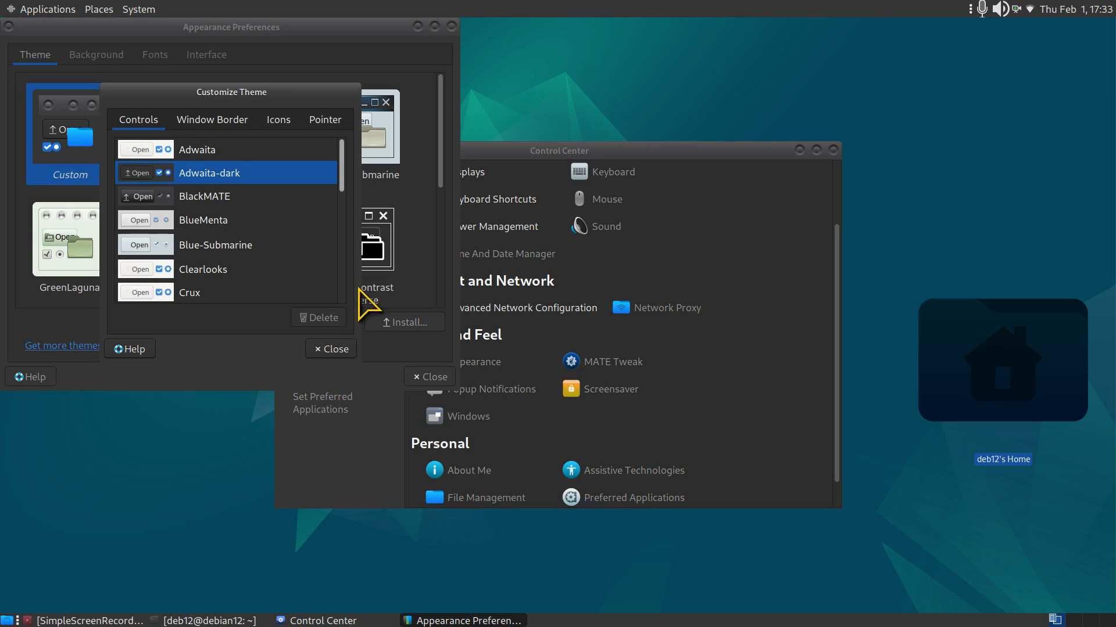
click(278, 120)
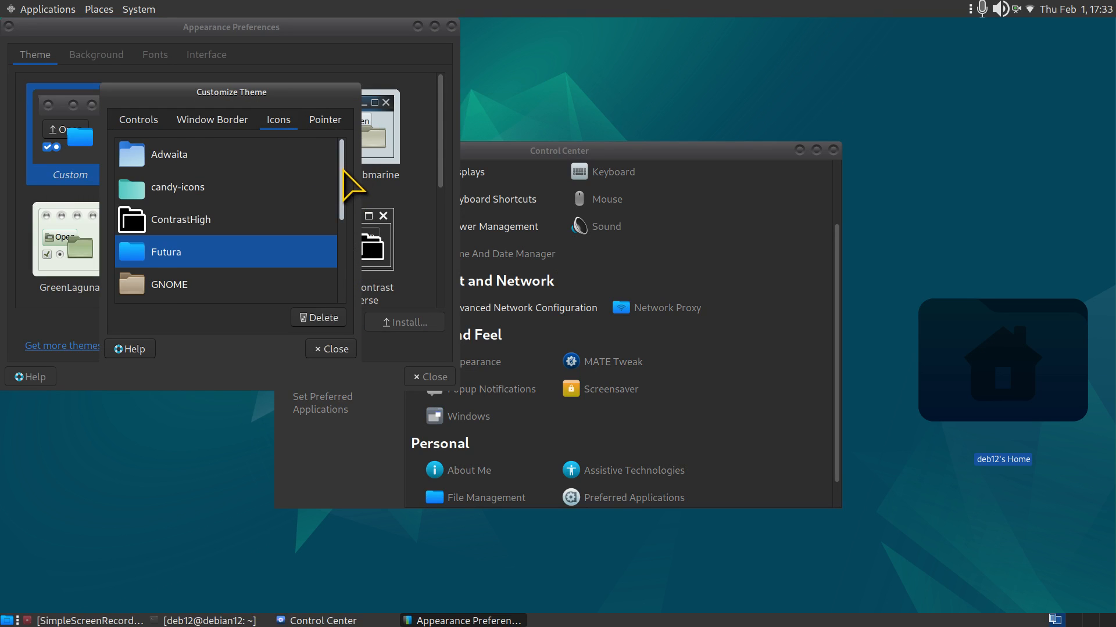
mouse_move(389, 131)
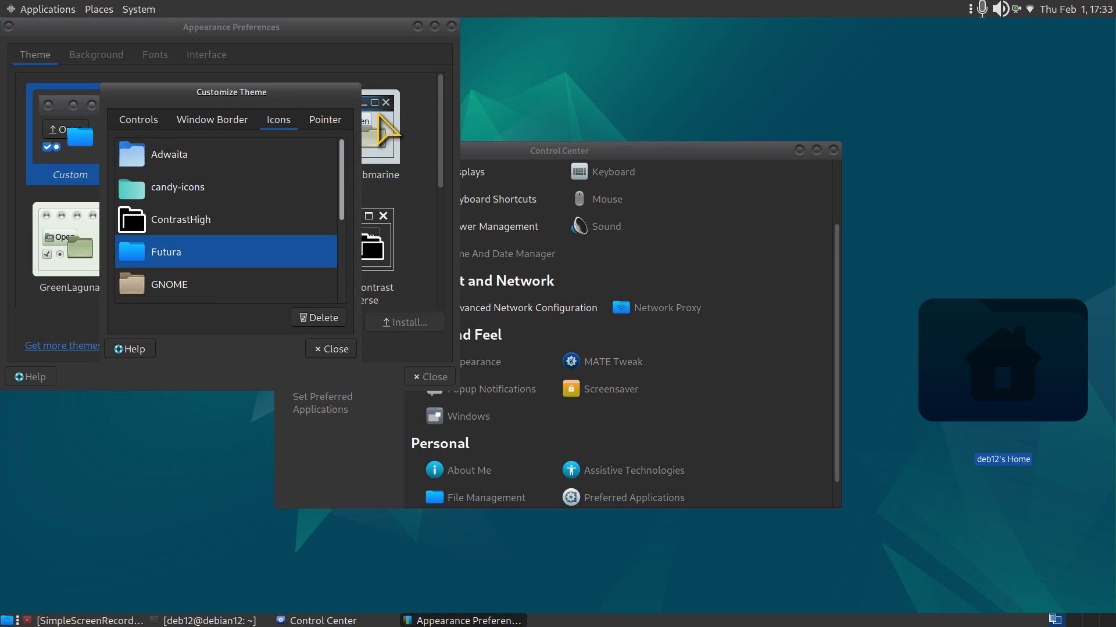
click(330, 348)
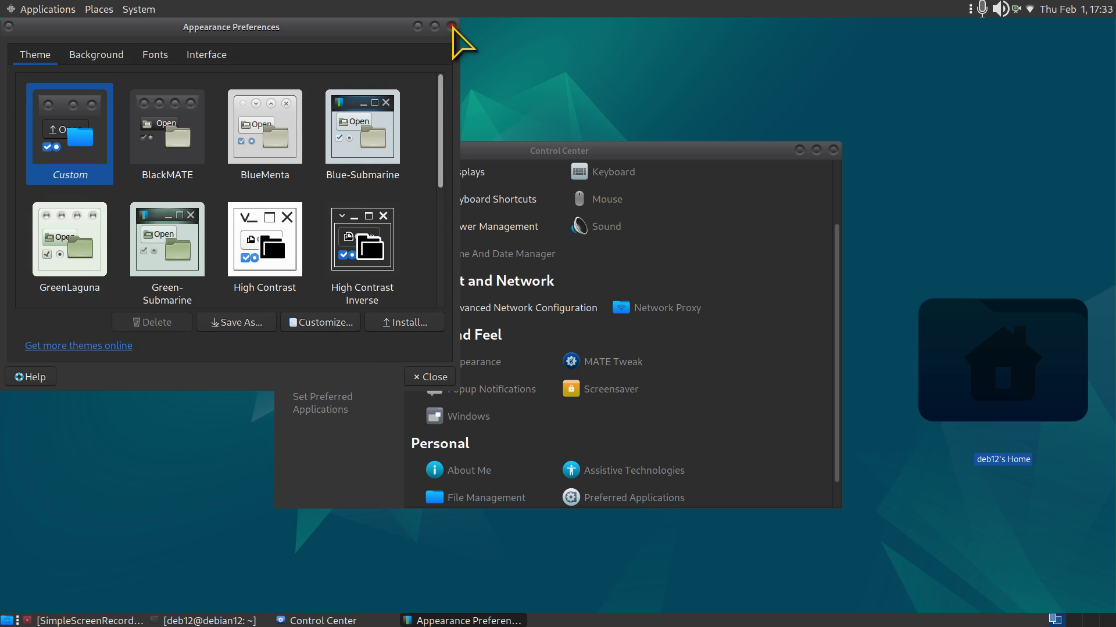
click(452, 26)
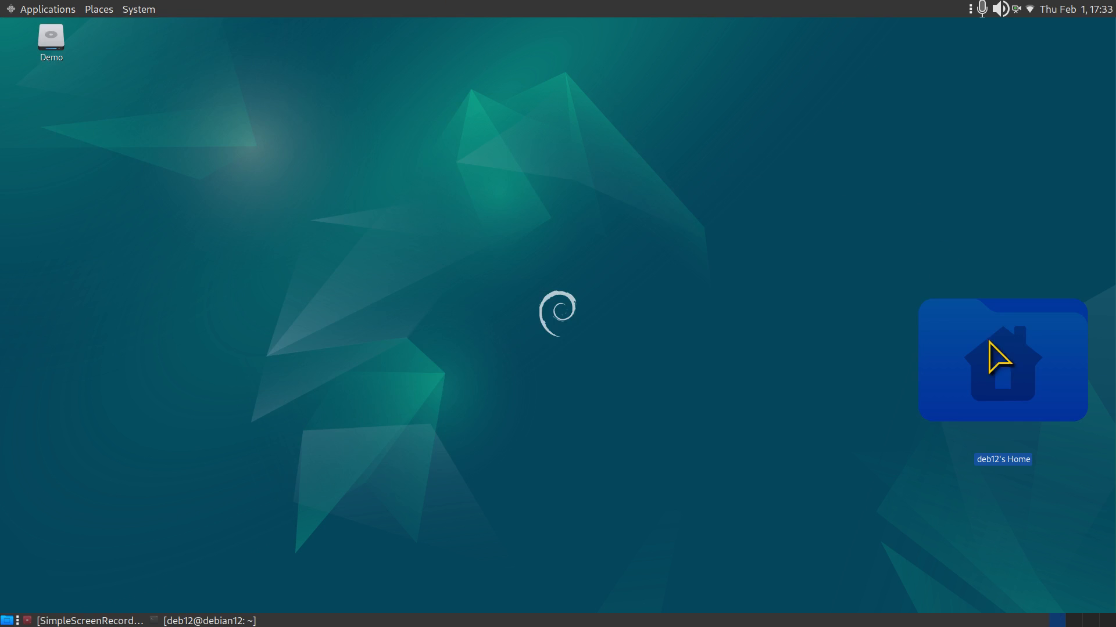
- Reopen the home folder window and bring the Icons list back up in Customize Theme
double_click(1000, 359)
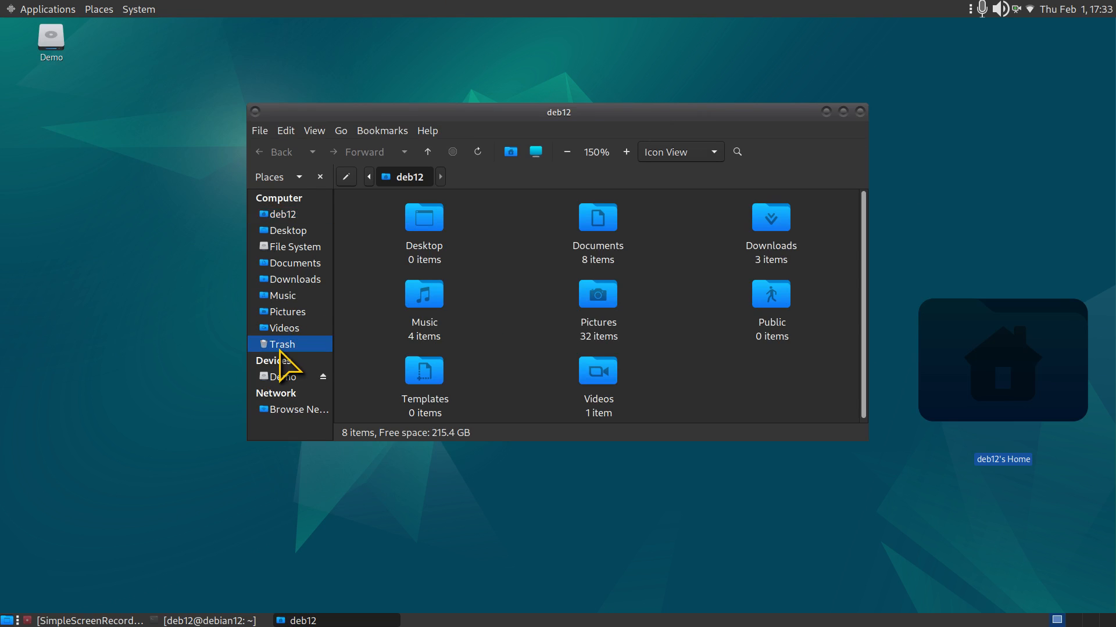
click(281, 344)
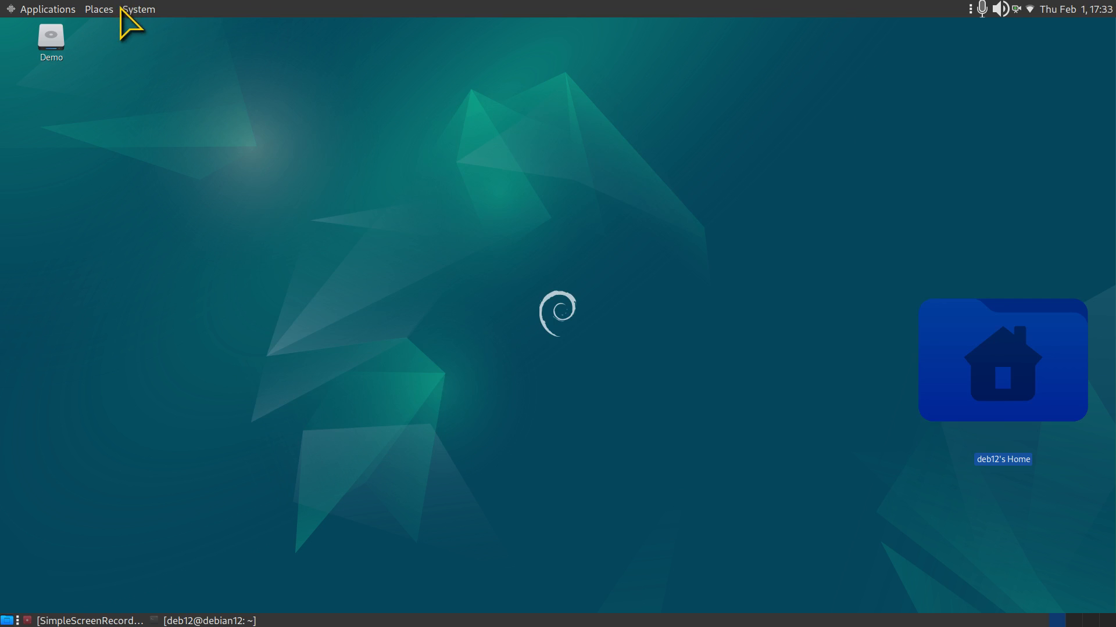
click(138, 8)
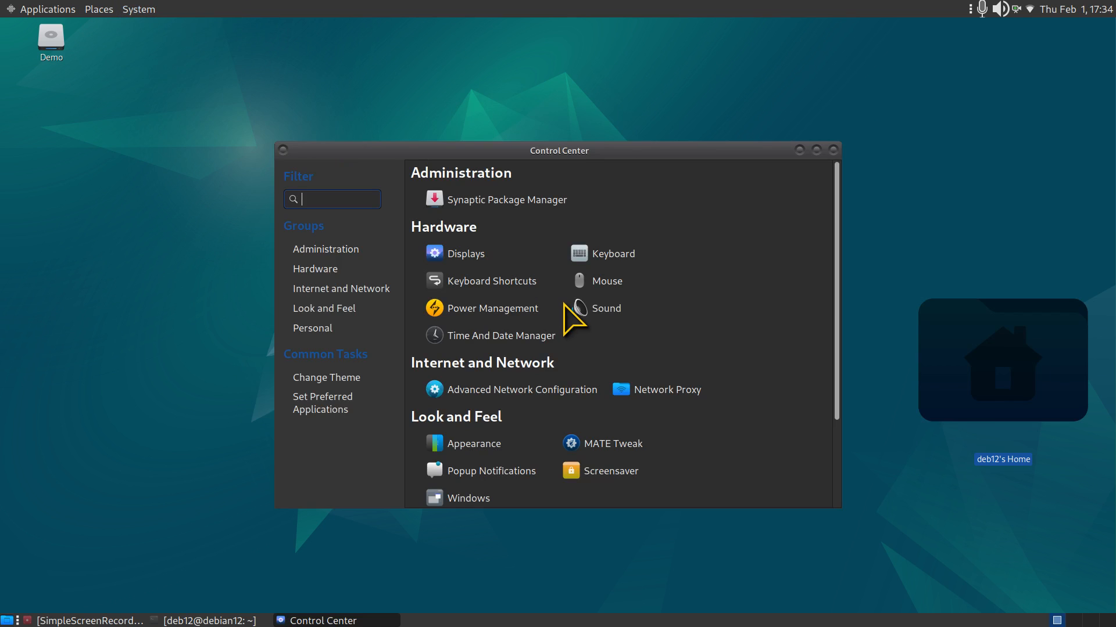
click(472, 443)
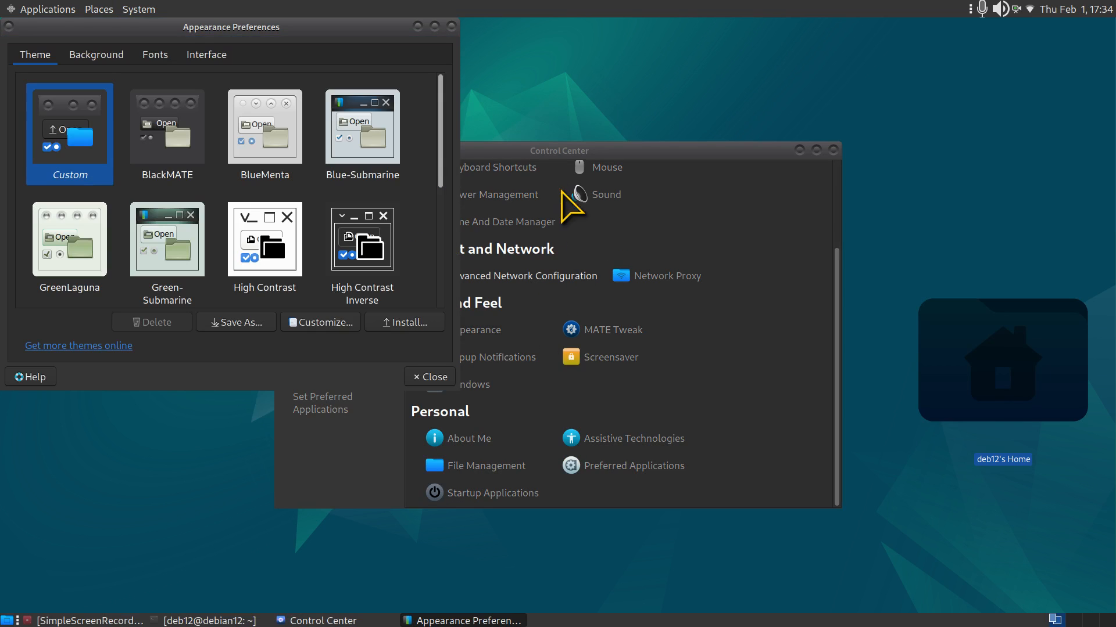
click(320, 322)
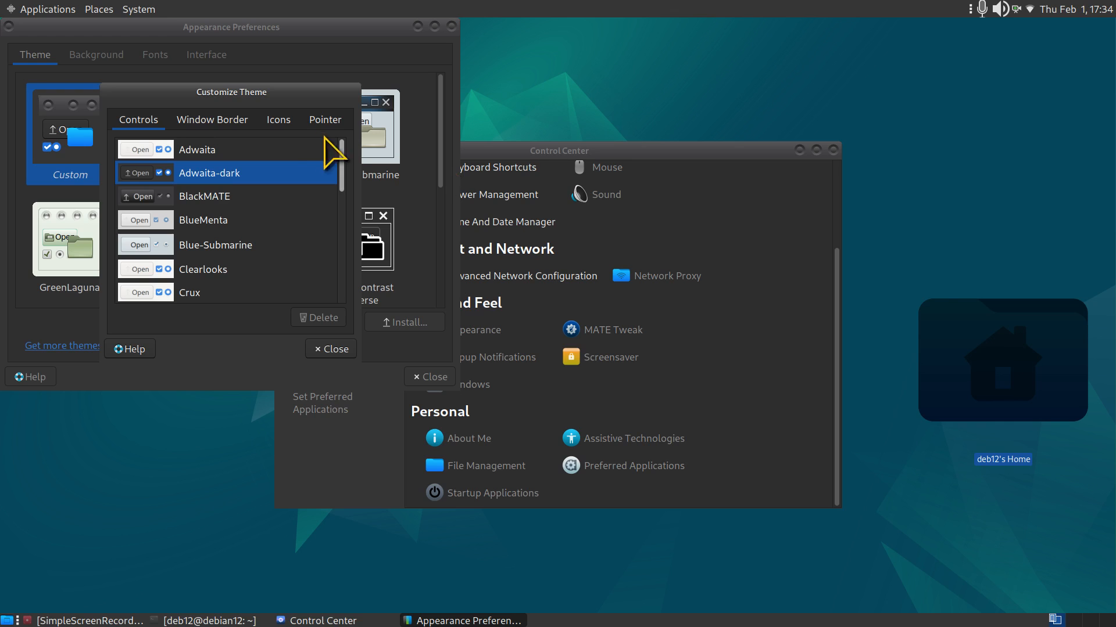
click(278, 120)
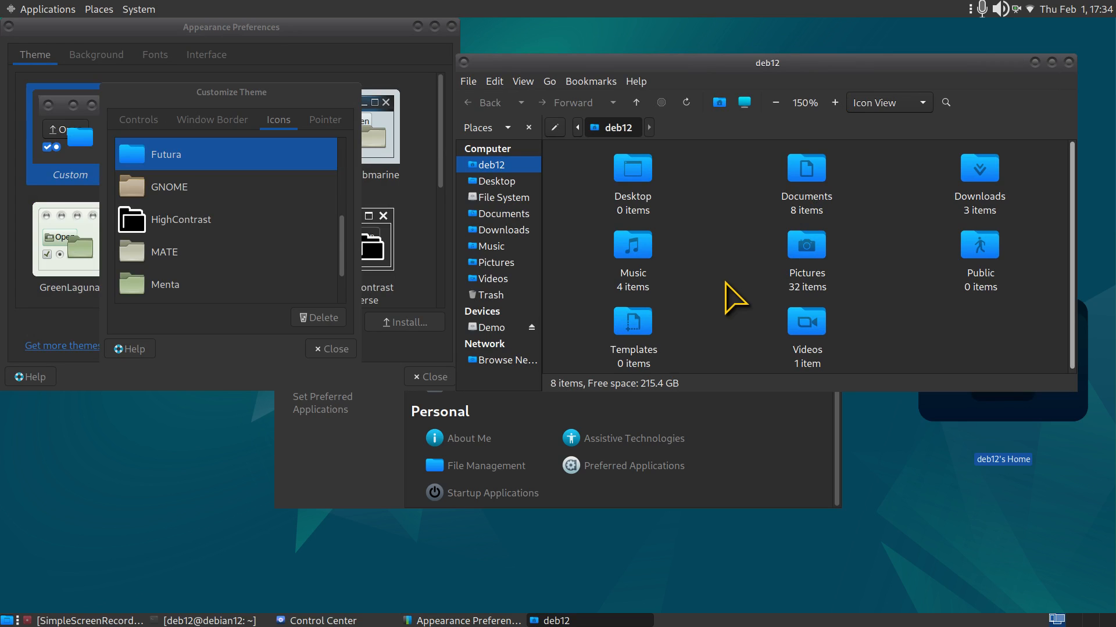
- Try Flat-Remix-Orange-Light, darkPanel, MATE and Sweet-Rainbow, ending with Sweet-Yellow applied
scroll(down, 3)
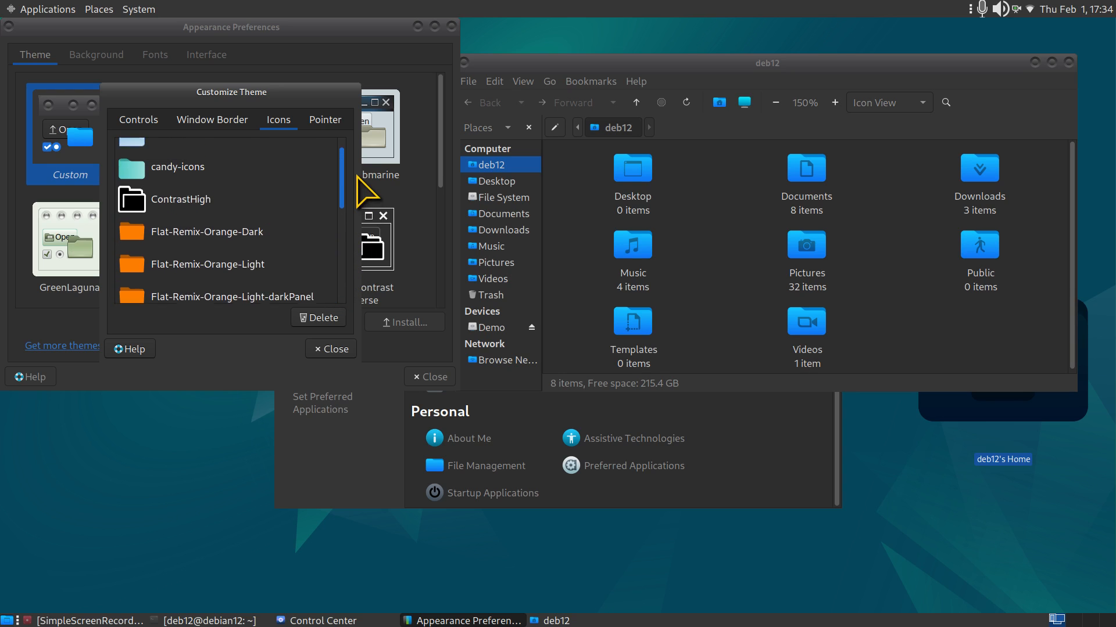
click(207, 251)
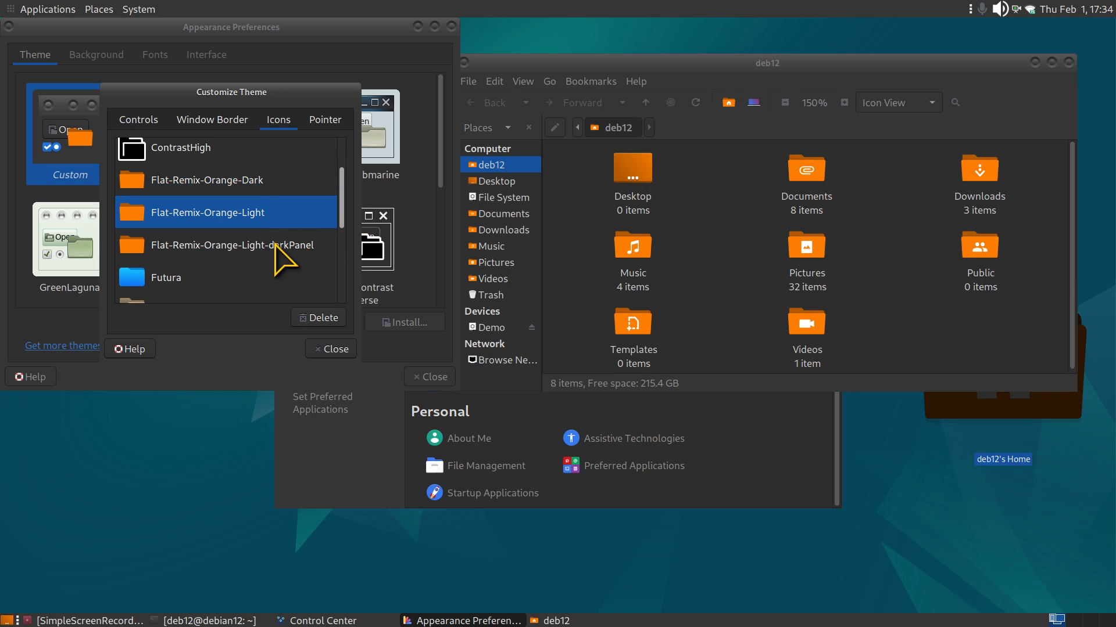
click(229, 245)
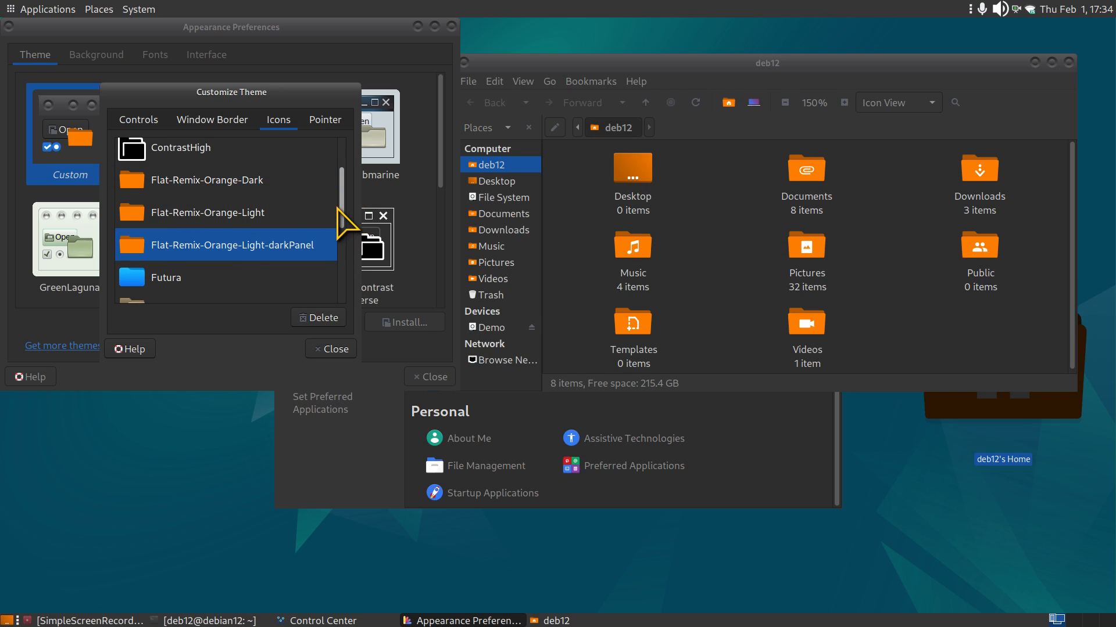
click(165, 207)
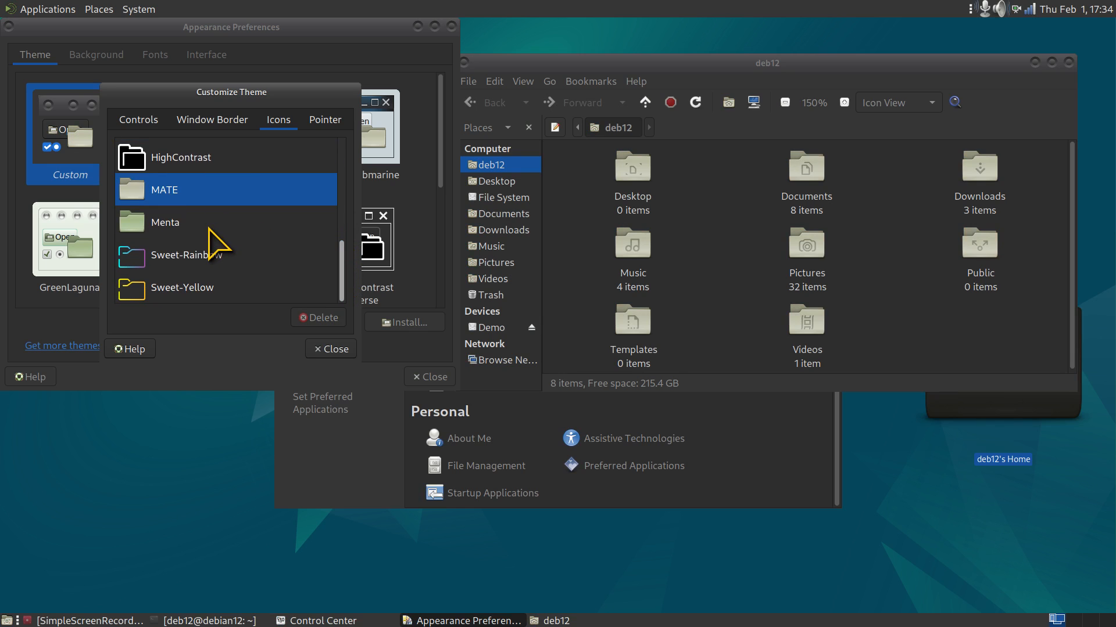
click(186, 255)
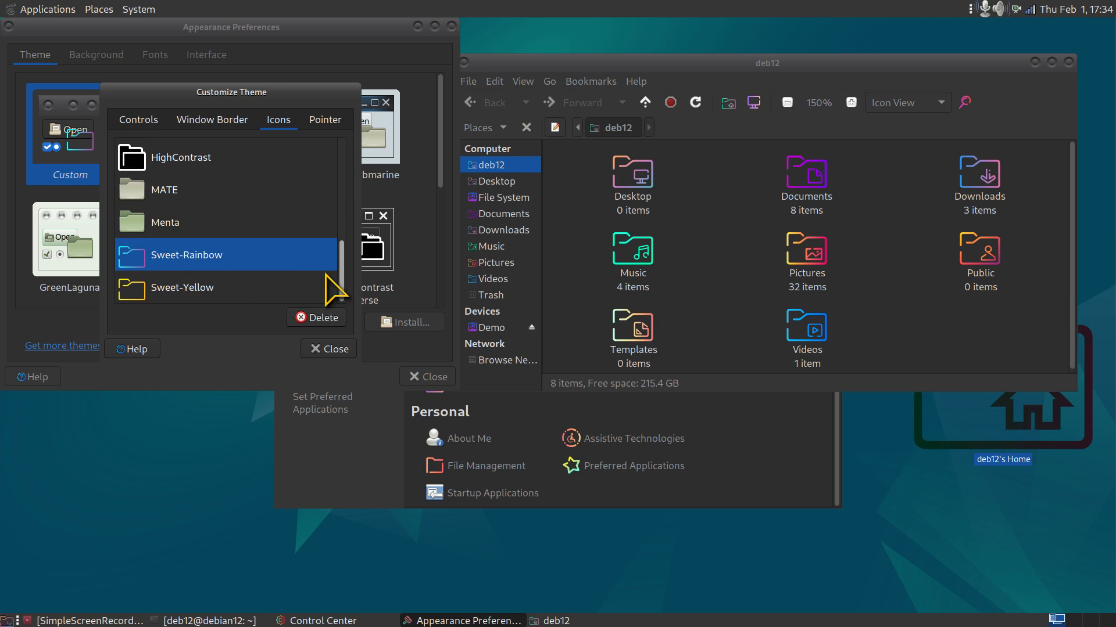
mouse_move(213, 306)
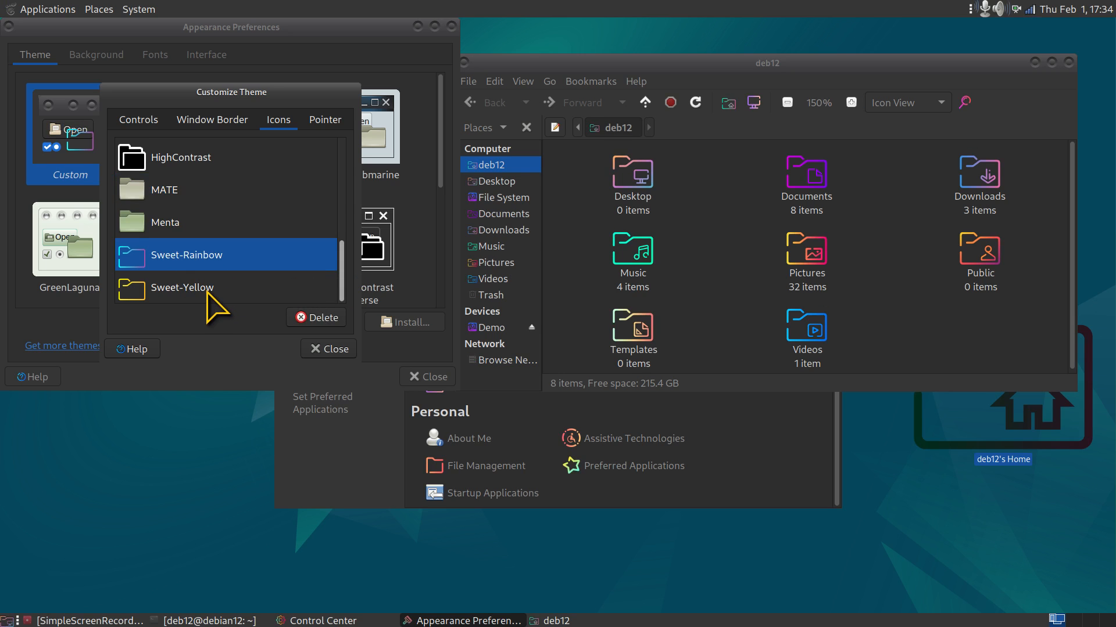
click(183, 287)
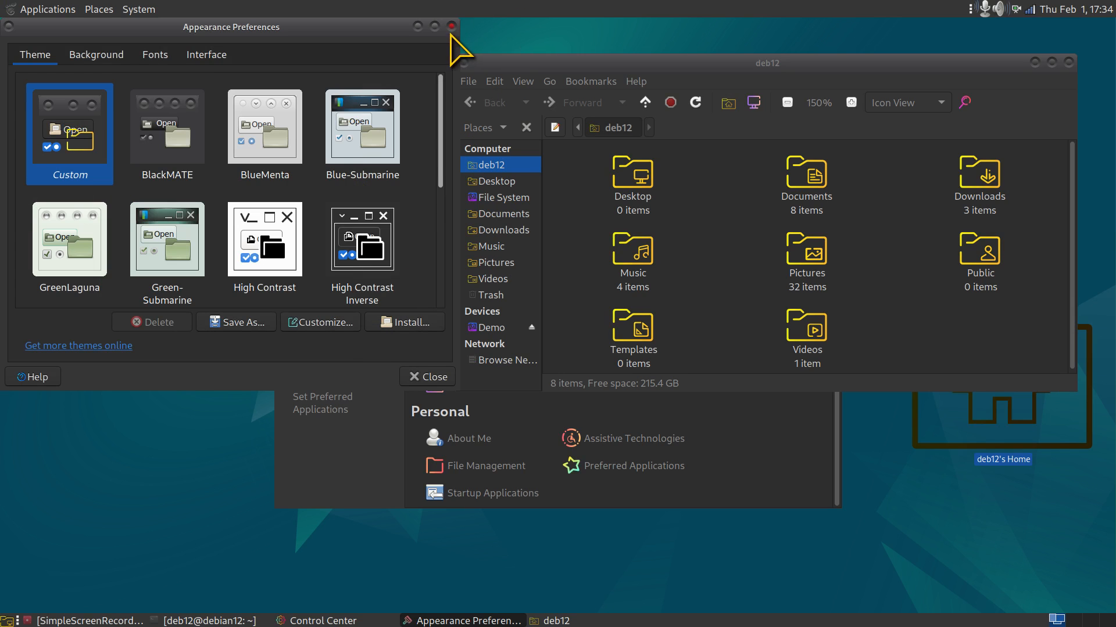
- Close Appearance Preferences, the Caja home folder and the System menu, leaving only the desktop
click(427, 377)
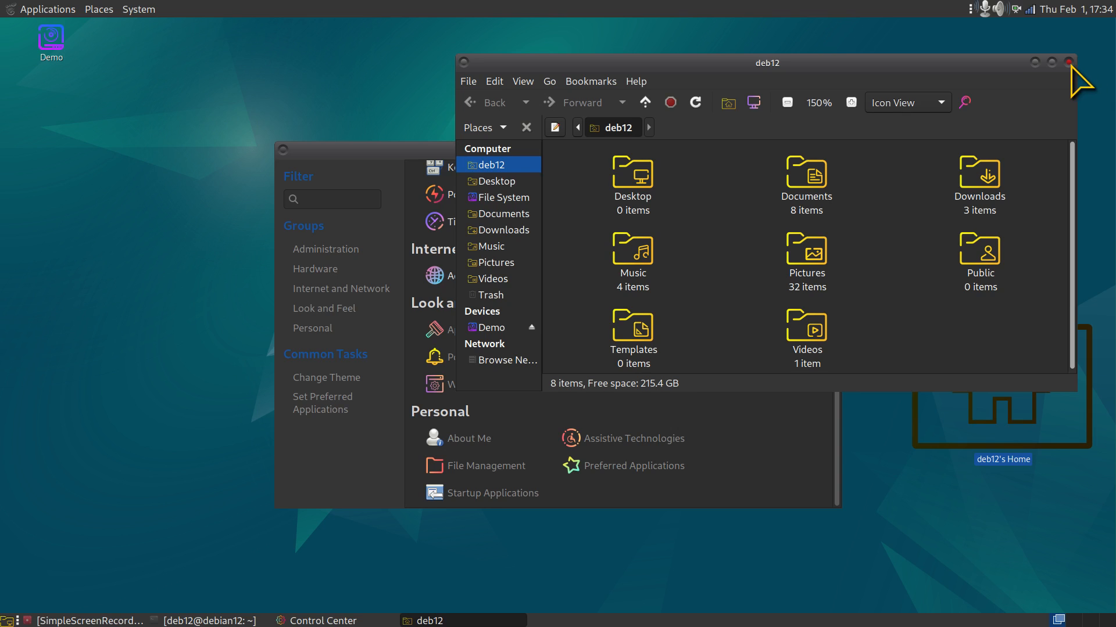
click(133, 8)
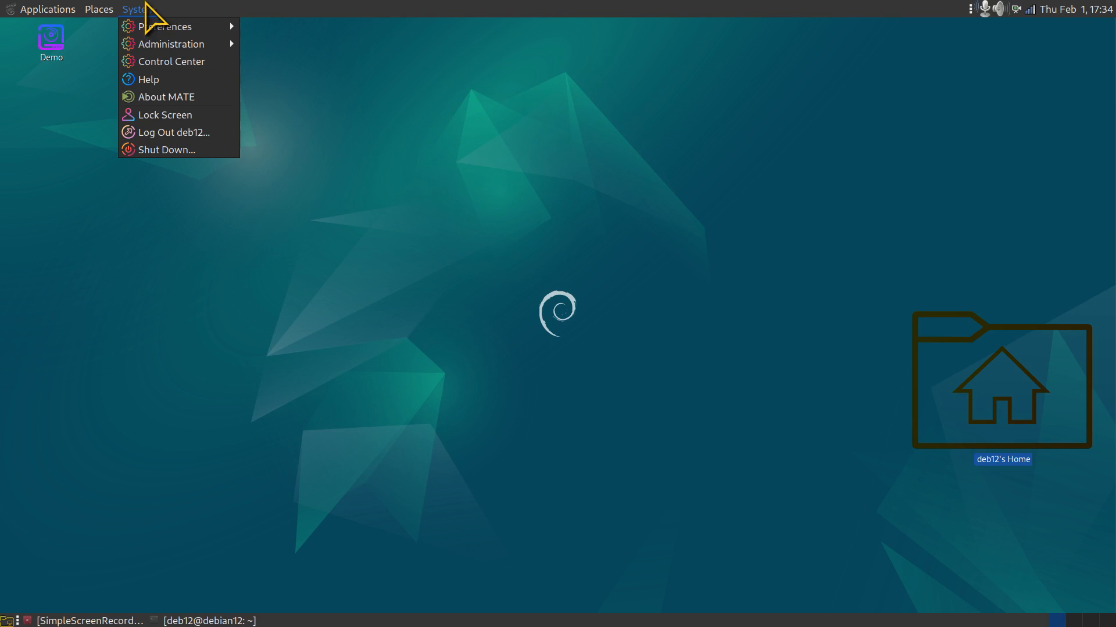
click(178, 114)
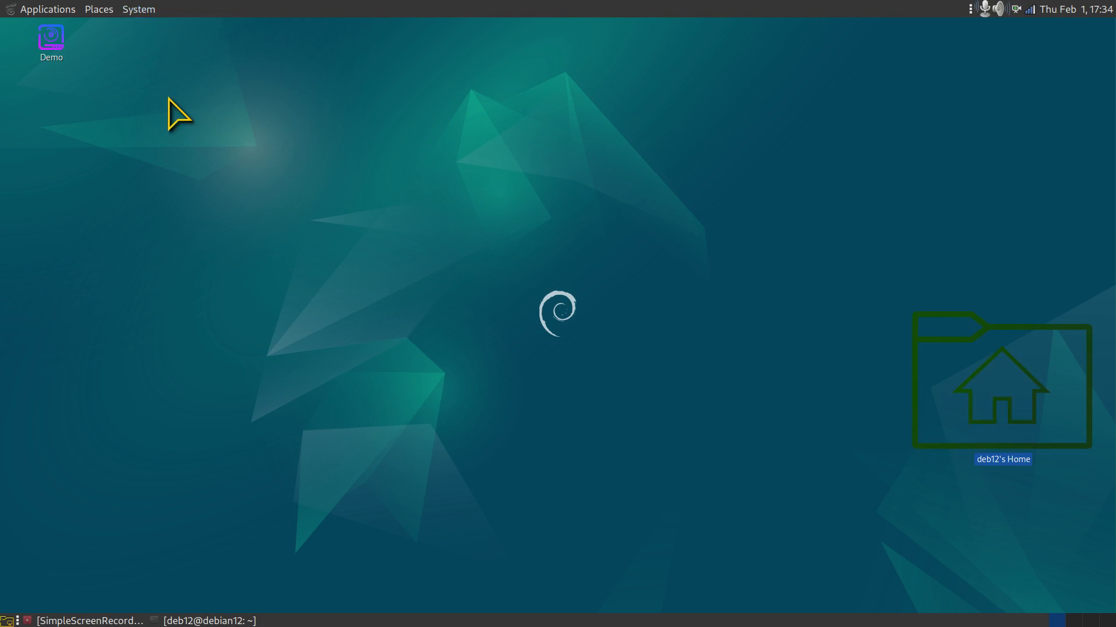